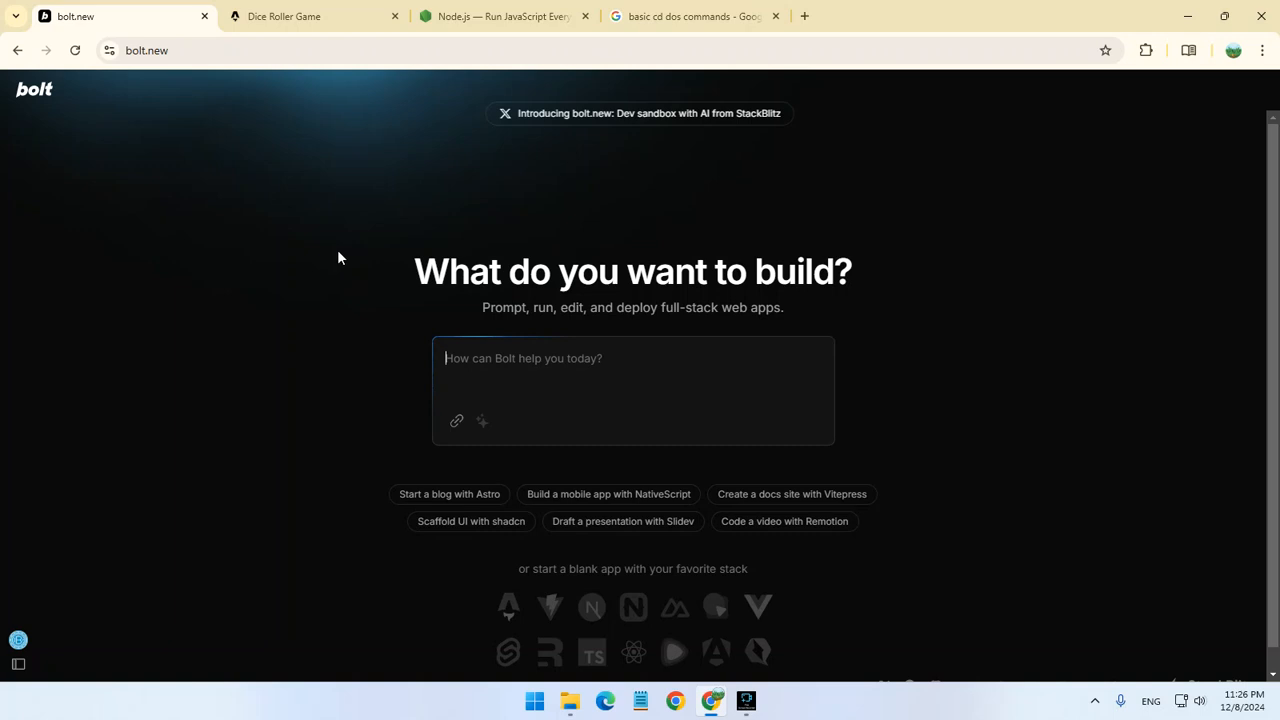
mouse_move(253, 200)
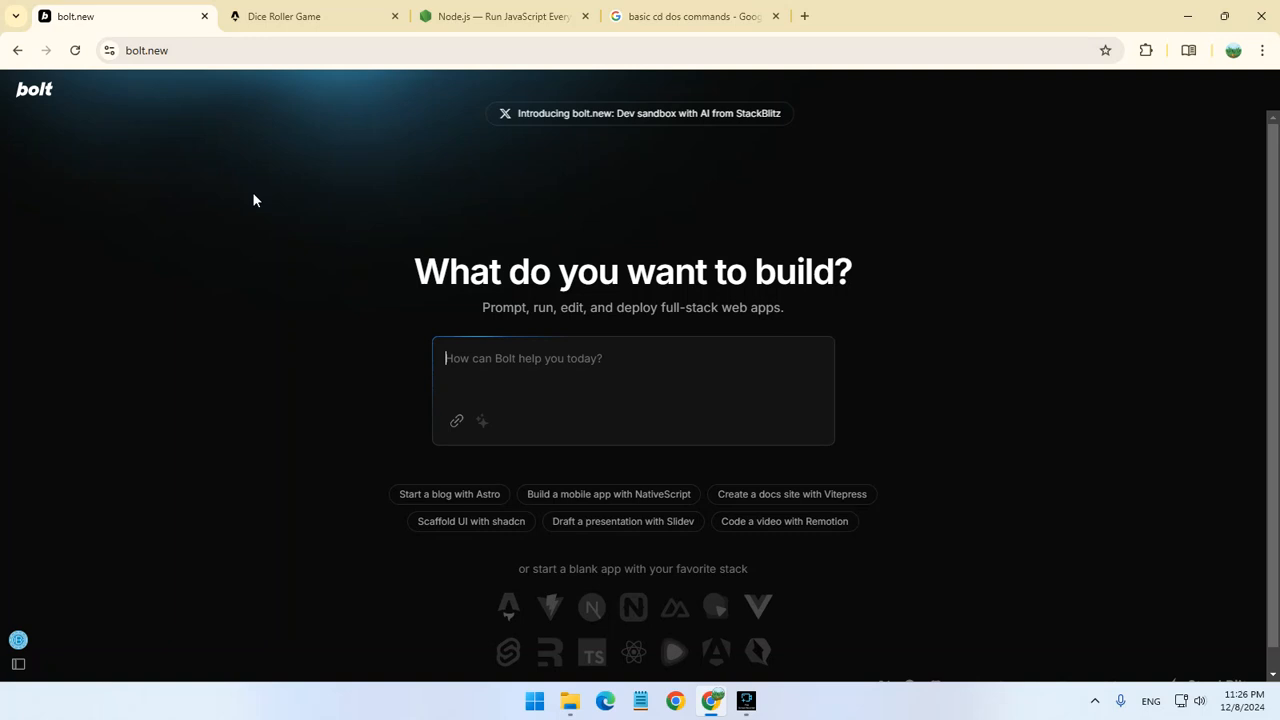
mouse_move(280, 43)
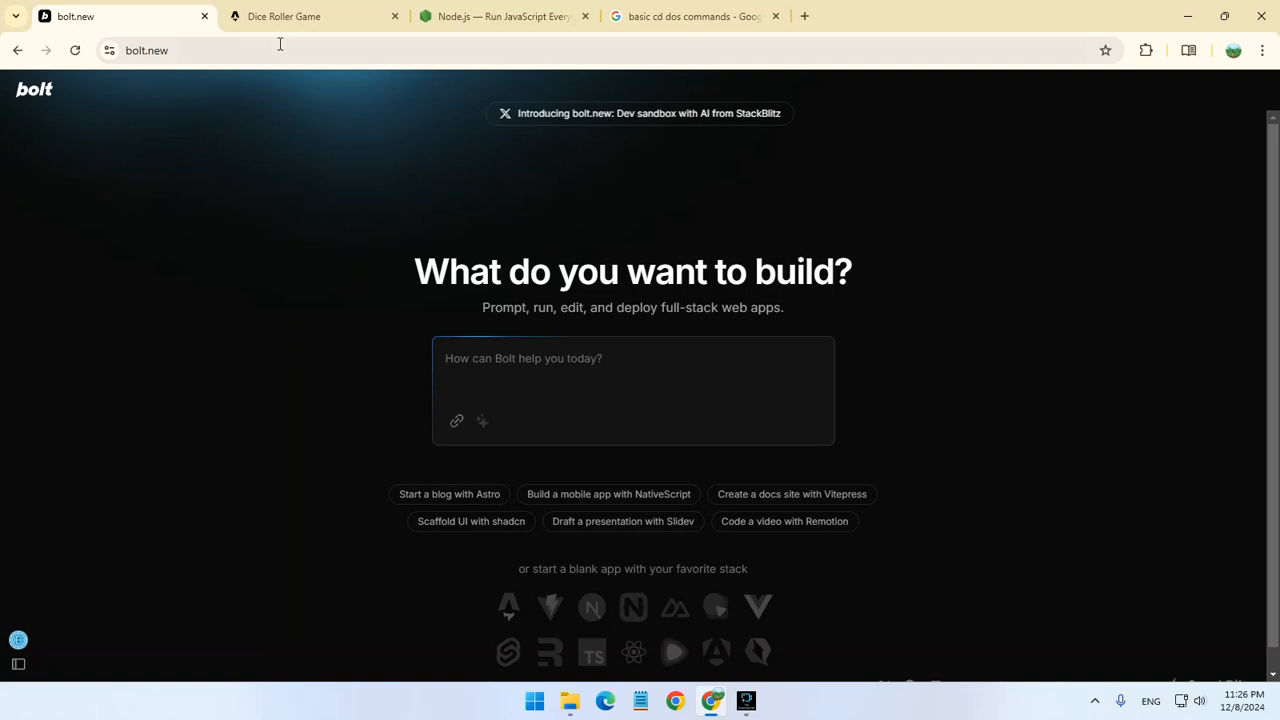
- Roll the Dice Roller Game five times, ending at 8,254, then return to Bolt.new
left_click(283, 16)
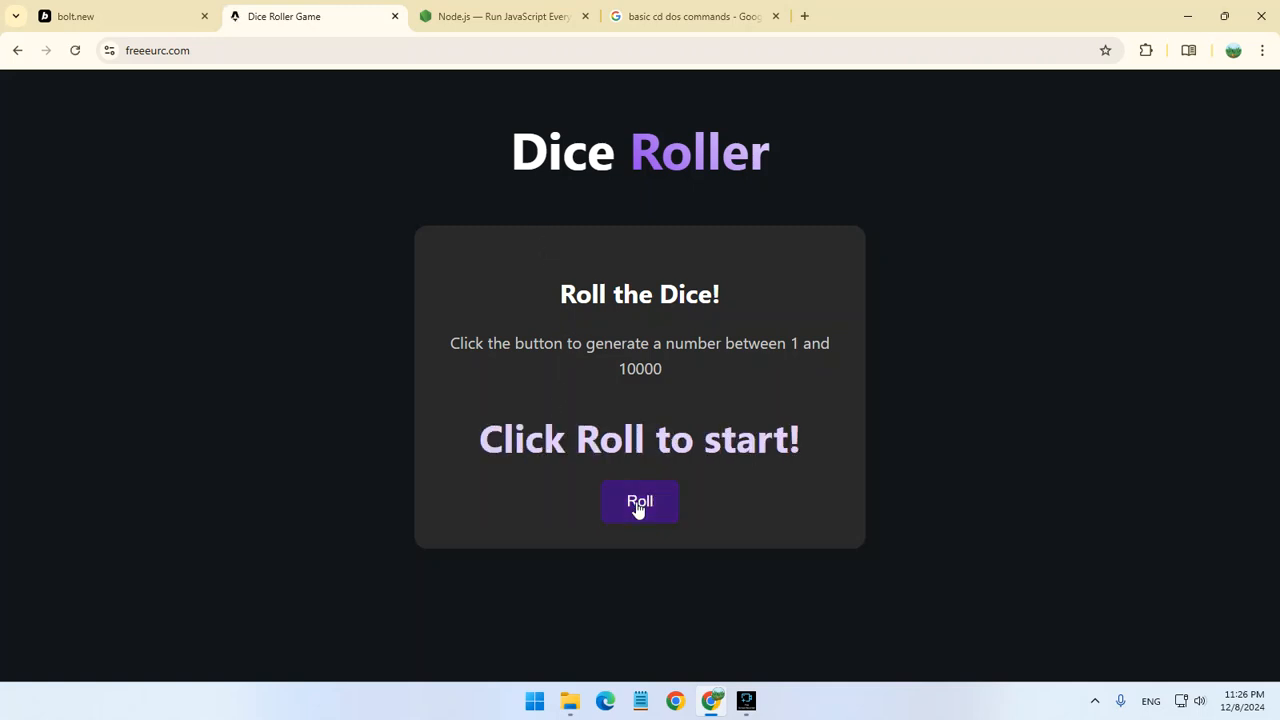
left_click(639, 501)
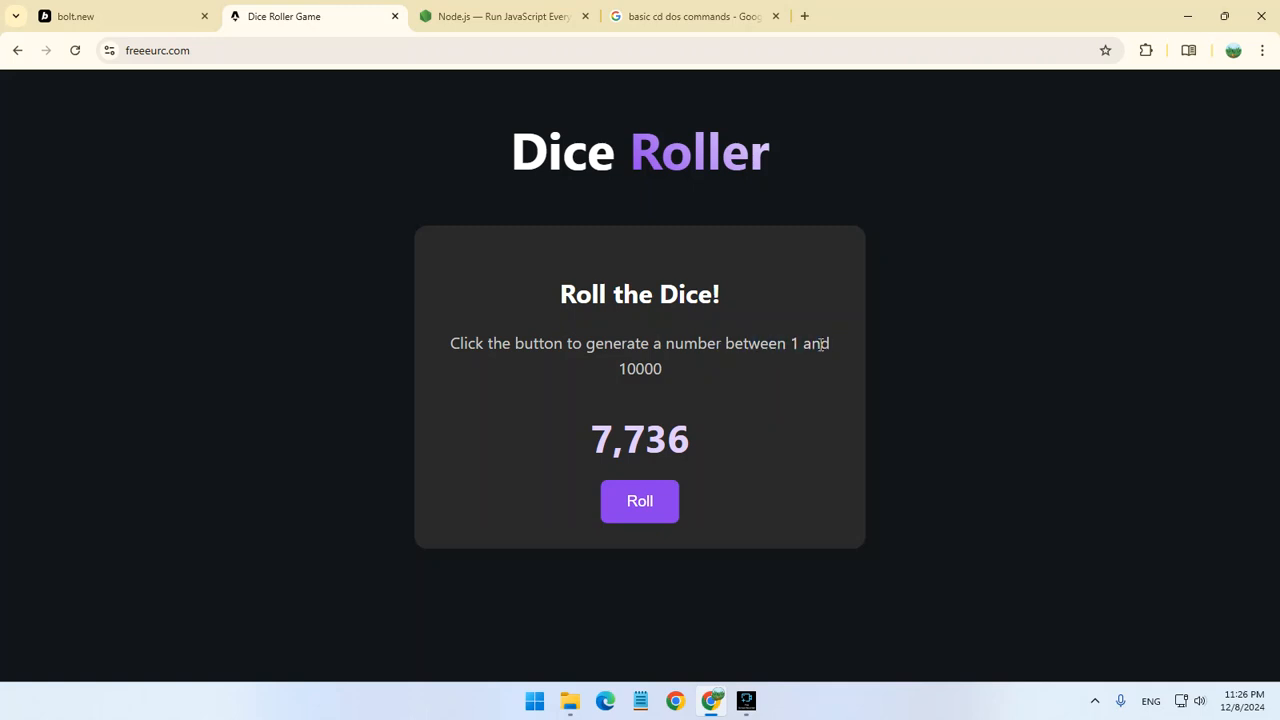
left_click(639, 501)
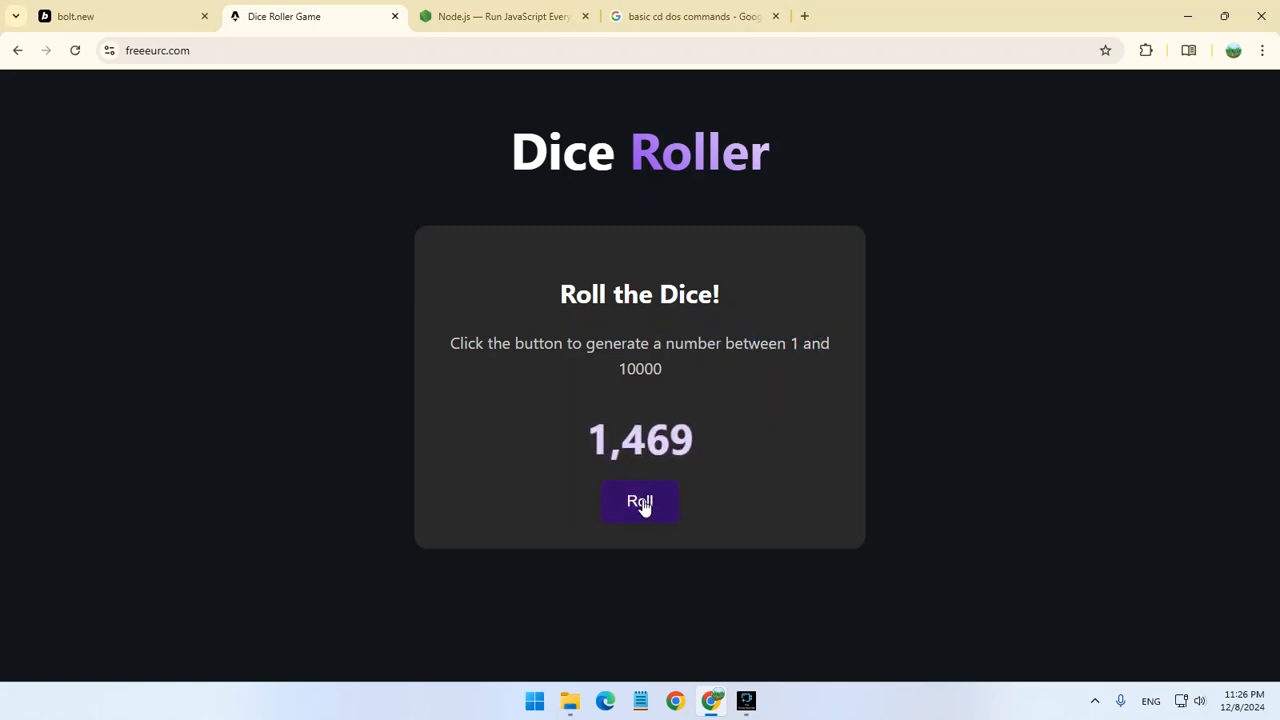
left_click(639, 501)
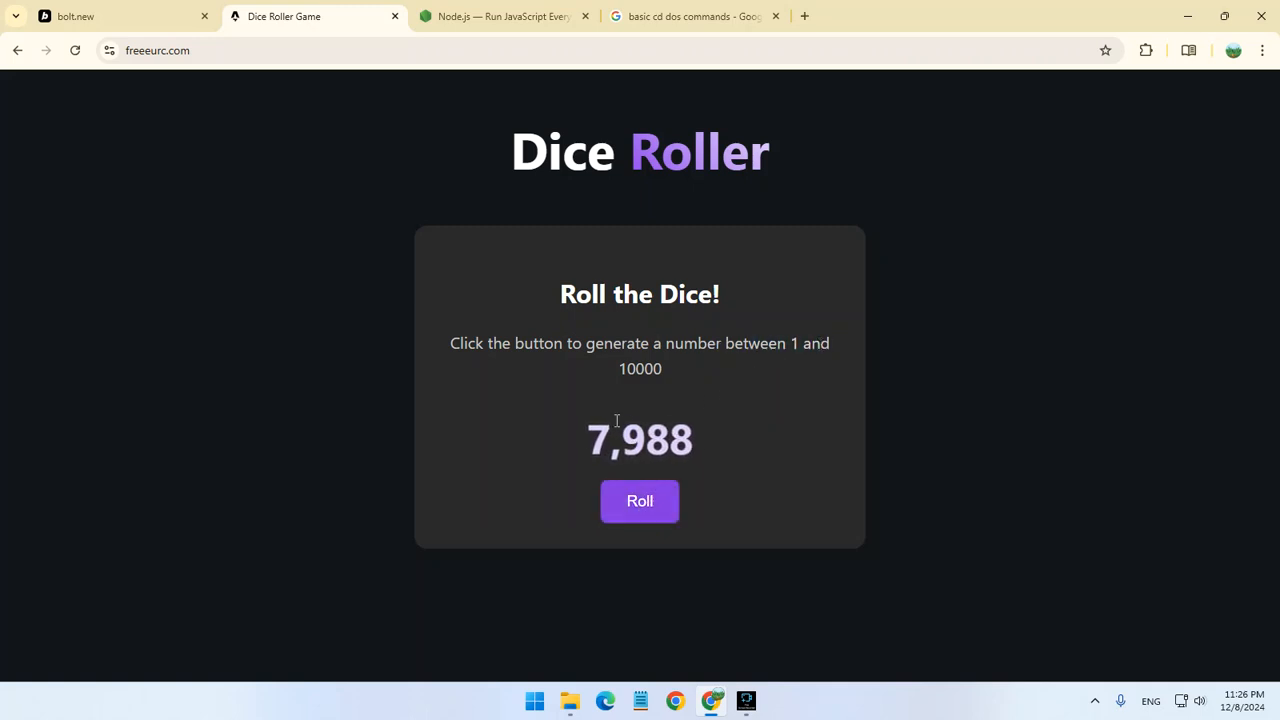
left_click(639, 501)
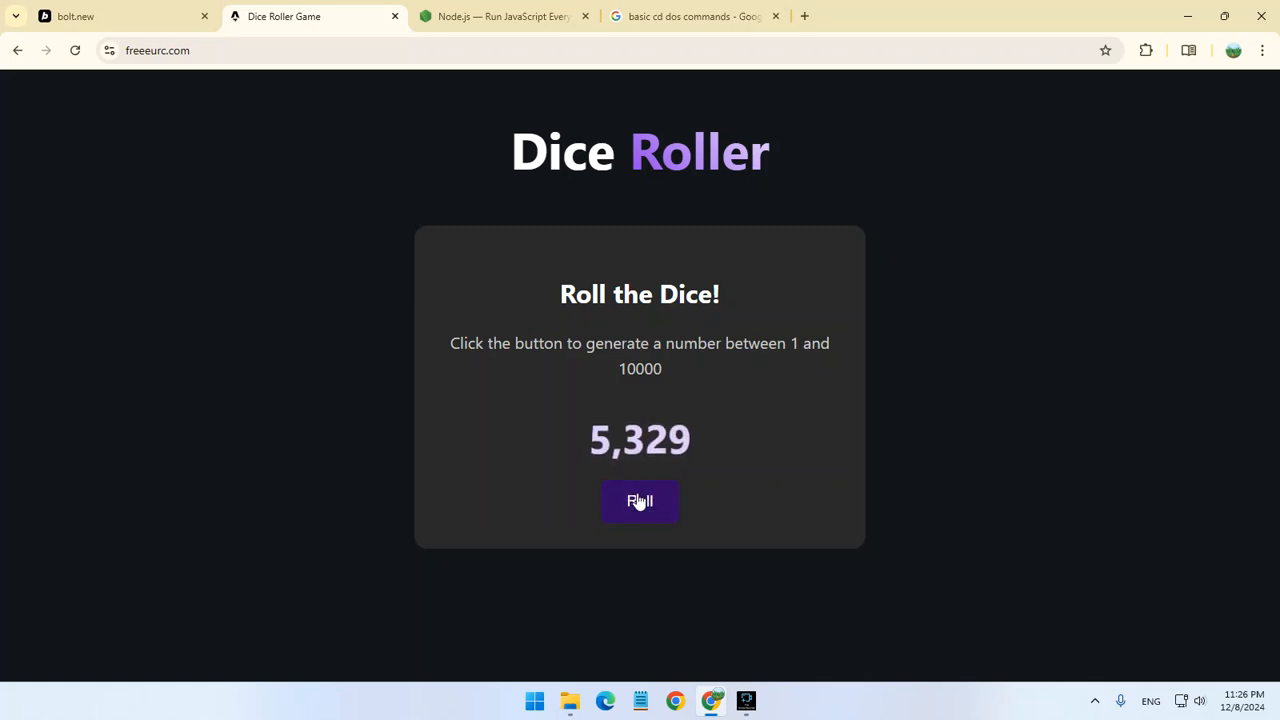
left_click(639, 501)
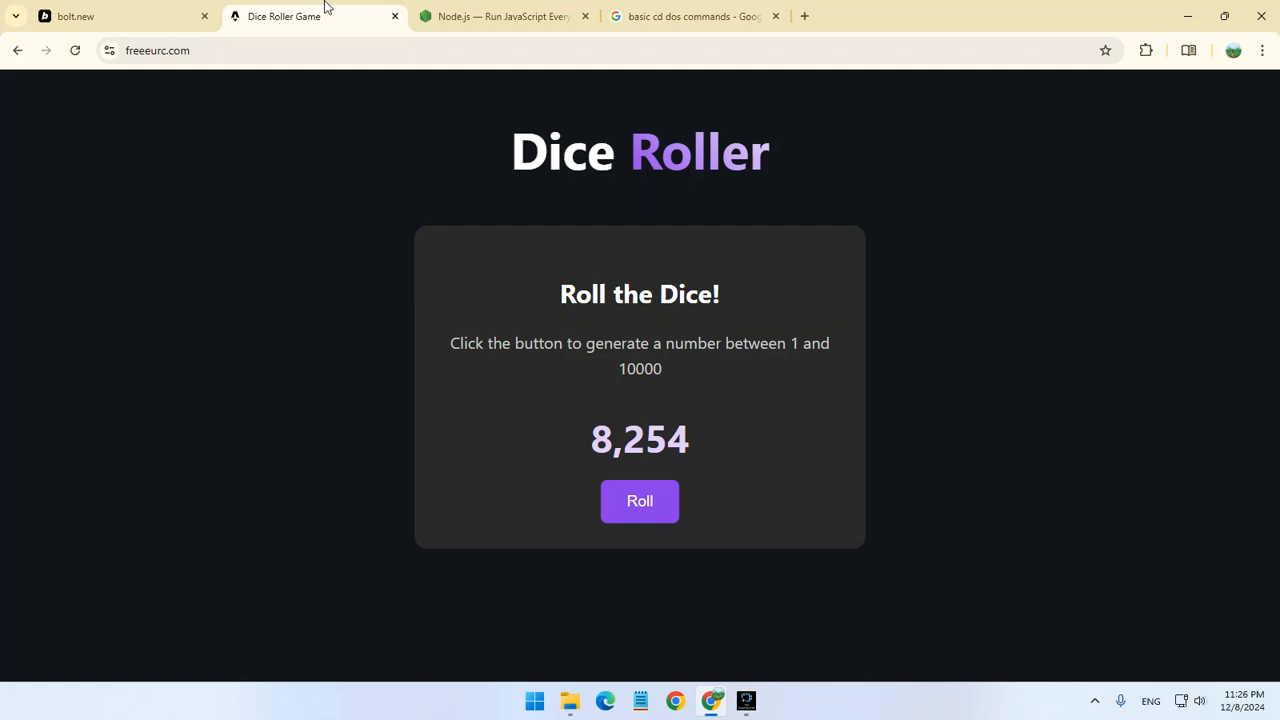
mouse_move(400, 173)
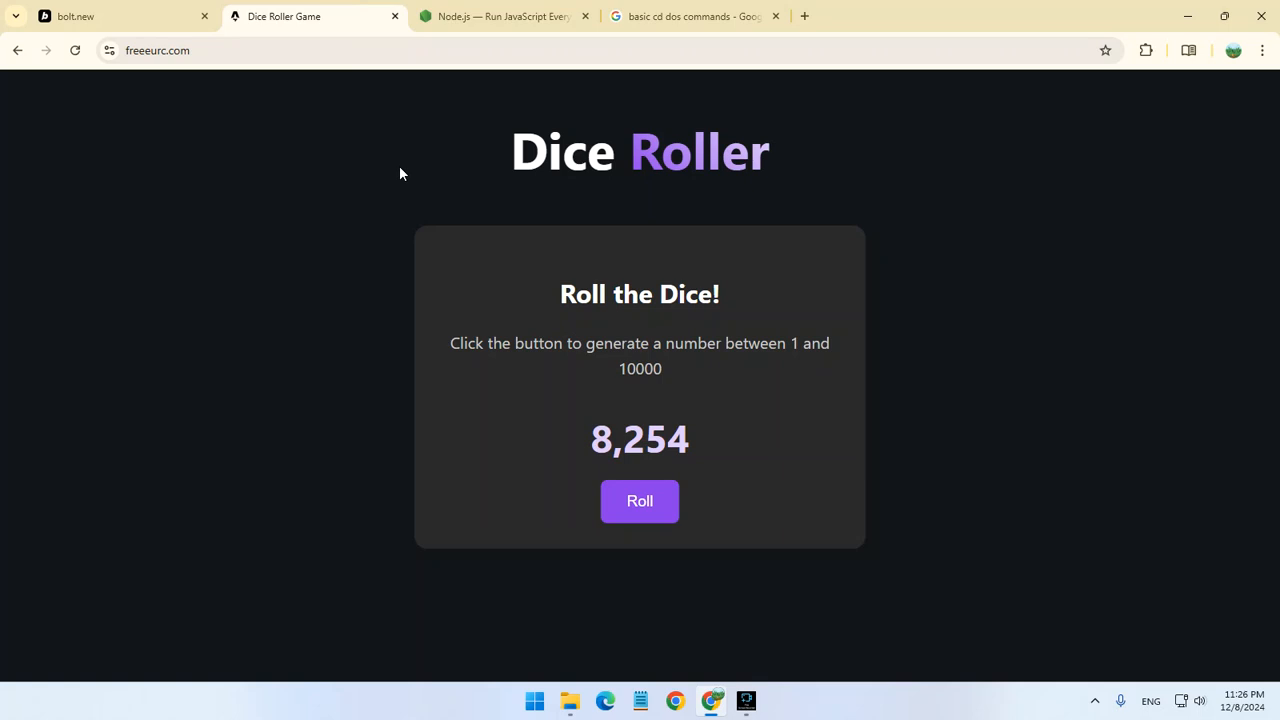
left_click(110, 16)
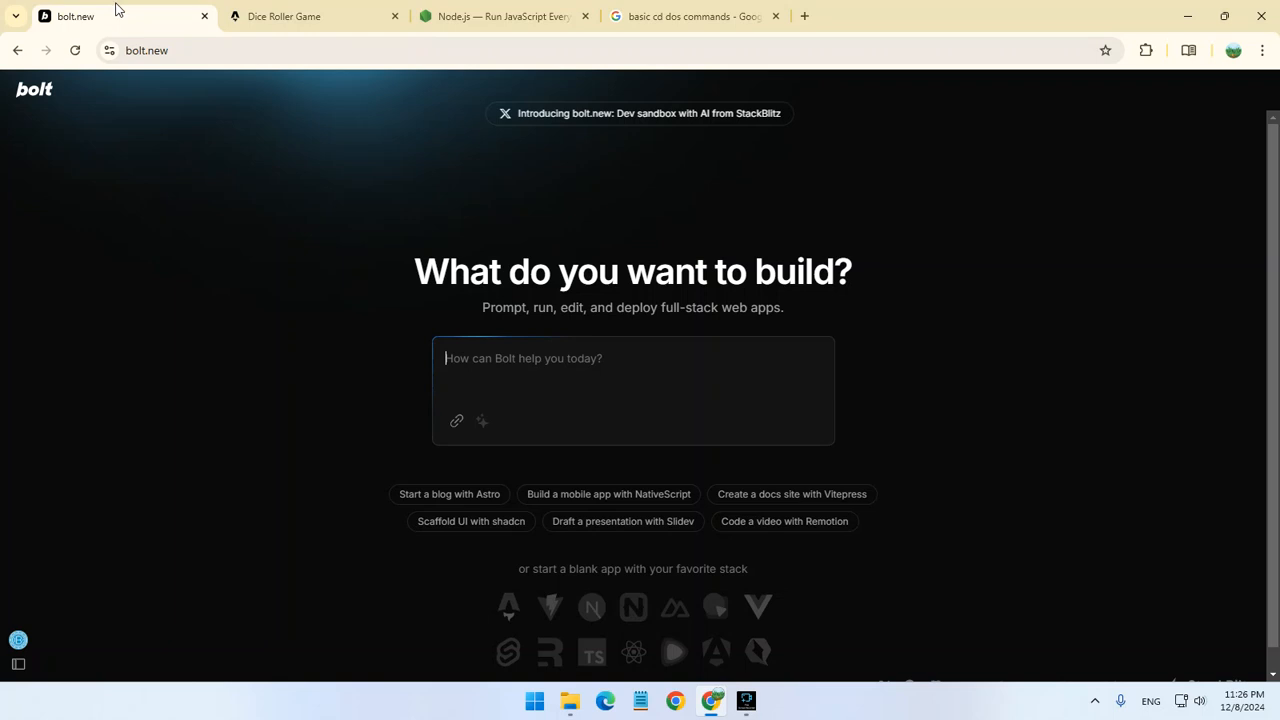
mouse_move(240, 196)
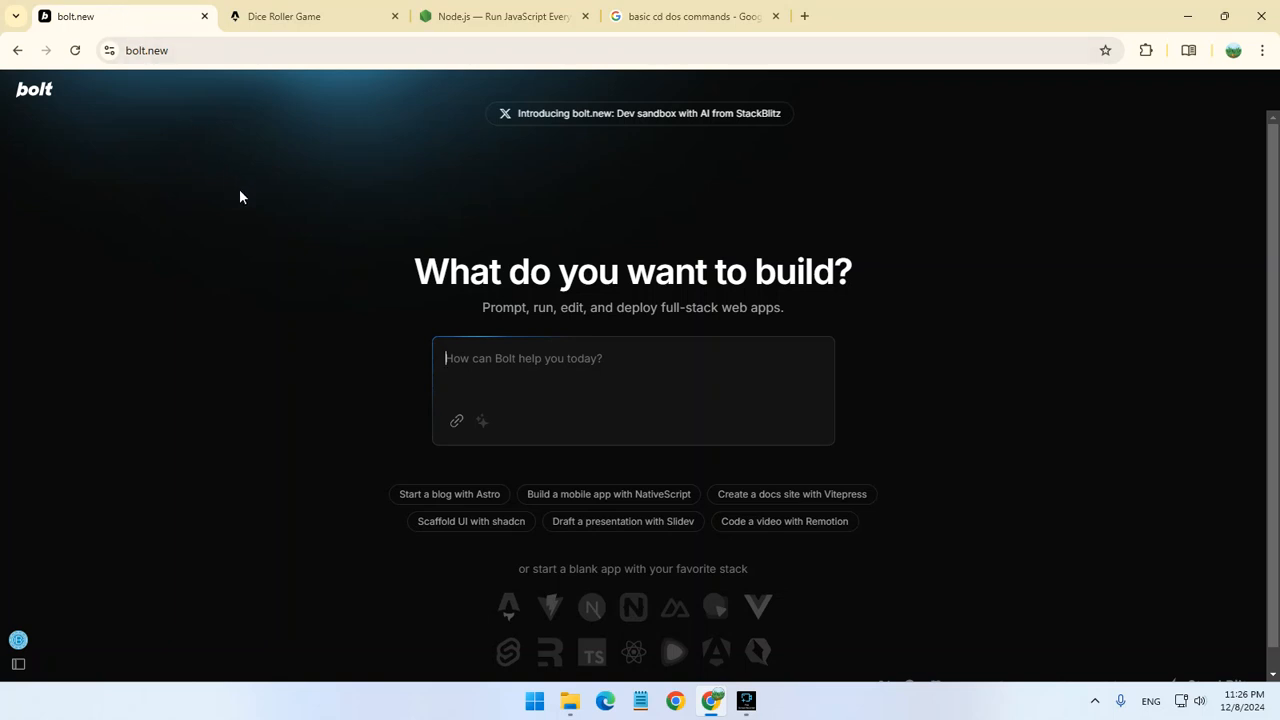
mouse_move(470, 577)
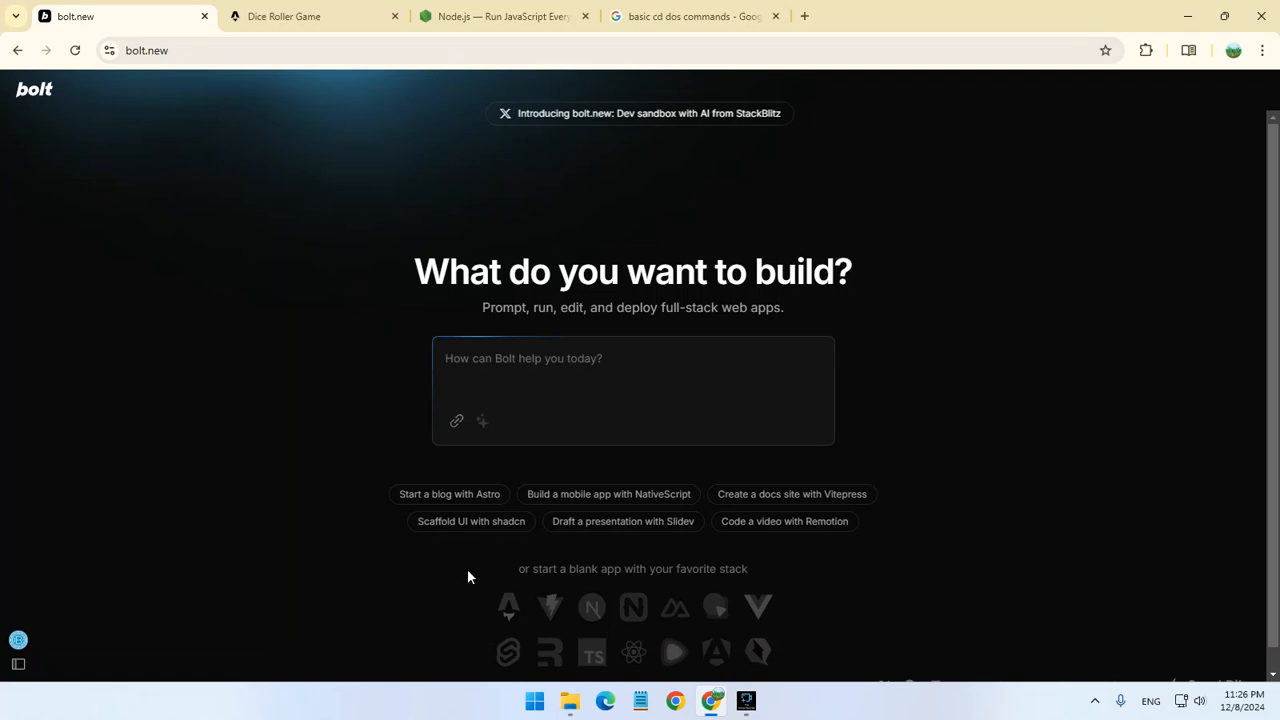
- Start a blank Astro Basic Starter project from the Astro stack icon
left_click(508, 607)
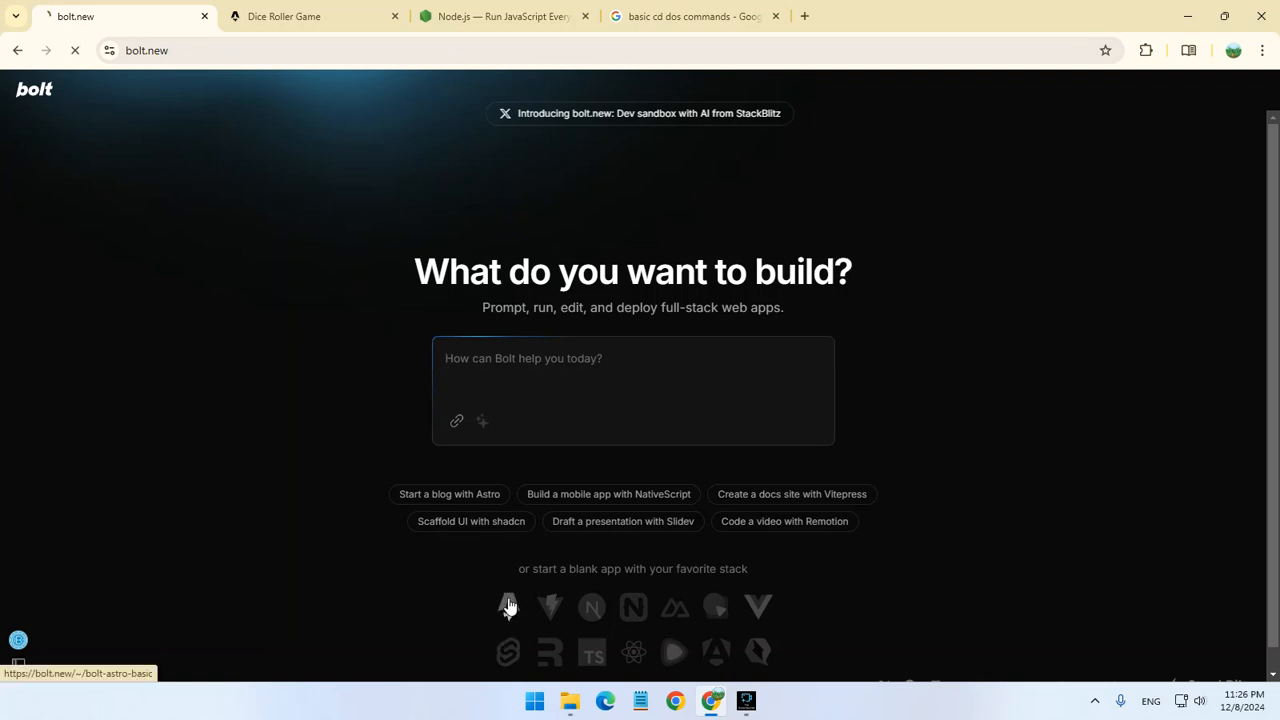
left_click(508, 607)
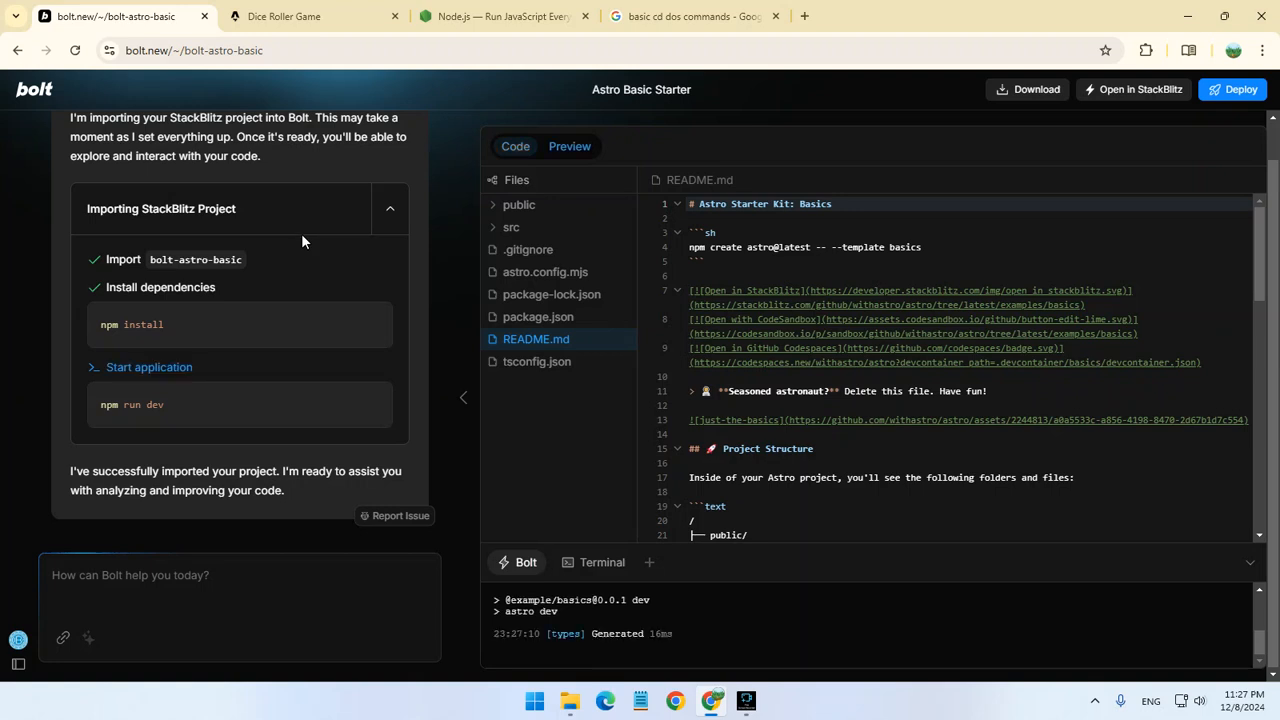
- Check the code view briefly, then show the Welcome to Astro page in Preview
left_click(569, 146)
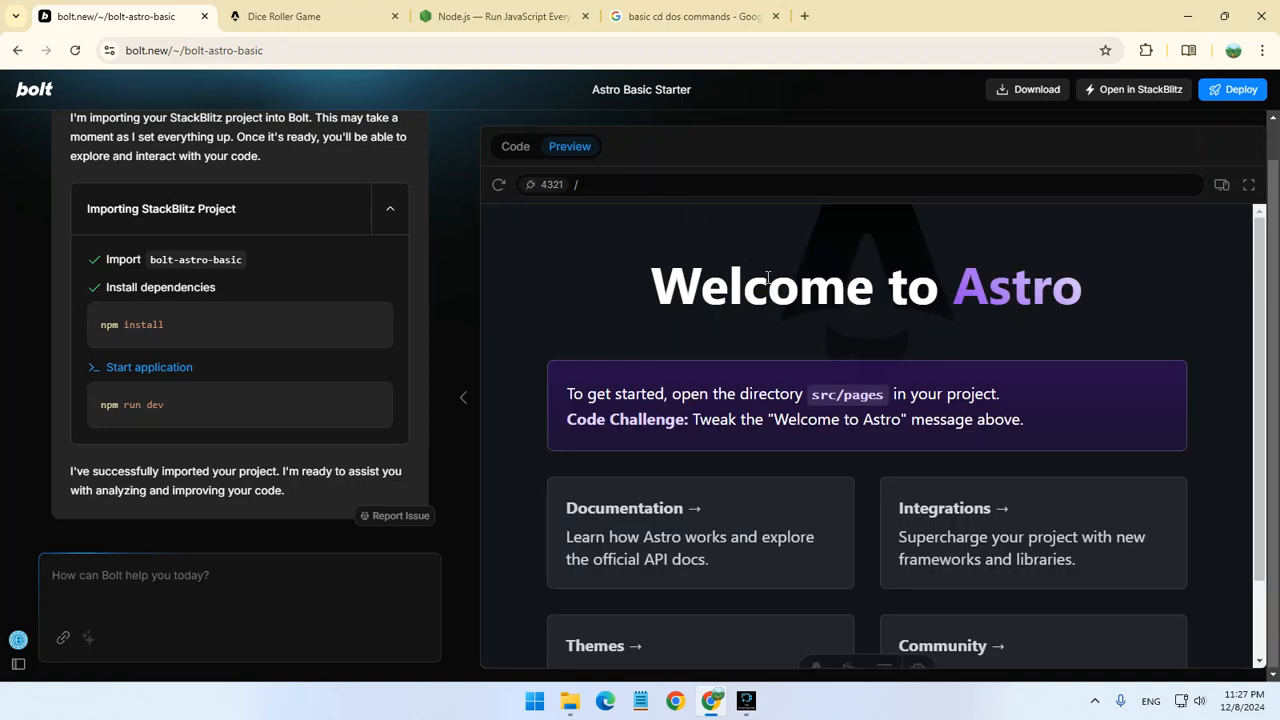
mouse_move(647, 240)
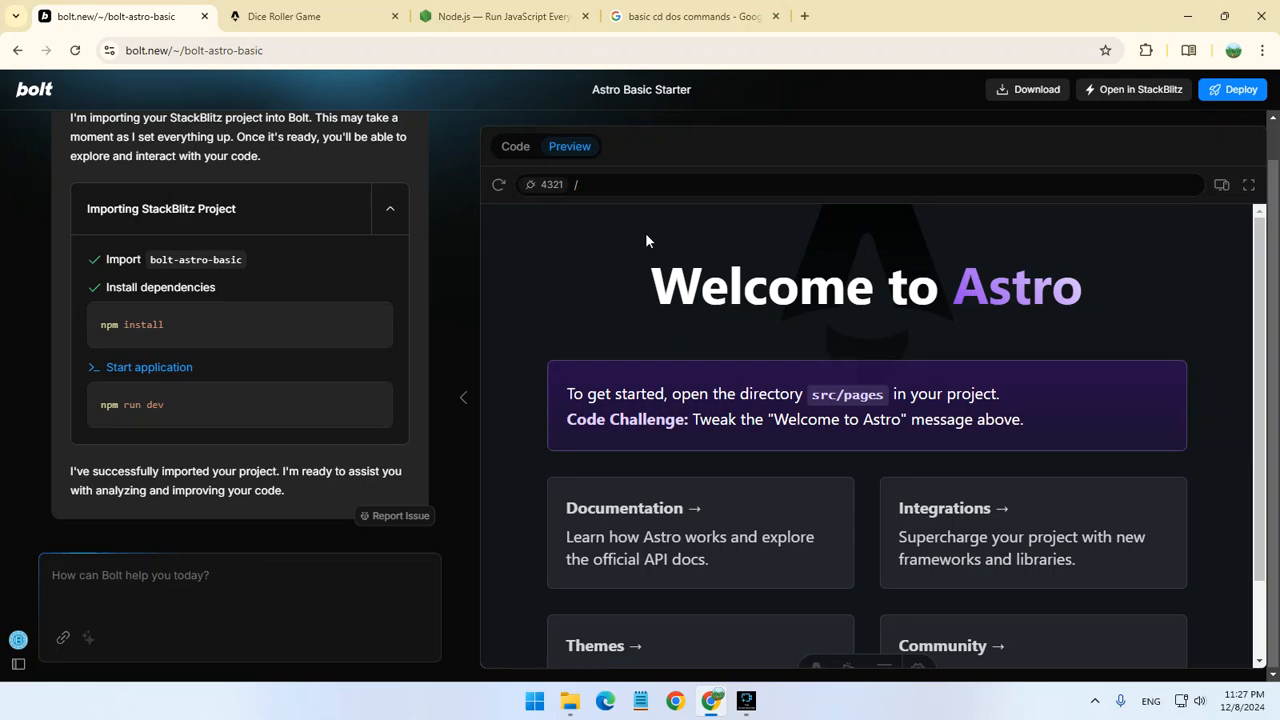
left_click(515, 146)
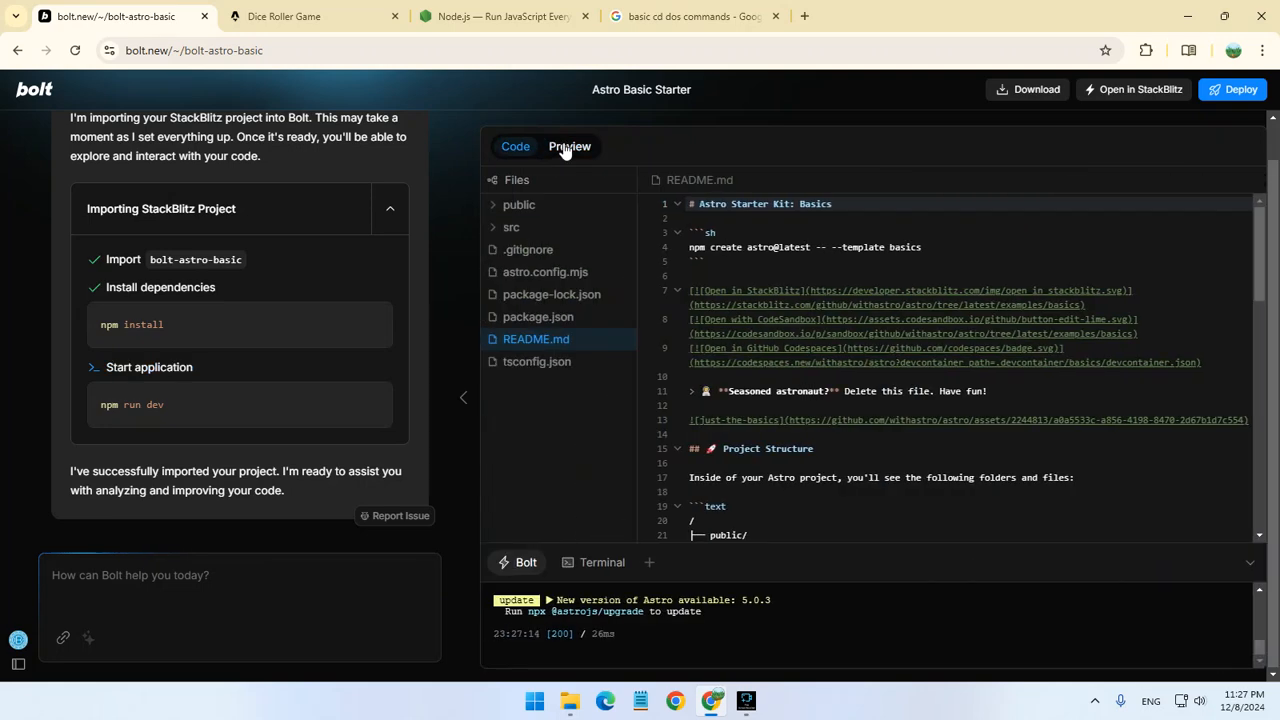
left_click(569, 146)
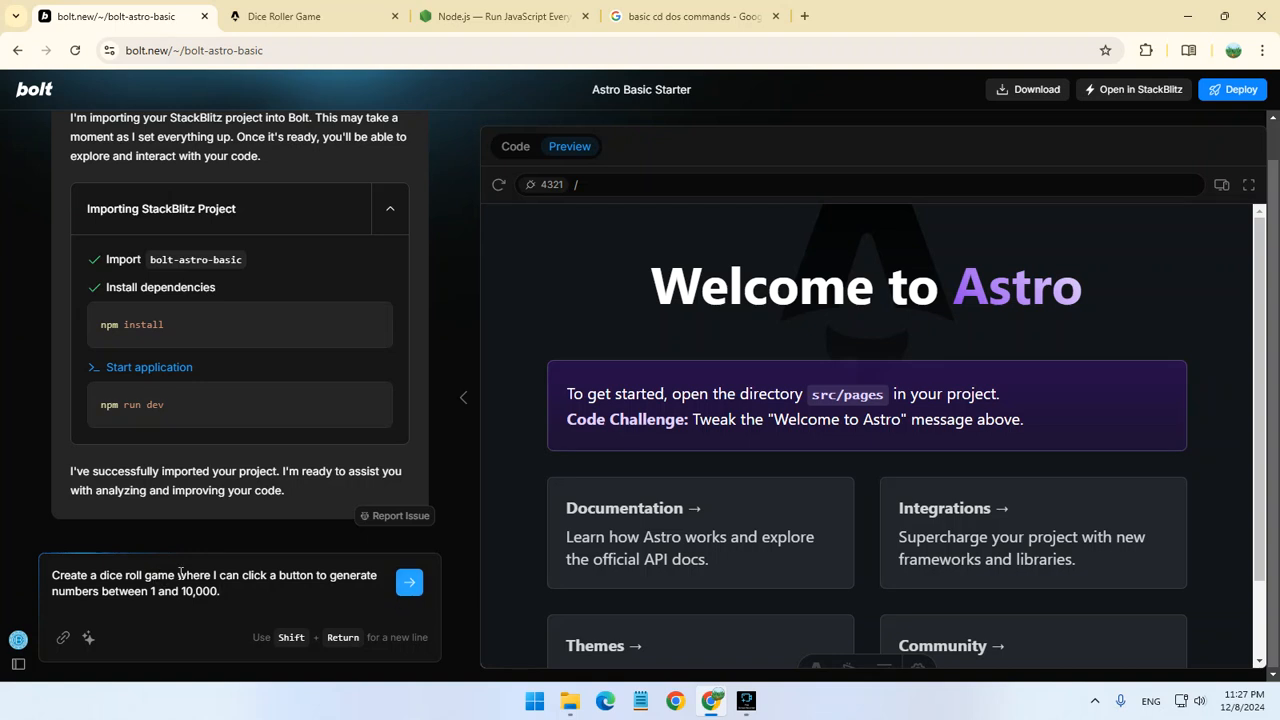
mouse_move(255, 575)
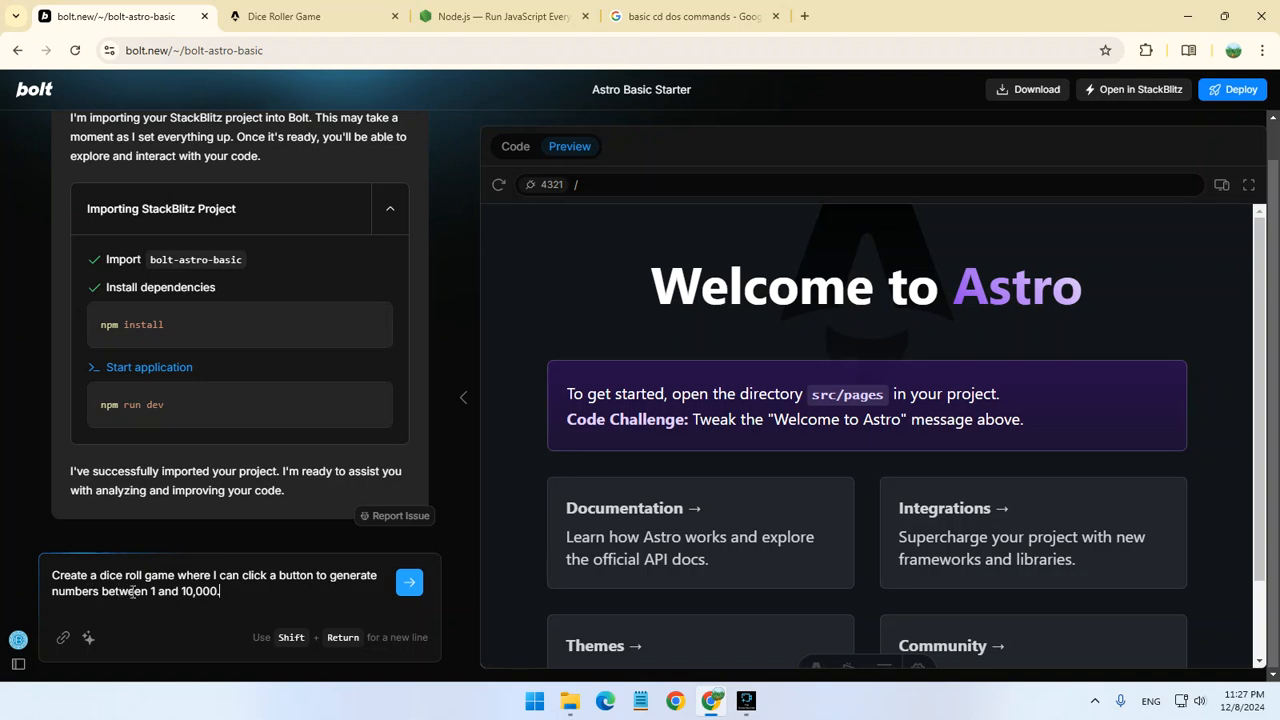
- Send the prompt for a dice roll game generating numbers from 1 to 10,000
left_click(409, 581)
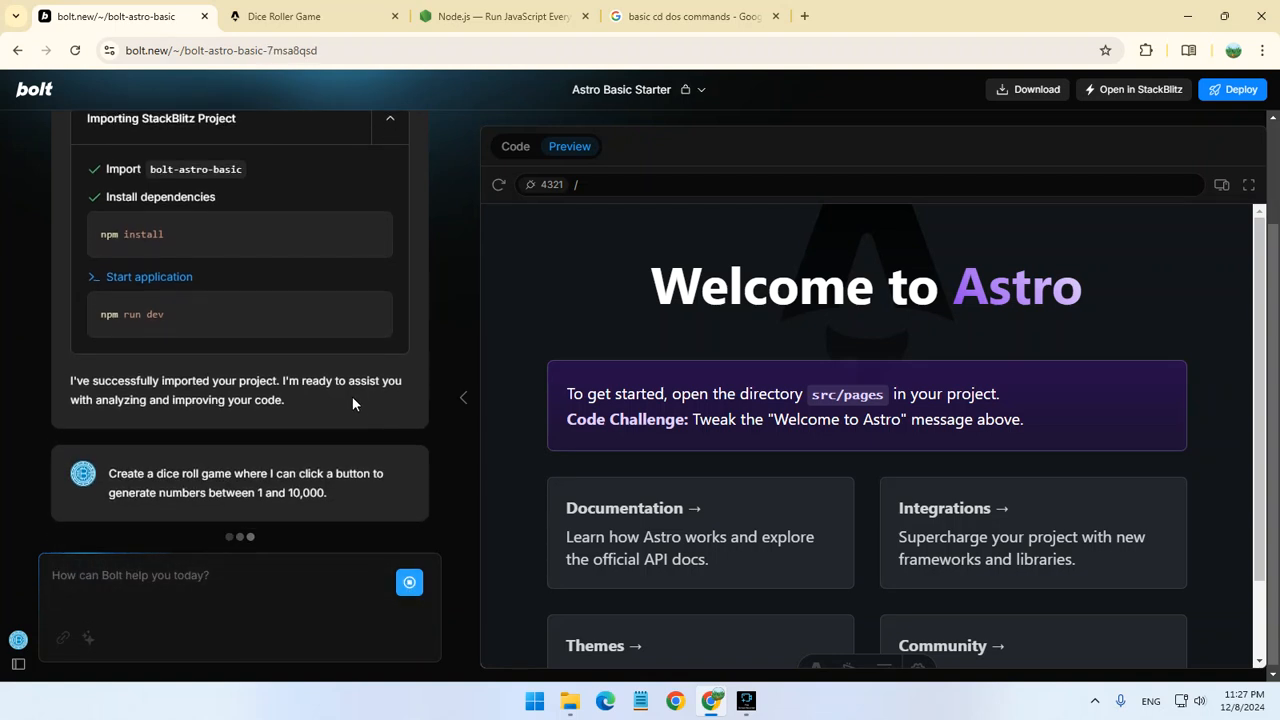
scroll("down", 3)
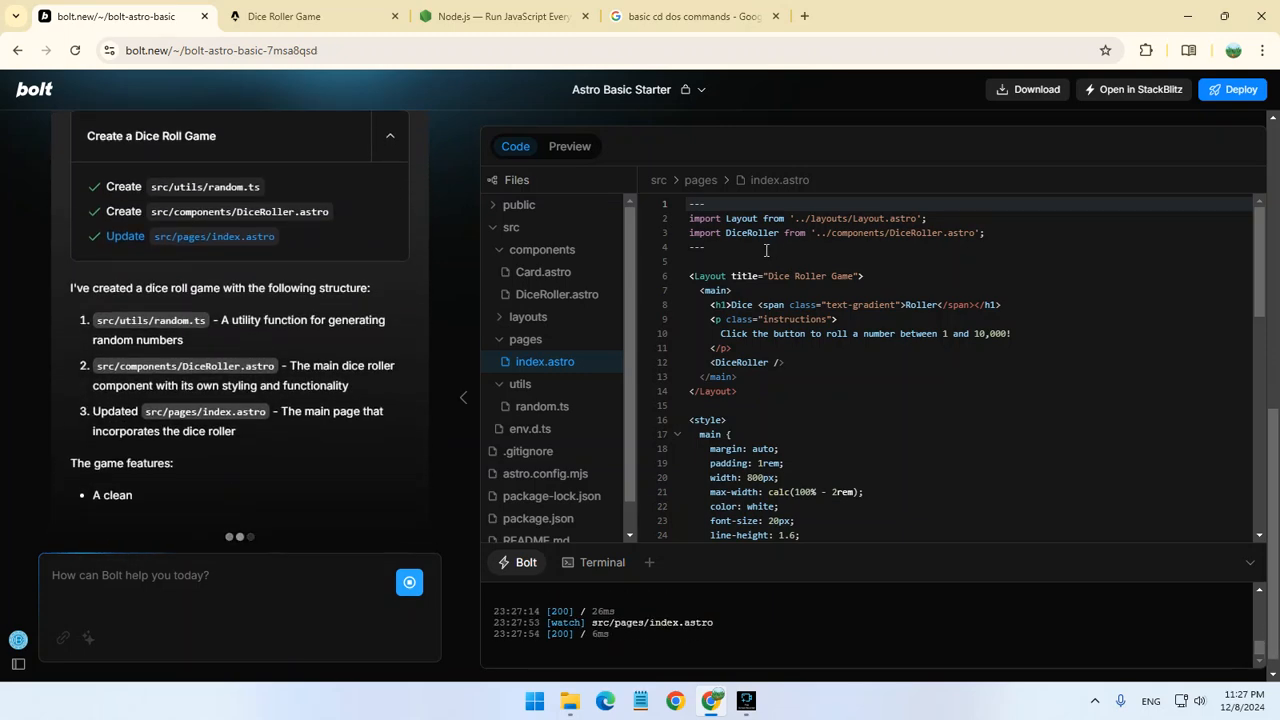
- Roll the generated Dice Roller preview three times, reaching 2,248, then view the source code
left_click(569, 146)
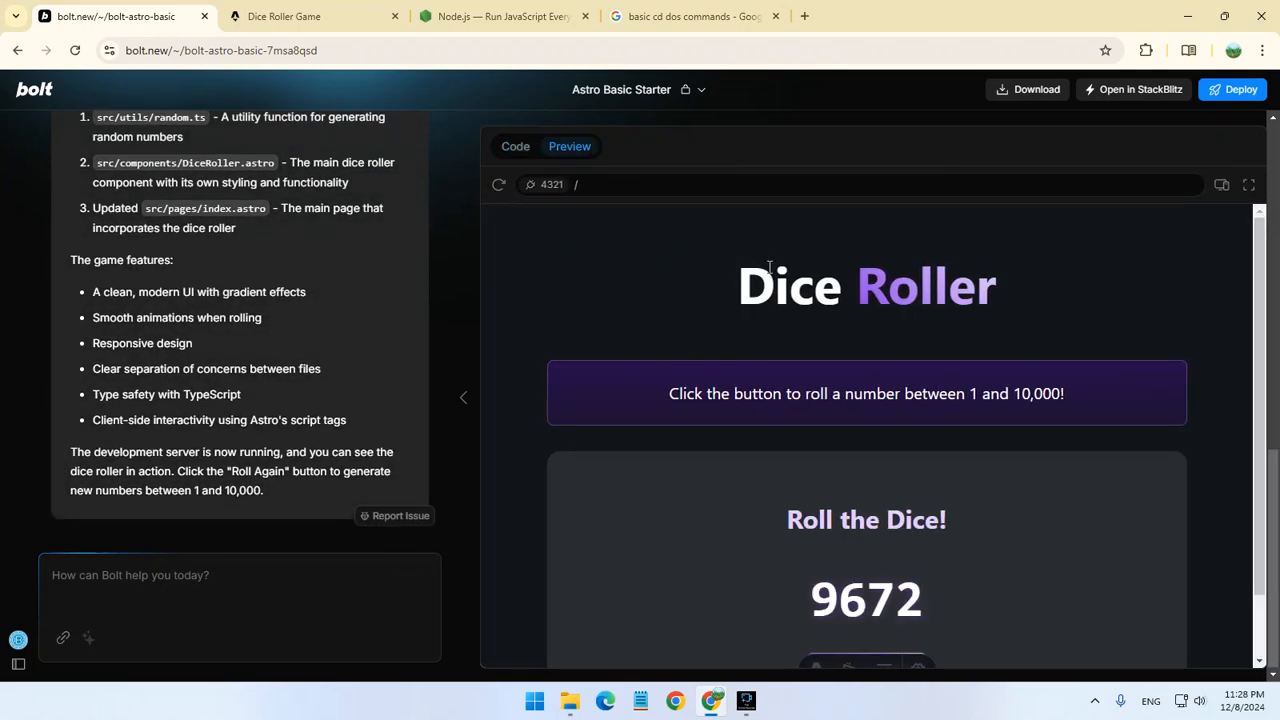
scroll("down", 3)
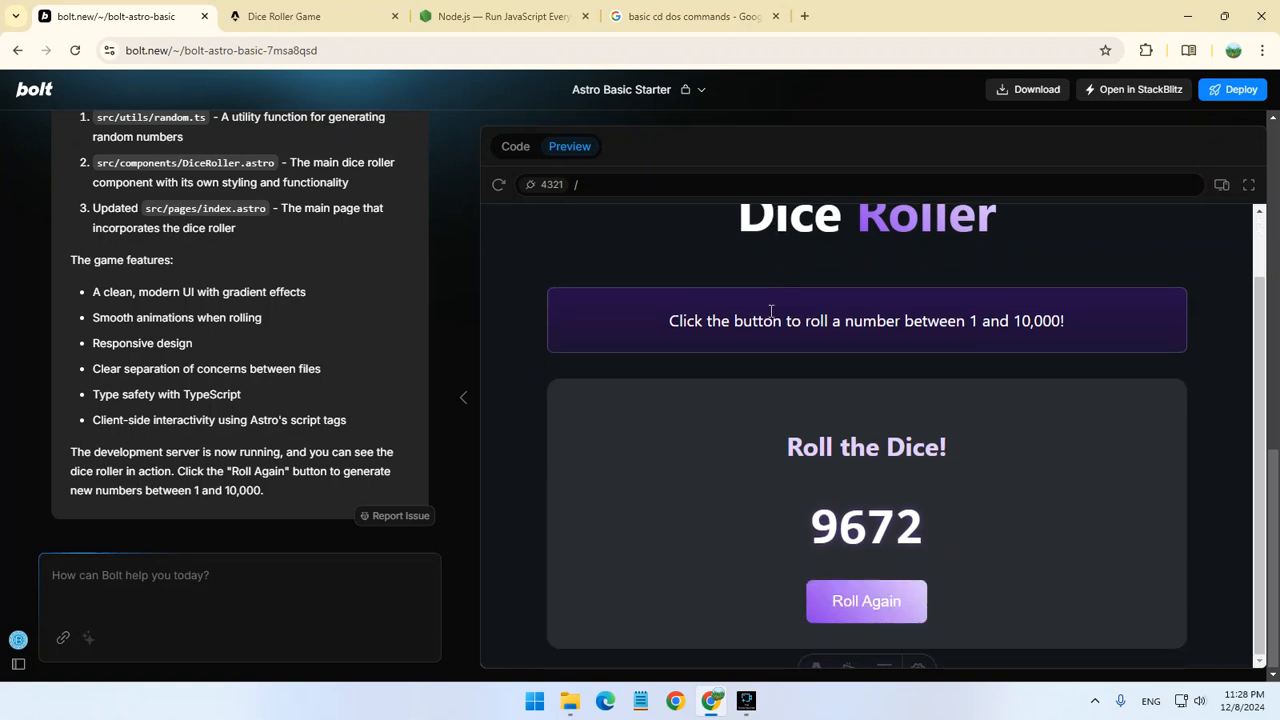
left_click(866, 601)
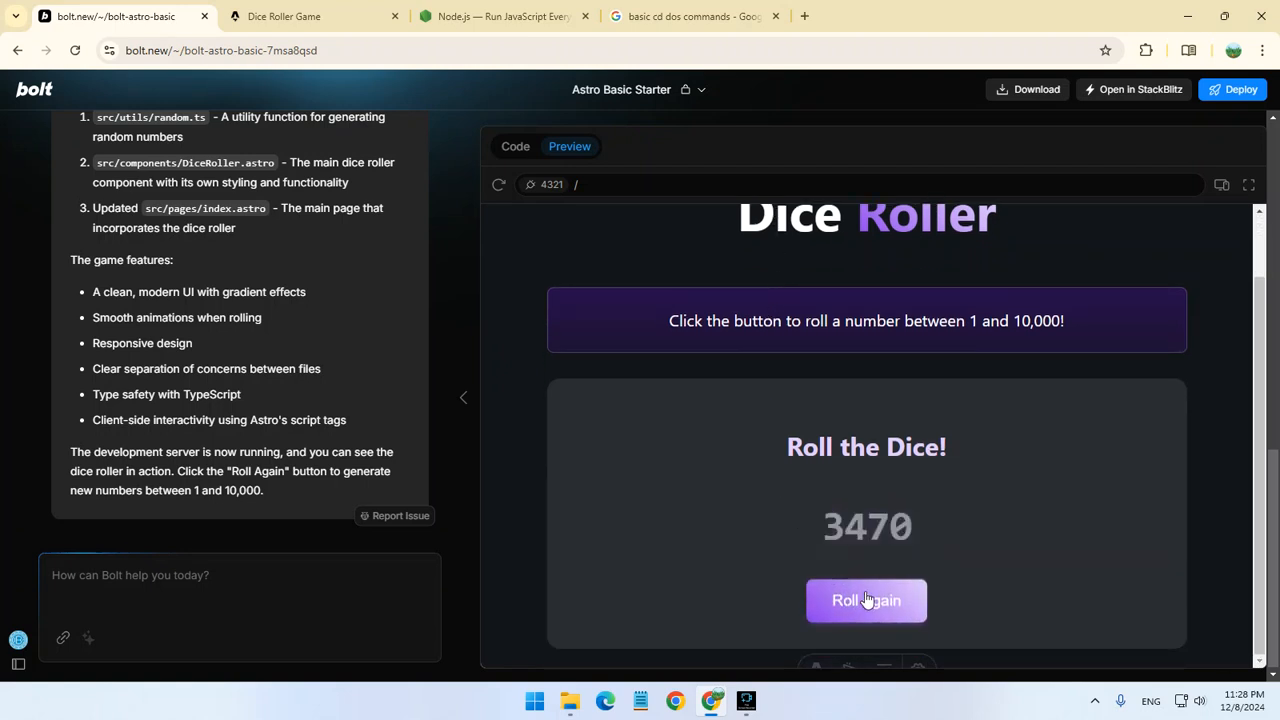
left_click(866, 600)
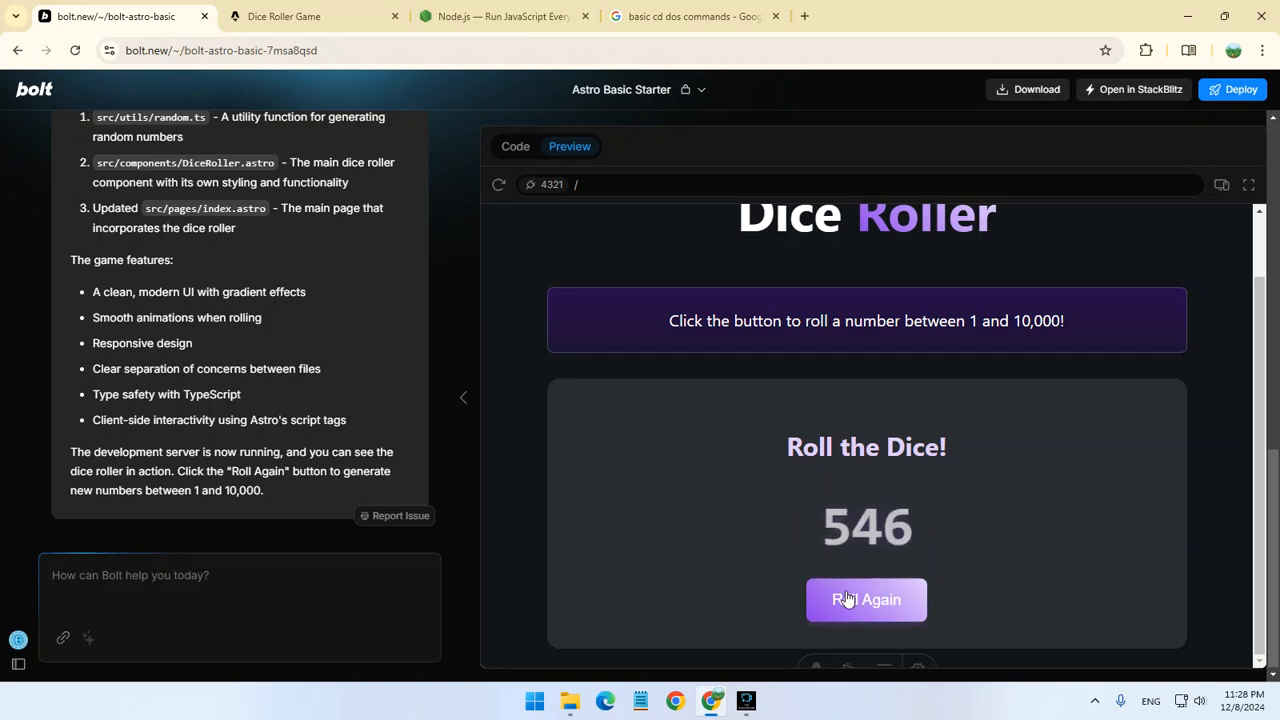
left_click(866, 599)
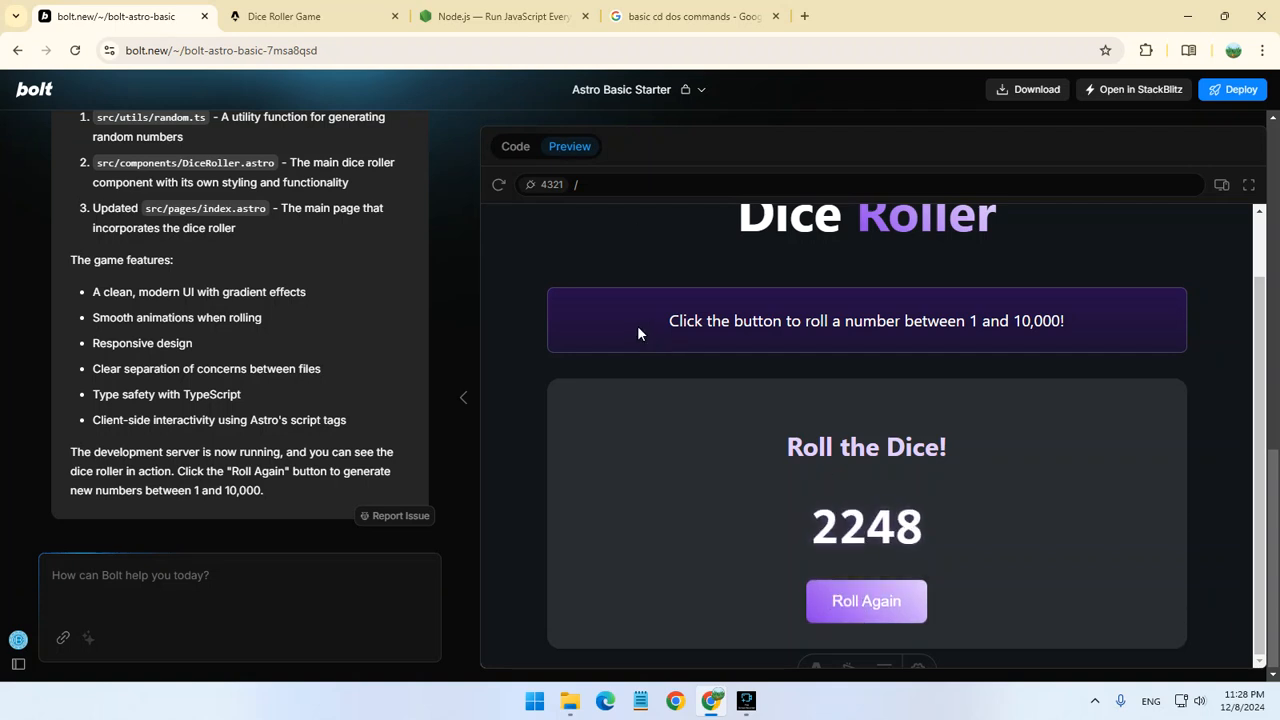
mouse_move(533, 252)
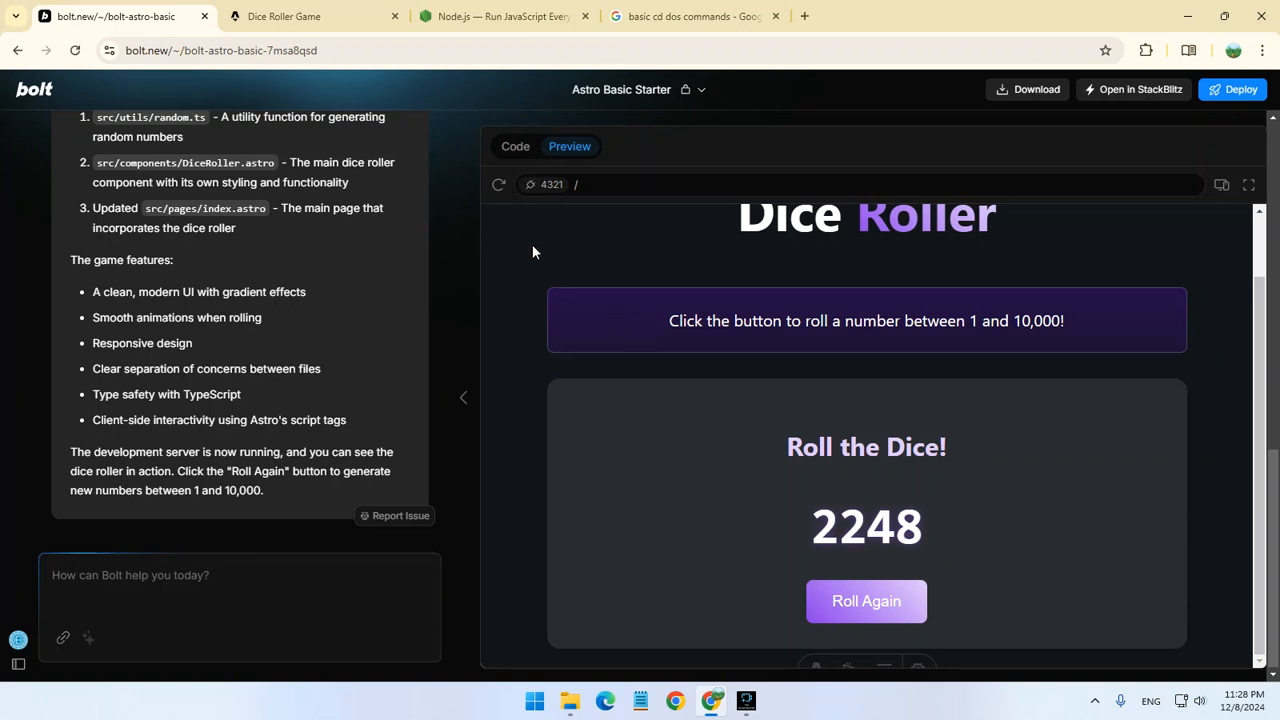
left_click(515, 146)
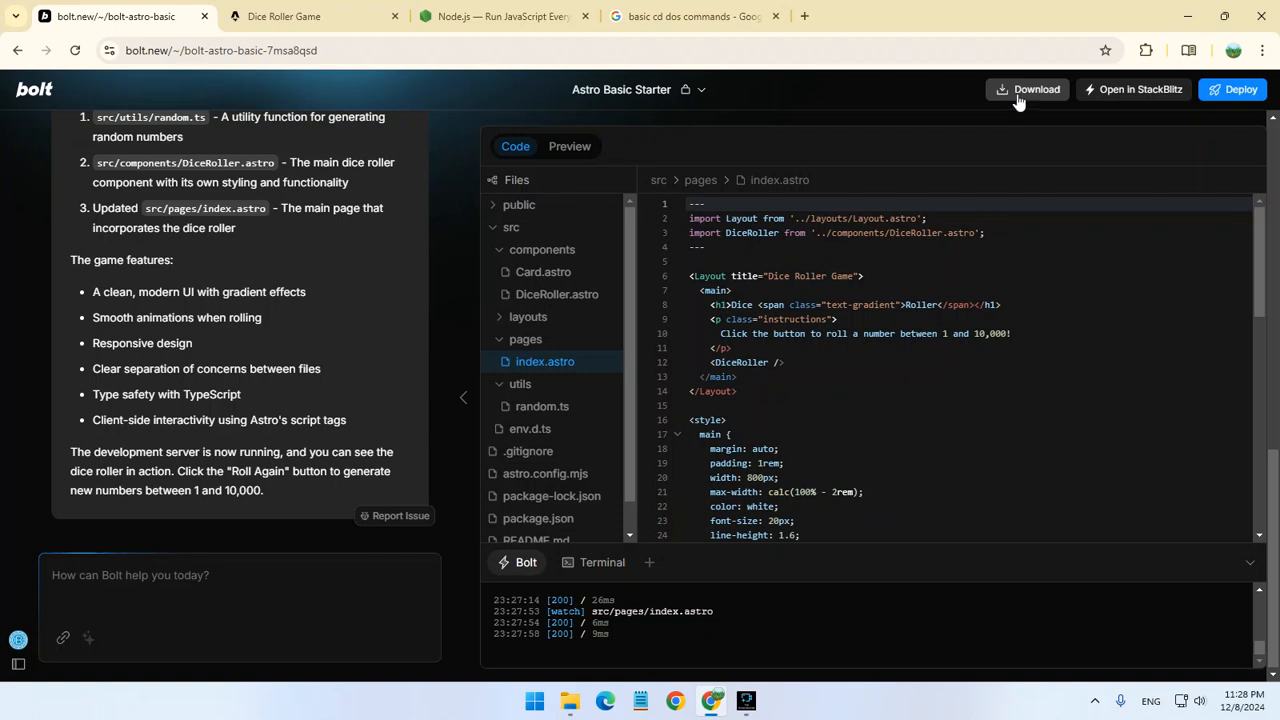
- Download the project as project-bolt-astro-basic-7msa8qsd.zip and return to the browser
left_click(1026, 89)
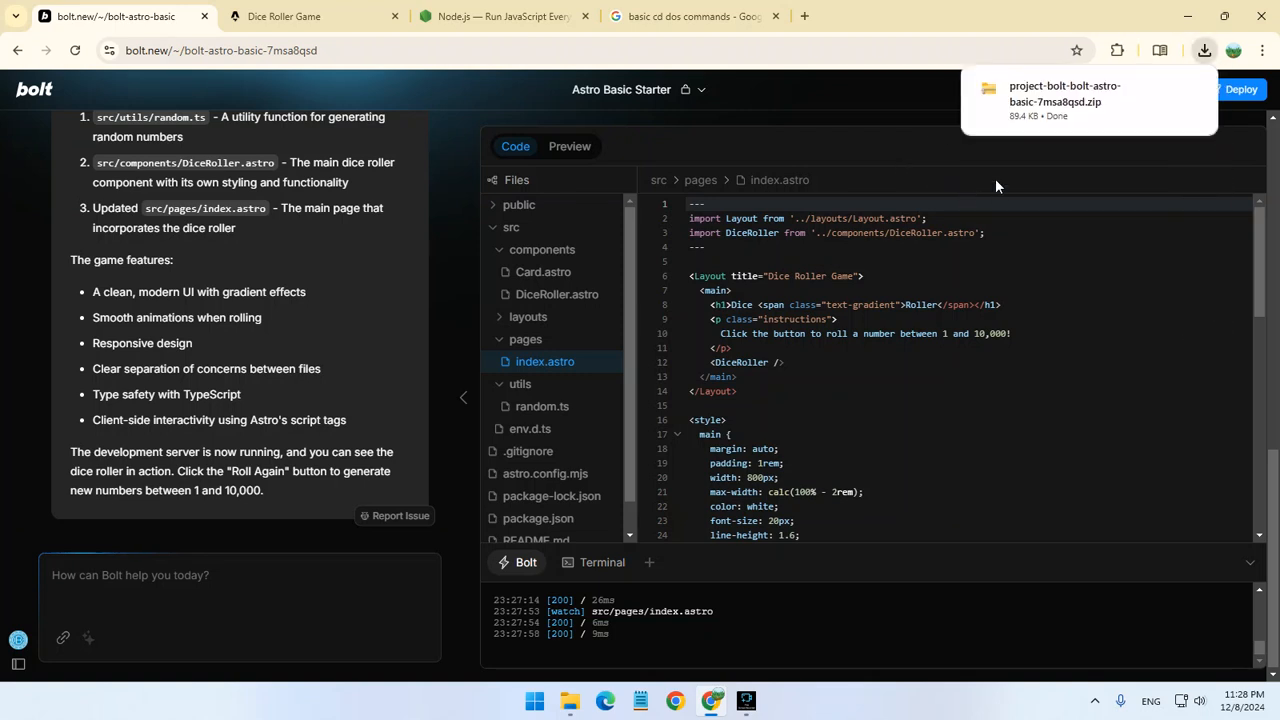
mouse_move(660, 570)
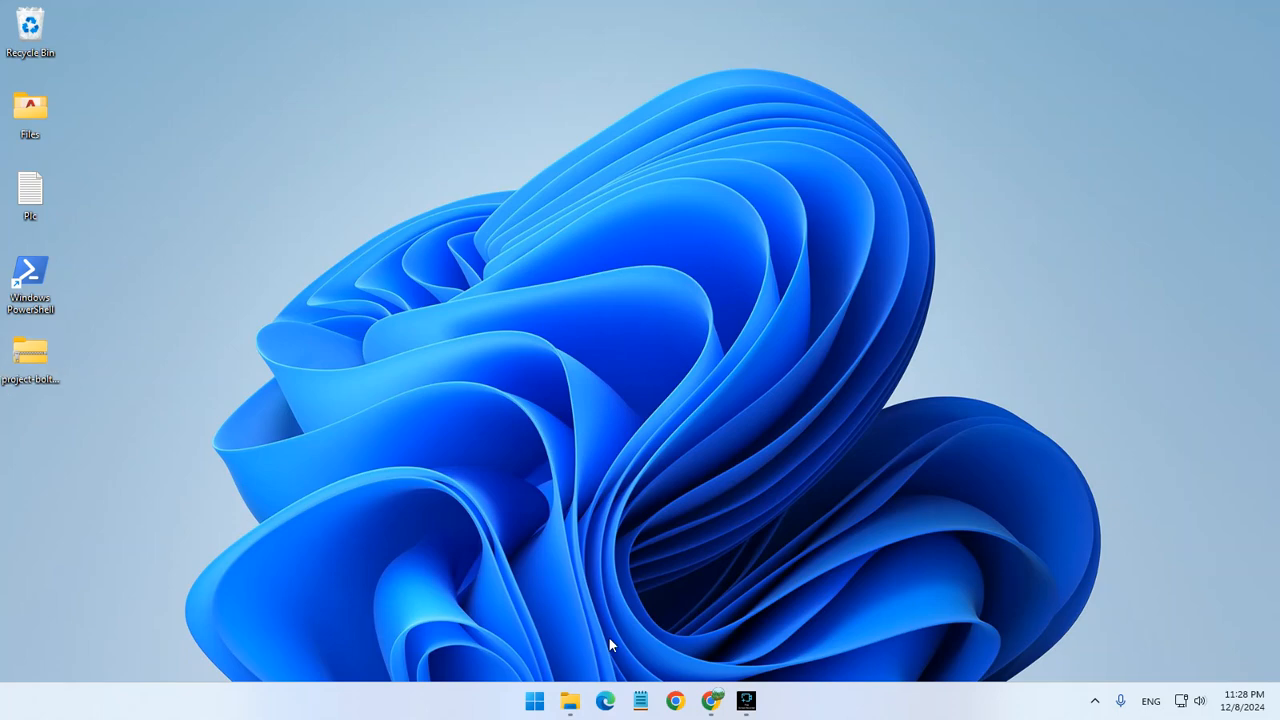
left_click(746, 700)
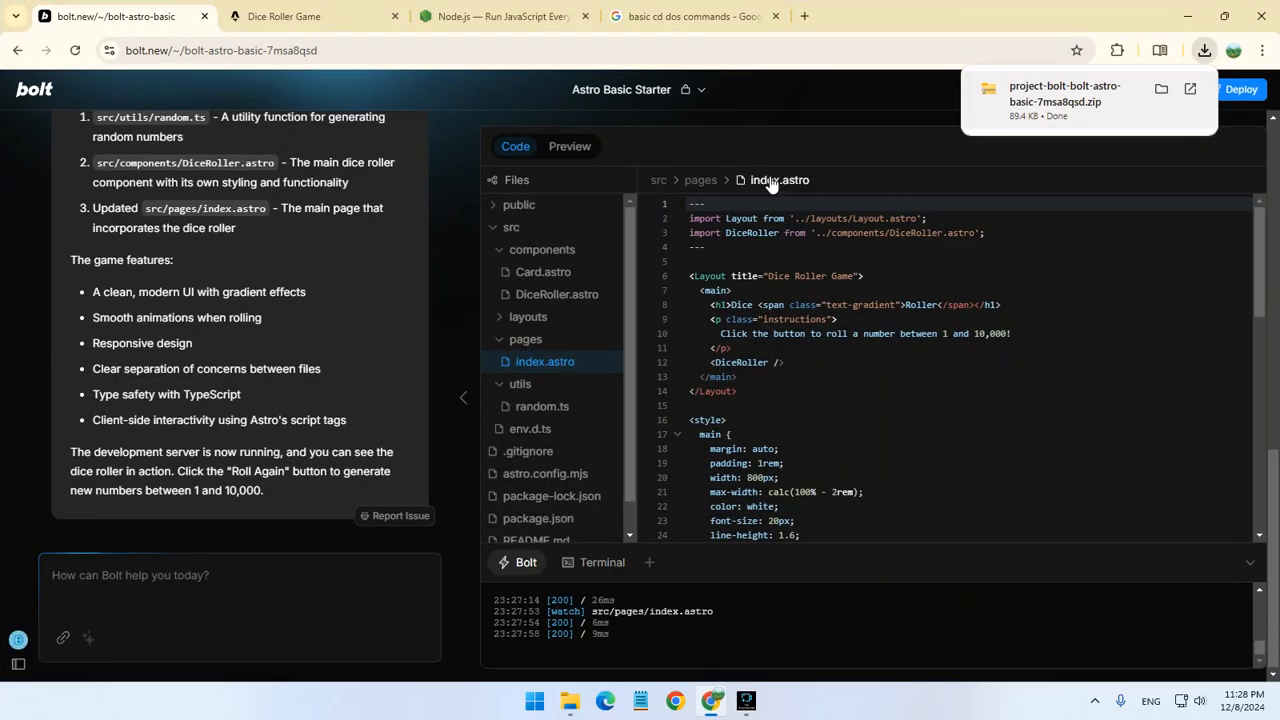
- Bring up the Node.js home page offering the v22.12.0 LTS download
left_click(503, 16)
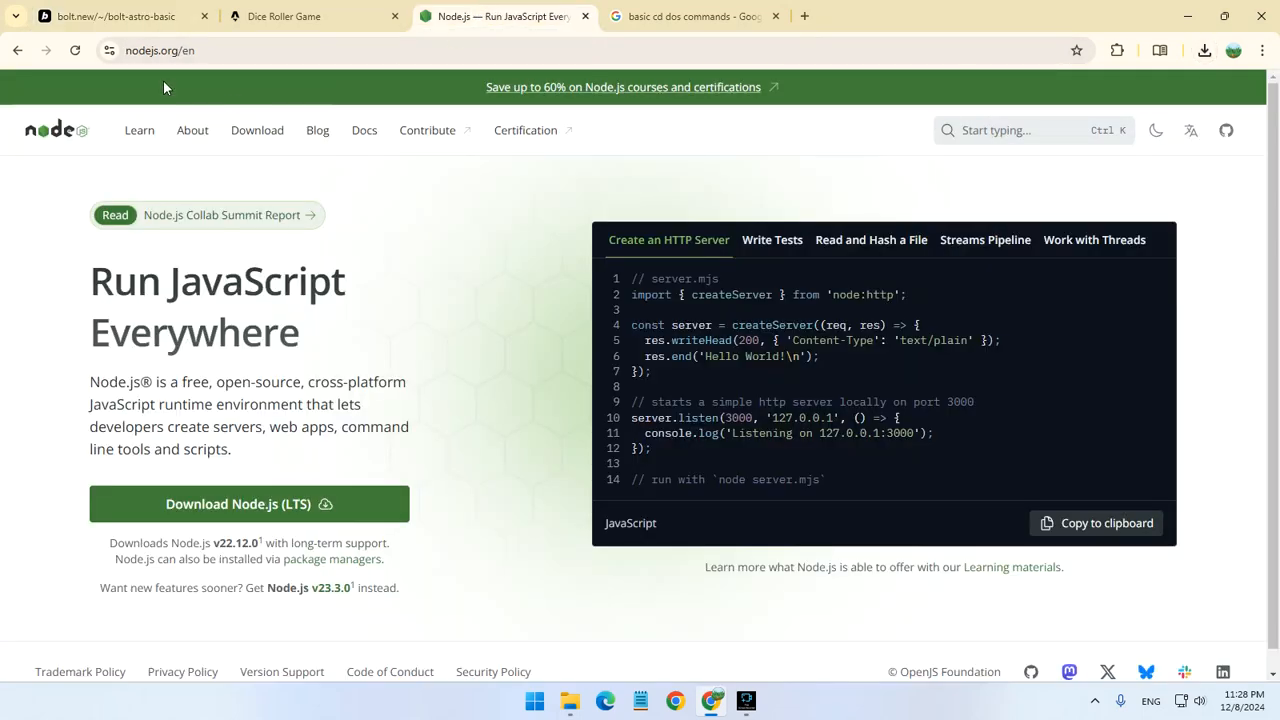
mouse_move(186, 78)
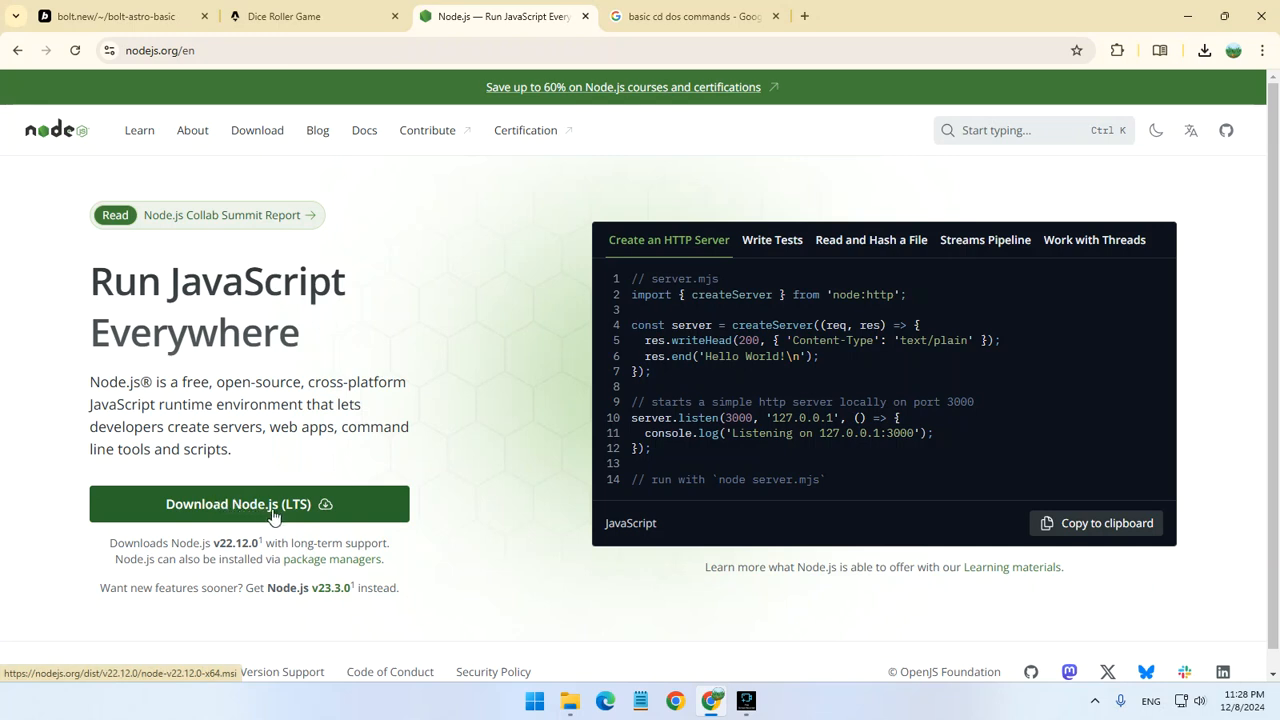
mouse_move(270, 487)
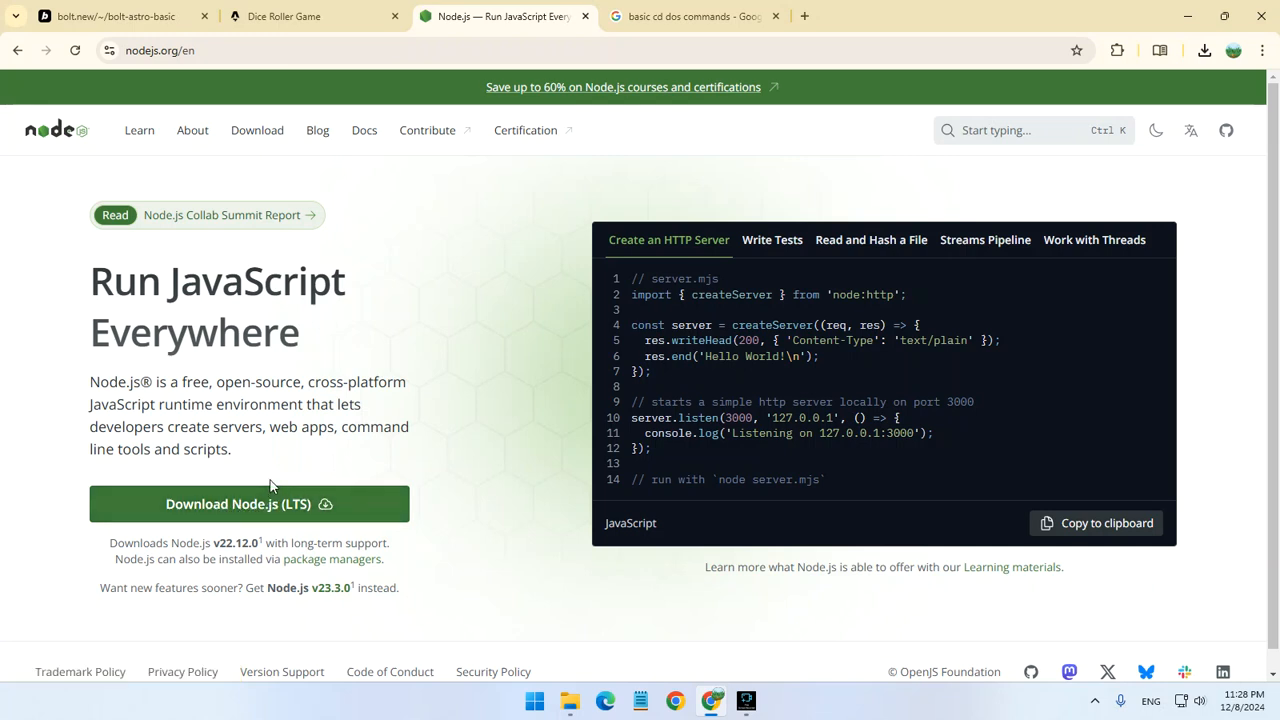
mouse_move(435, 227)
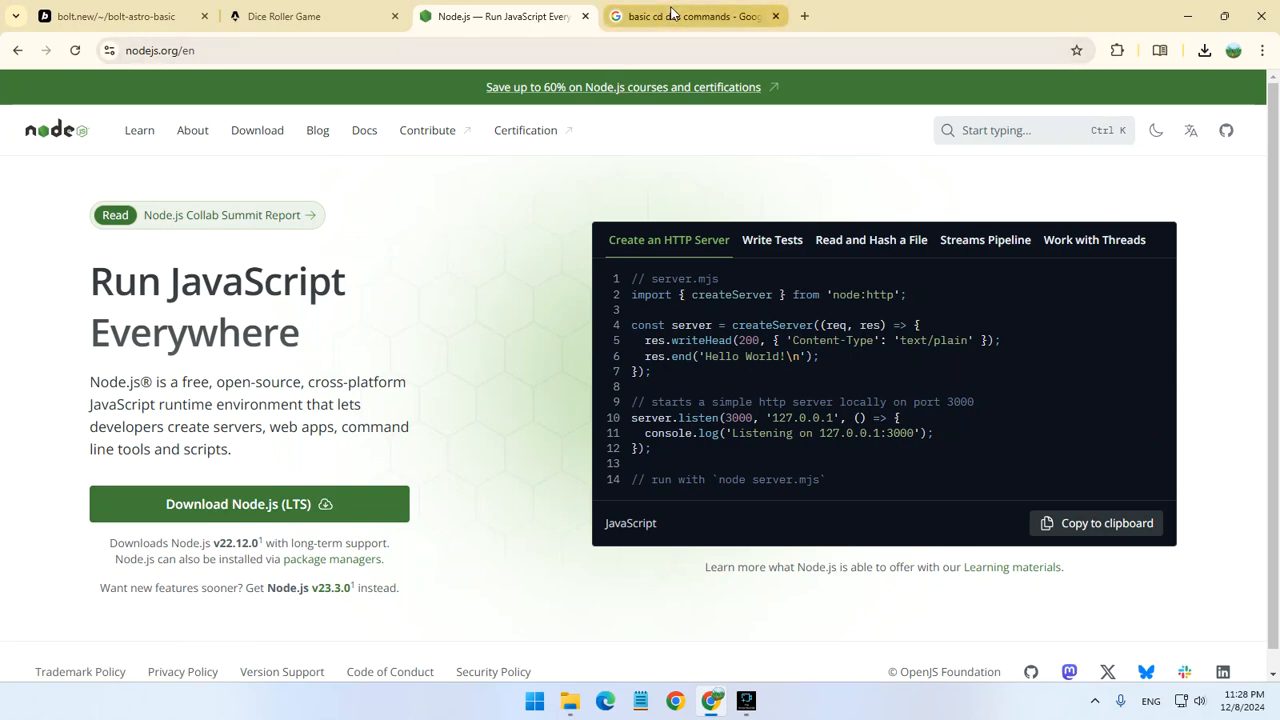
- Read the Google results for basic cd DOS commands, then return to the Bolt tab
left_click(690, 16)
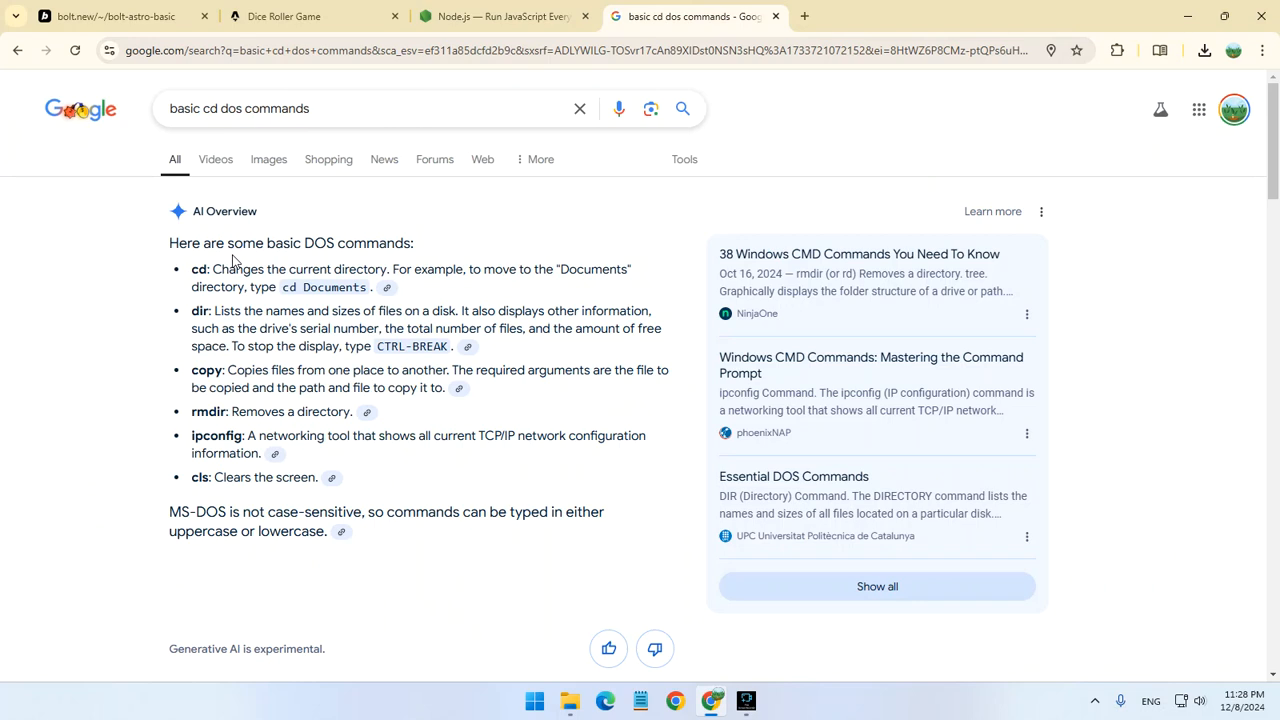
mouse_move(240, 262)
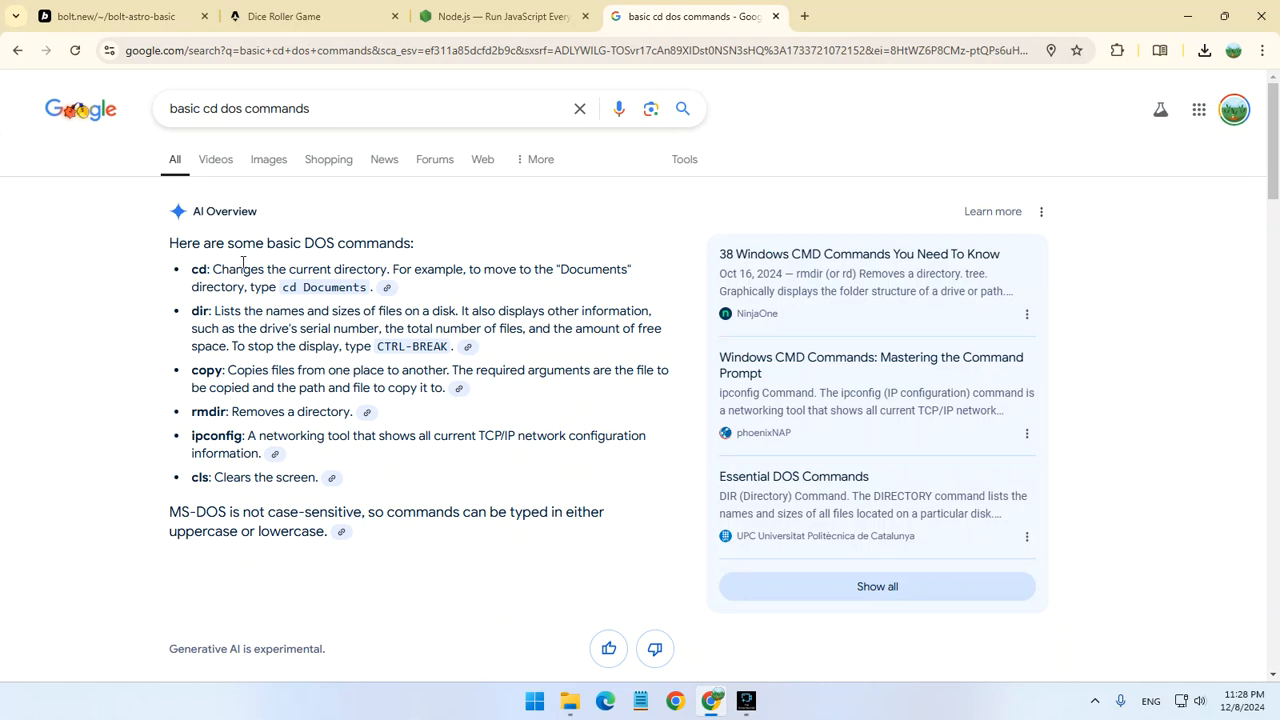
mouse_move(398, 289)
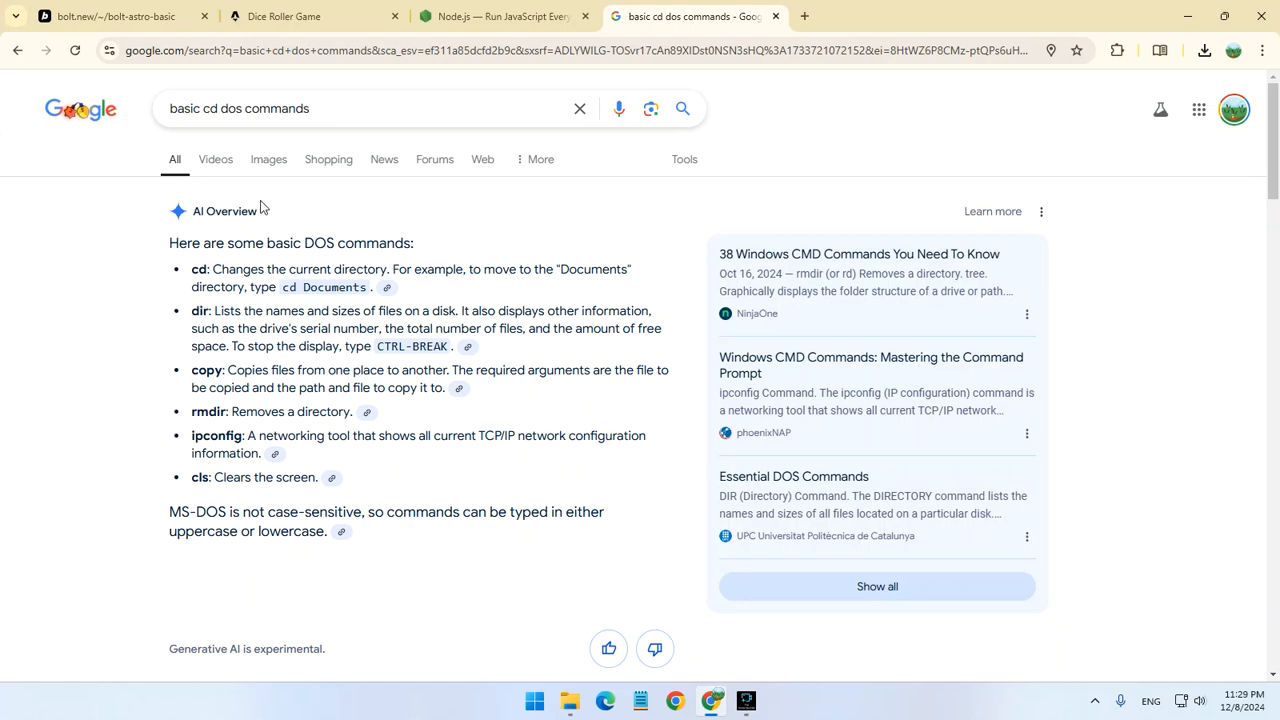
left_click(115, 16)
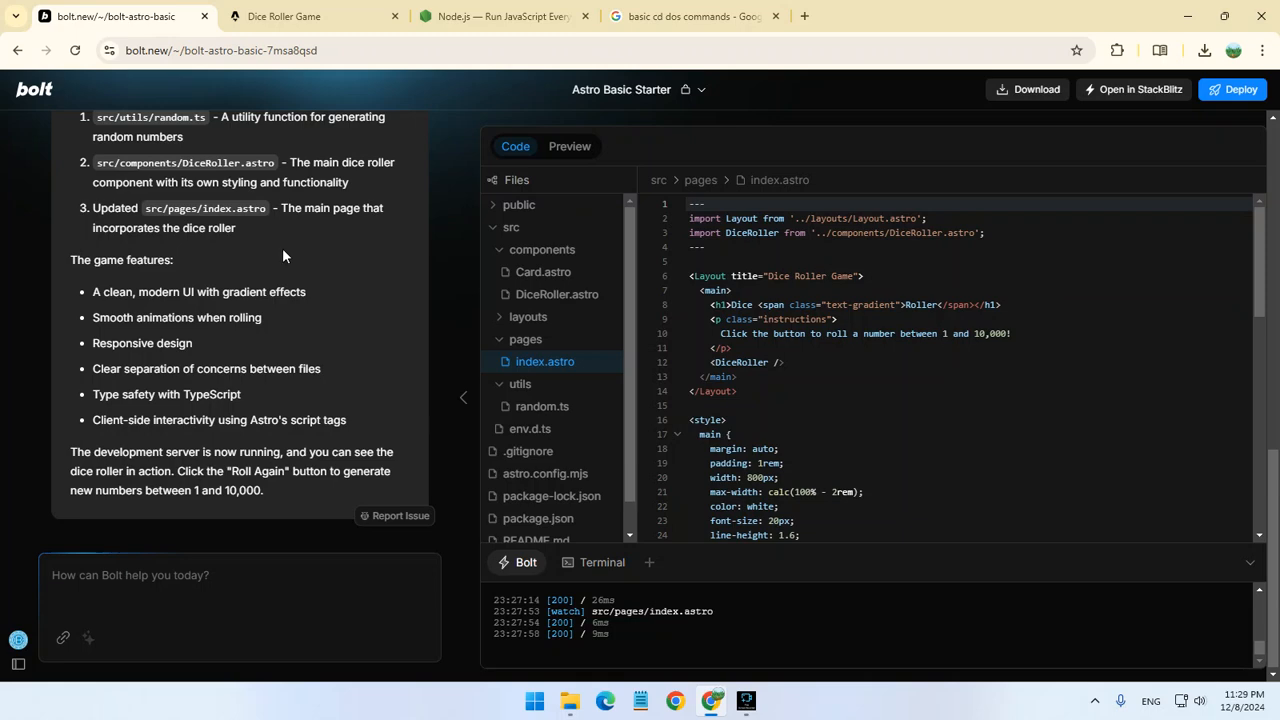
mouse_move(293, 260)
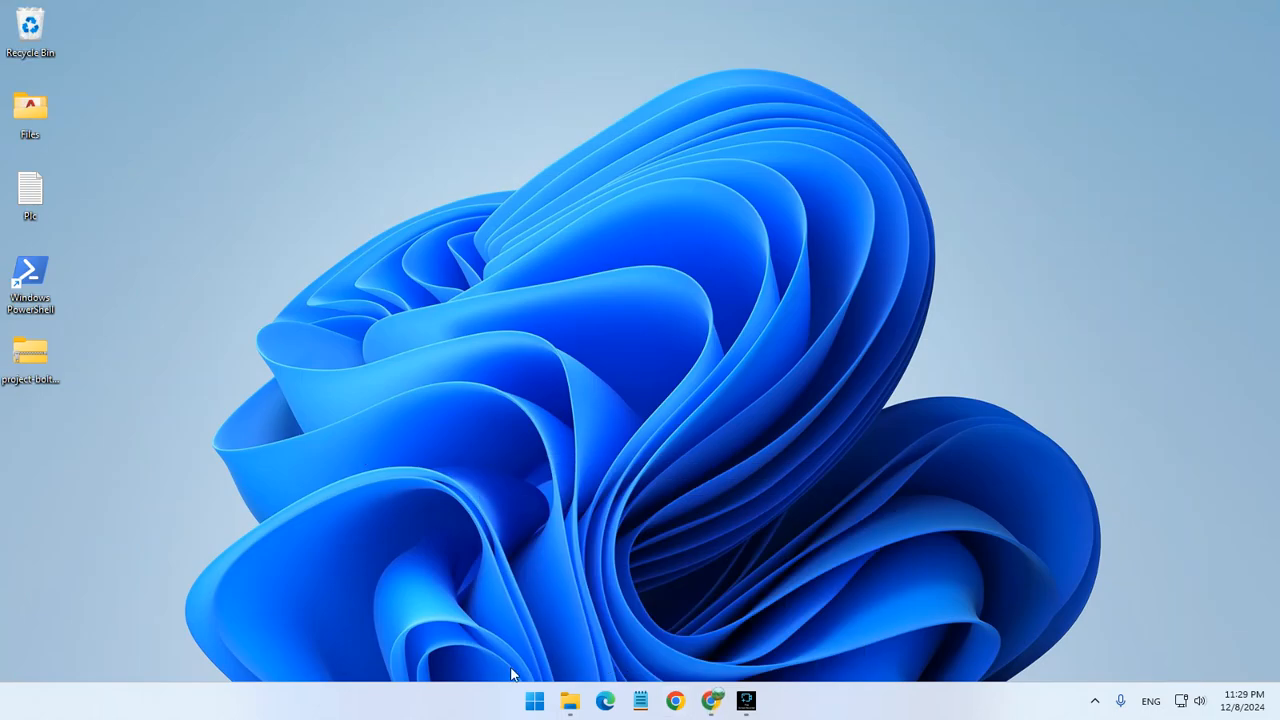
mouse_move(85, 372)
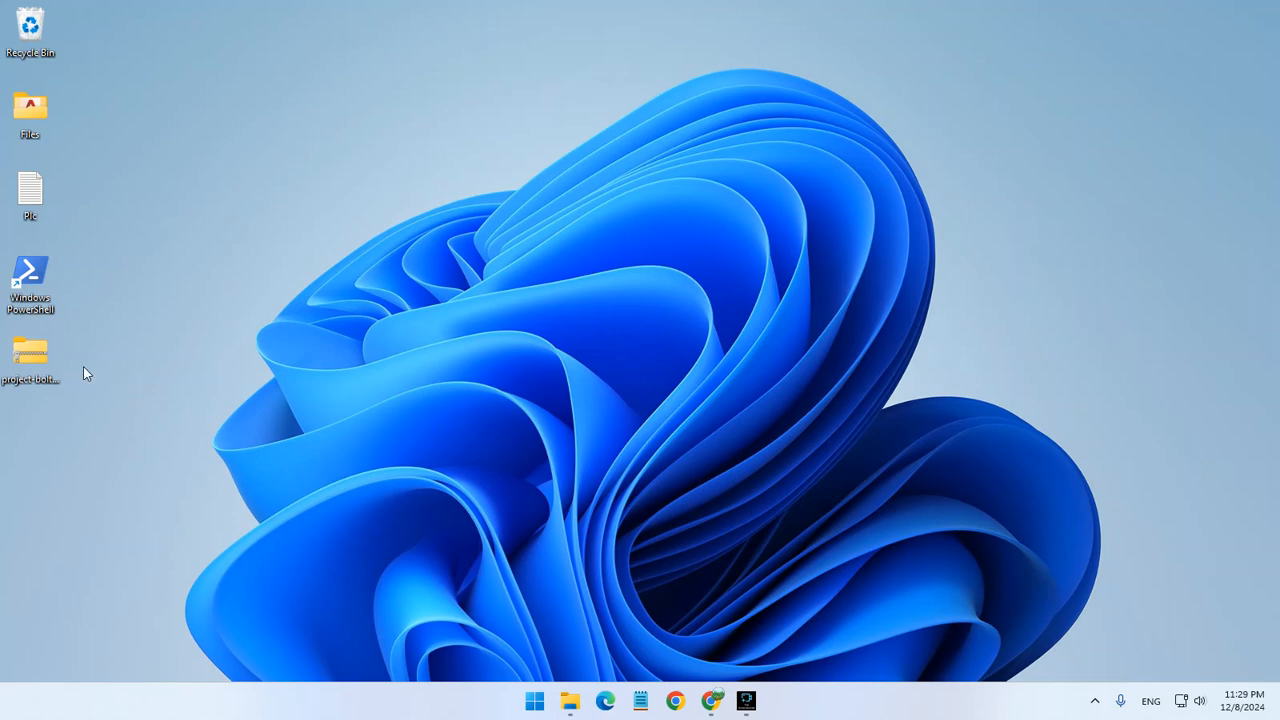
- Inspect the Astro files (src, public, package) in C:\project, then minimize File Explorer
double_click(30, 355)
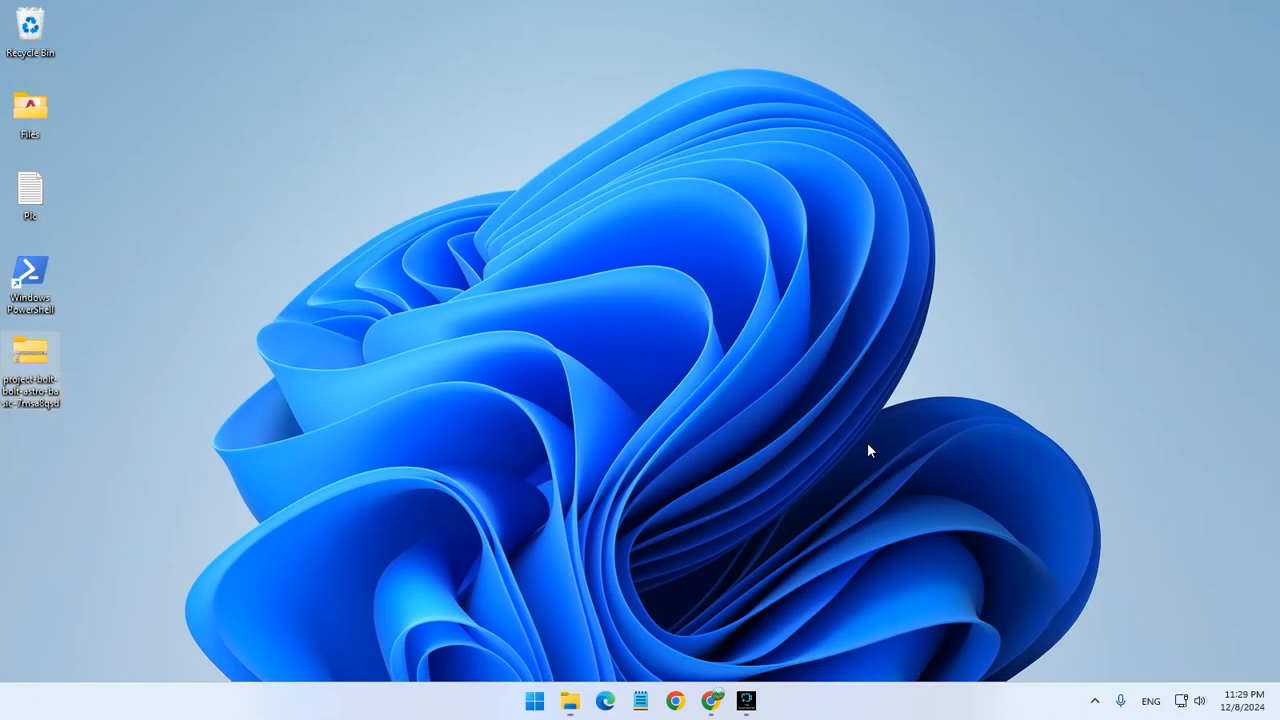
left_click(569, 700)
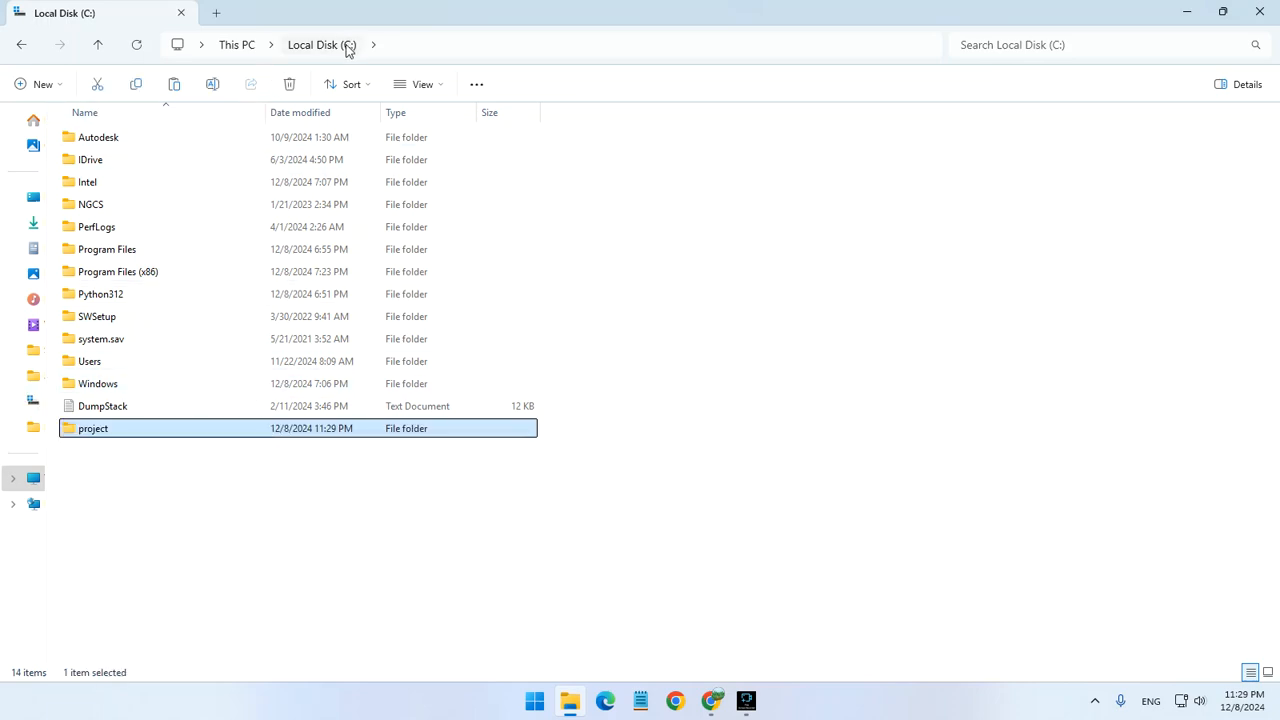
double_click(93, 428)
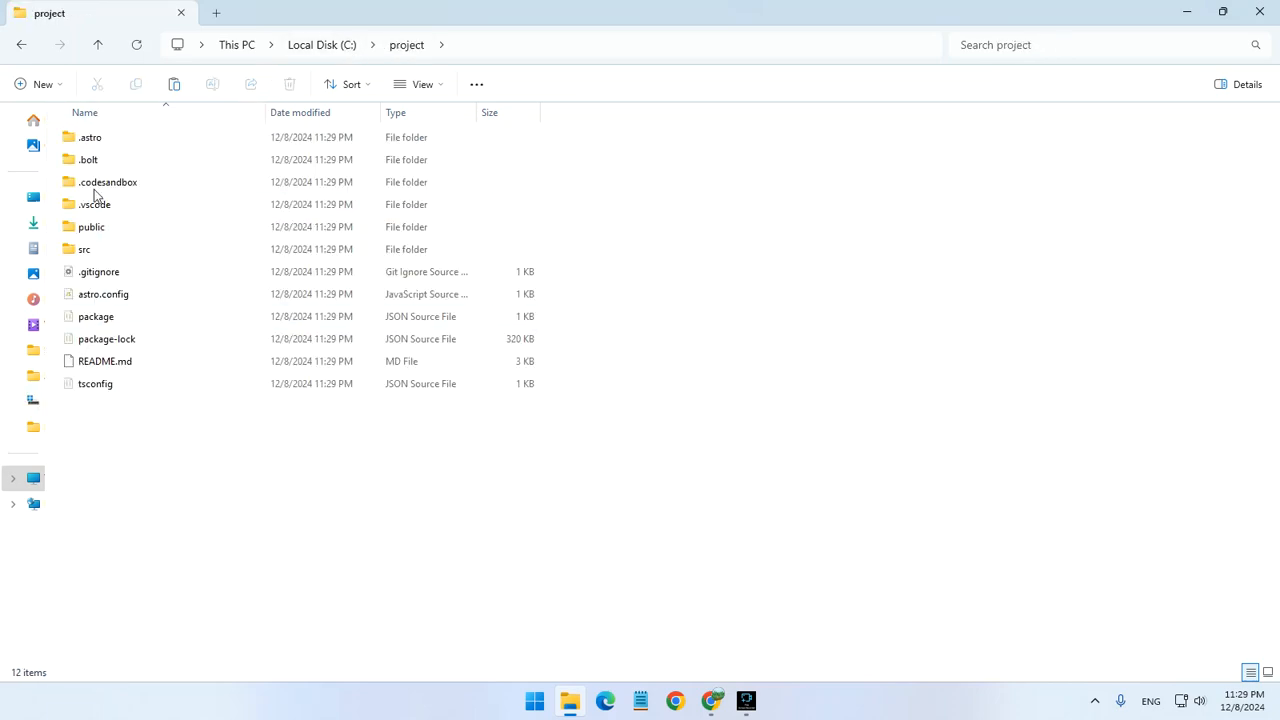
left_click(107, 182)
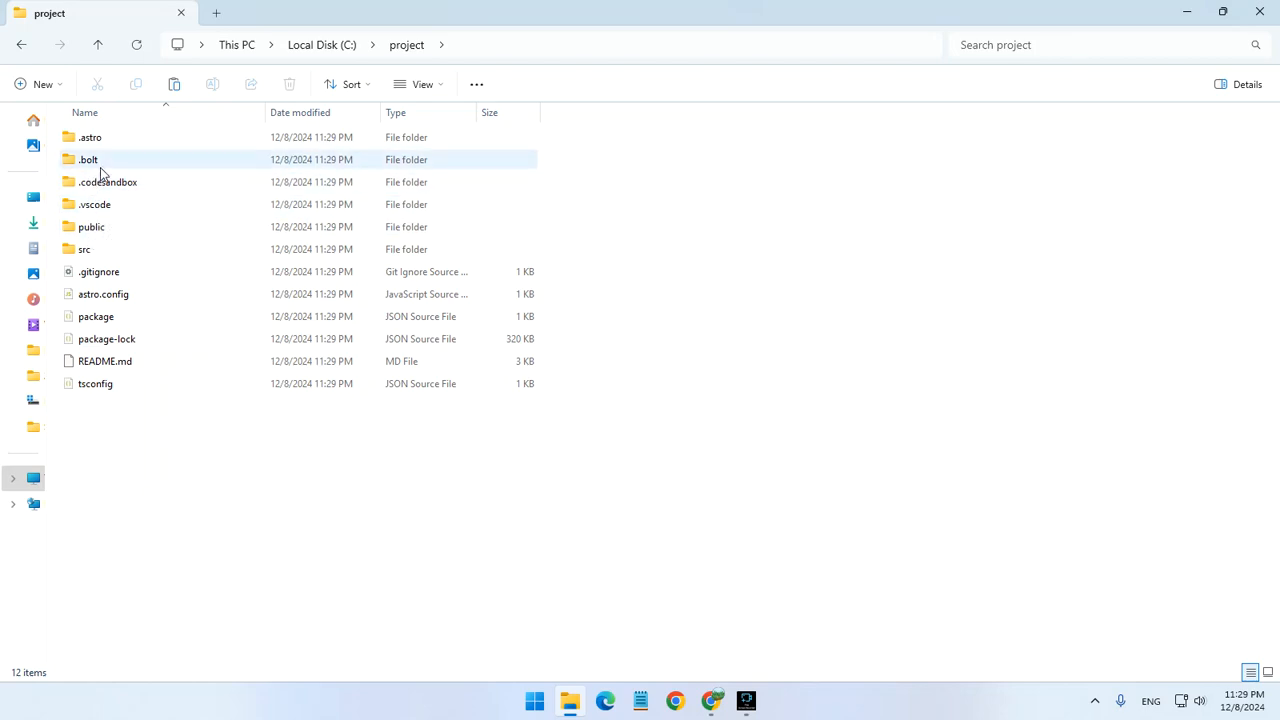
mouse_move(127, 204)
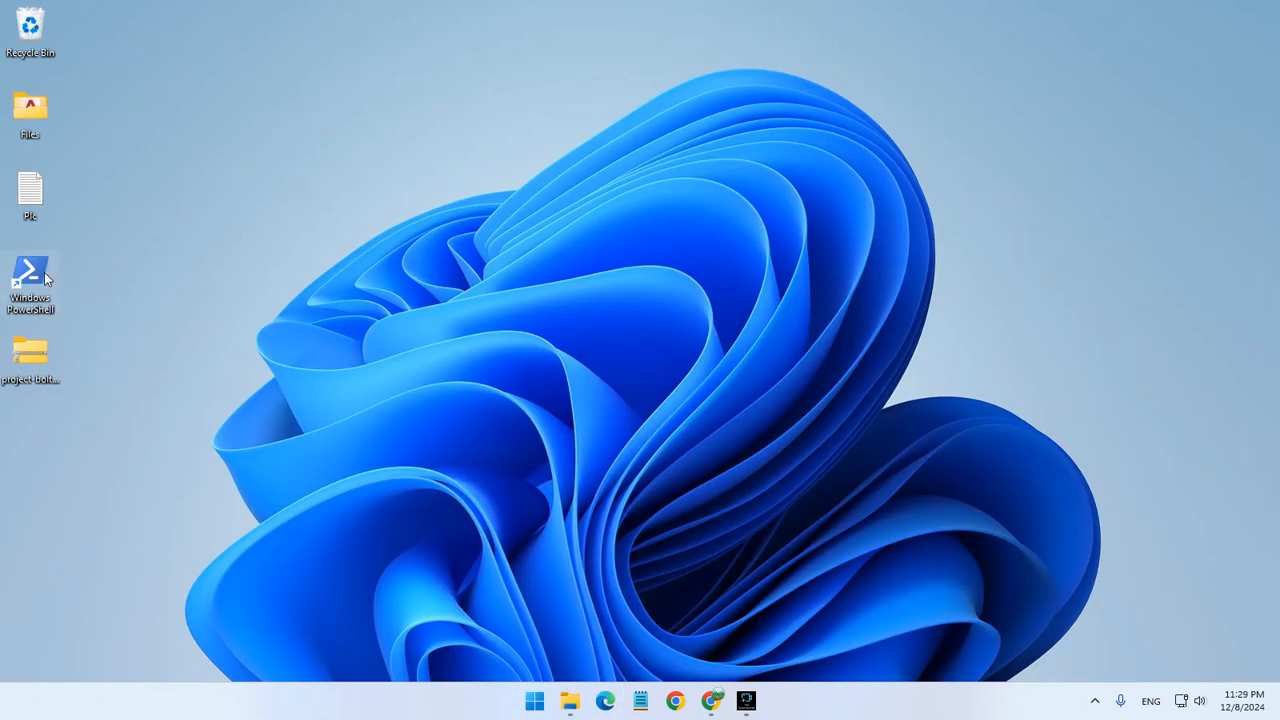
- Launch Windows PowerShell with administrator rights
right_click(30, 190)
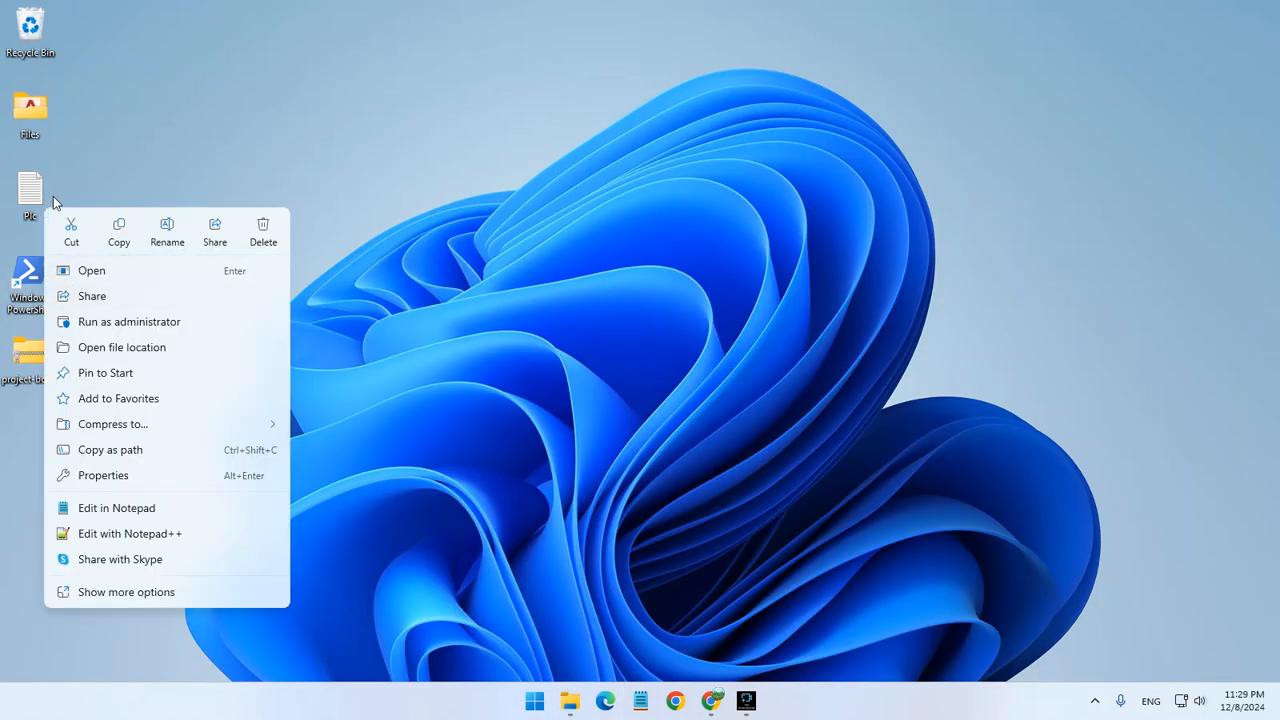
mouse_move(129, 321)
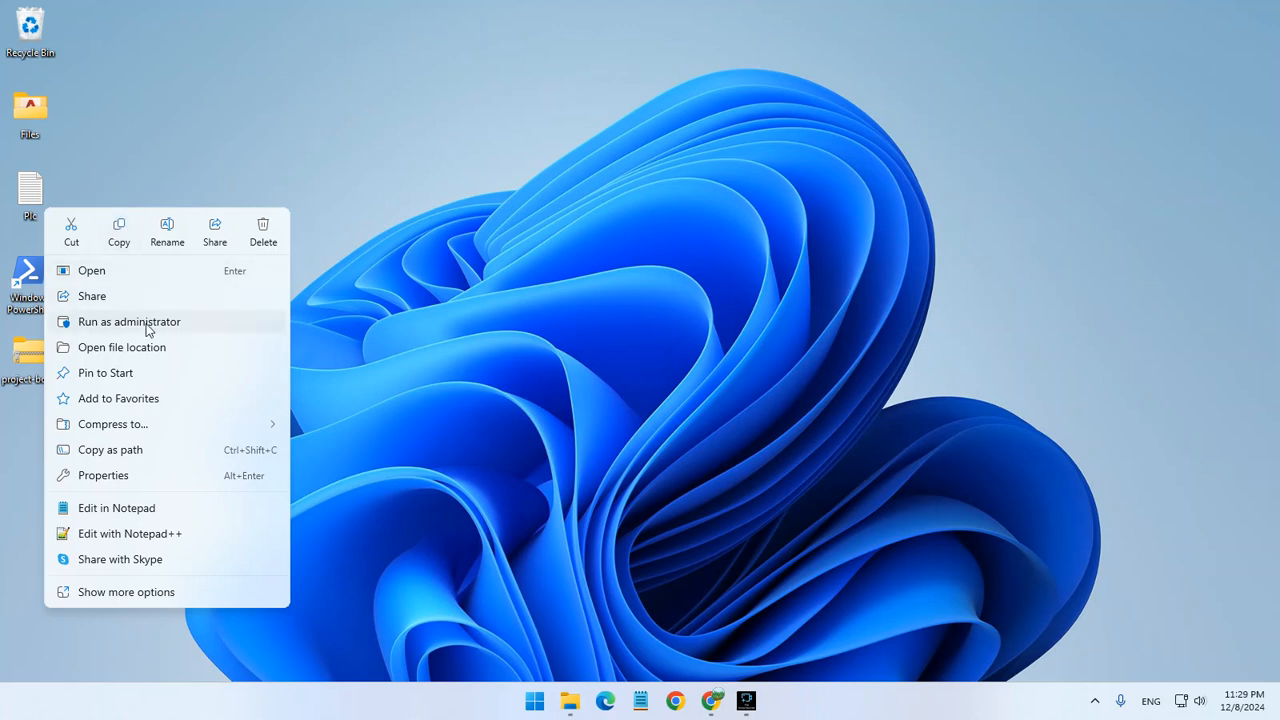
left_click(129, 321)
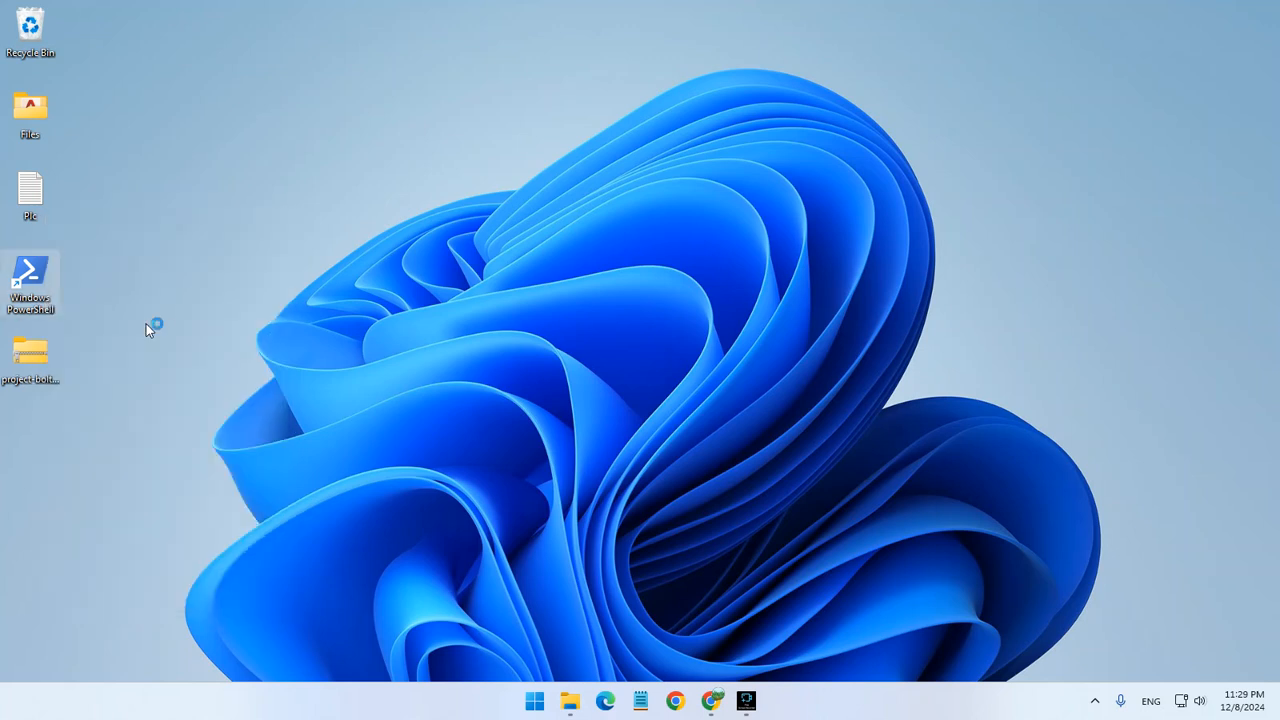
double_click(30, 285)
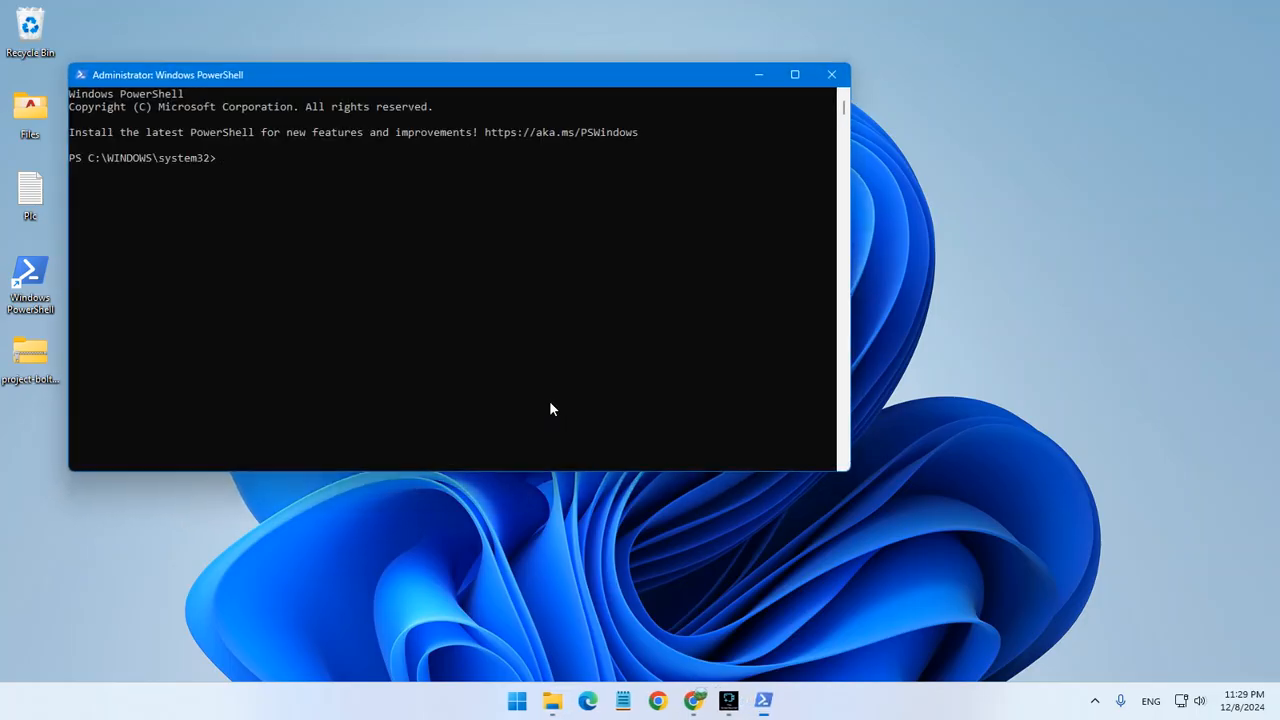
- Clear the console, move to the C: drive root, and list its contents
type("cl")
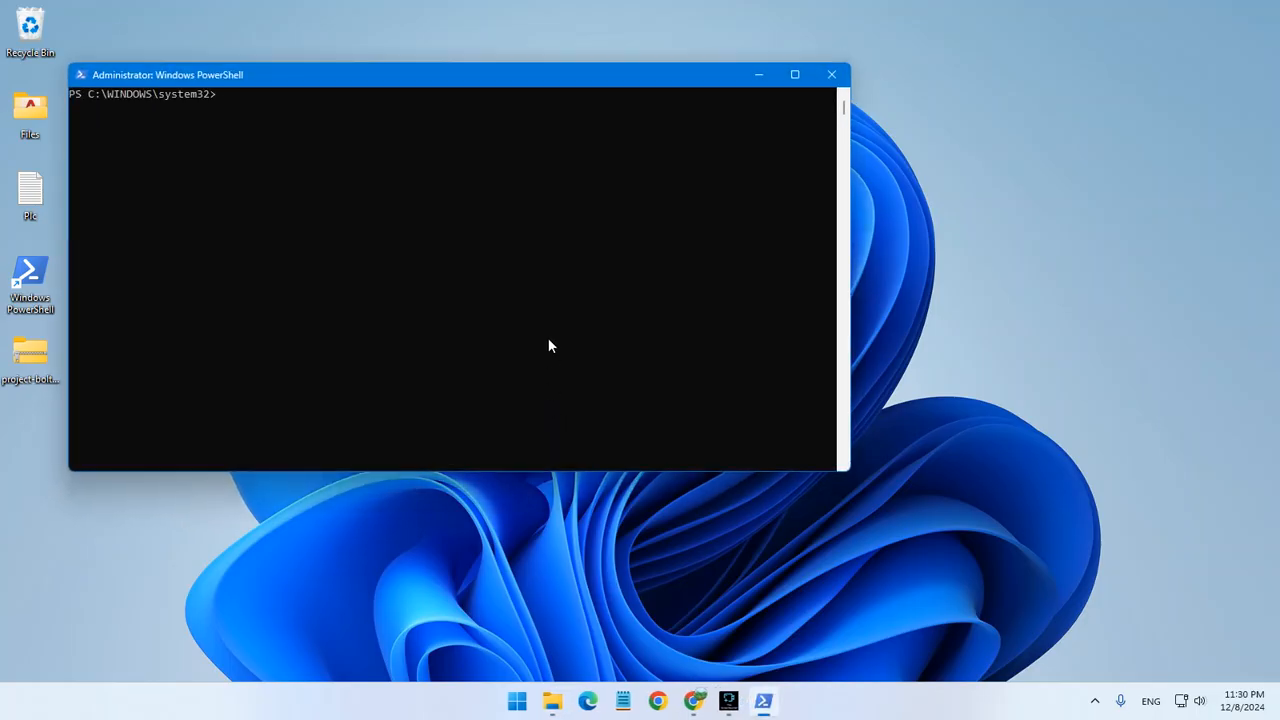
type("cd\\")
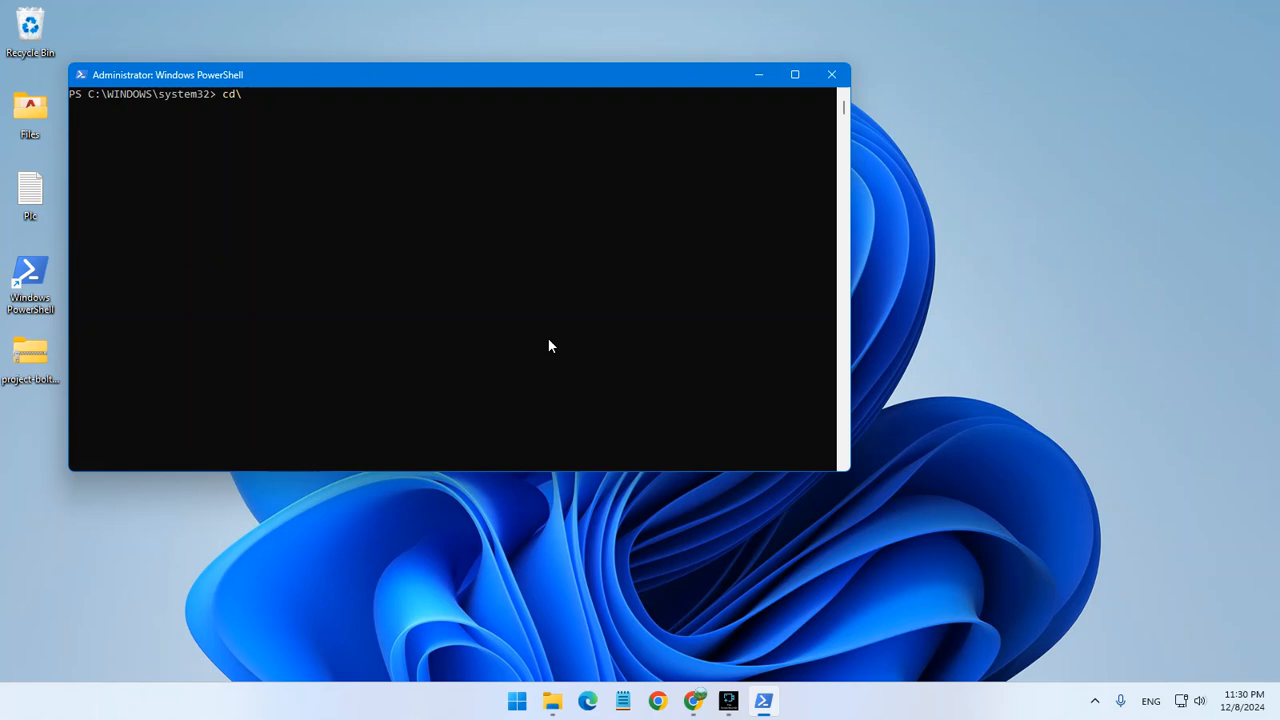
key("Enter")
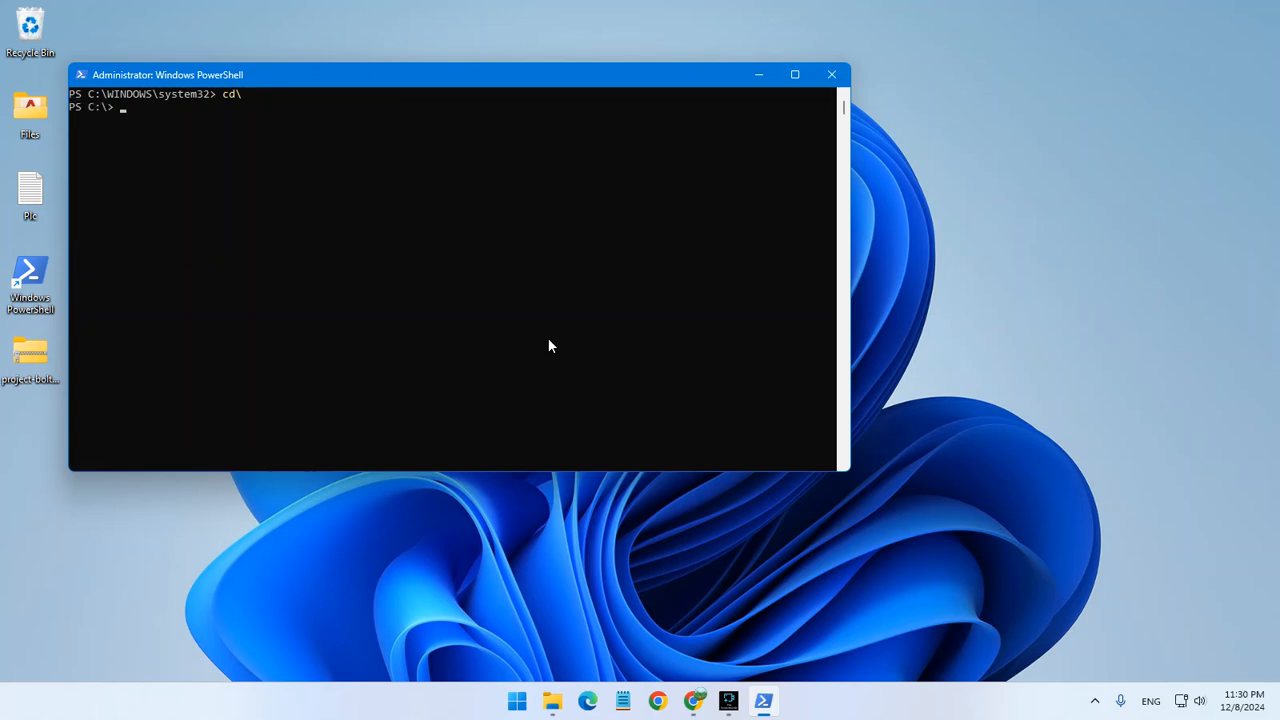
type("dir")
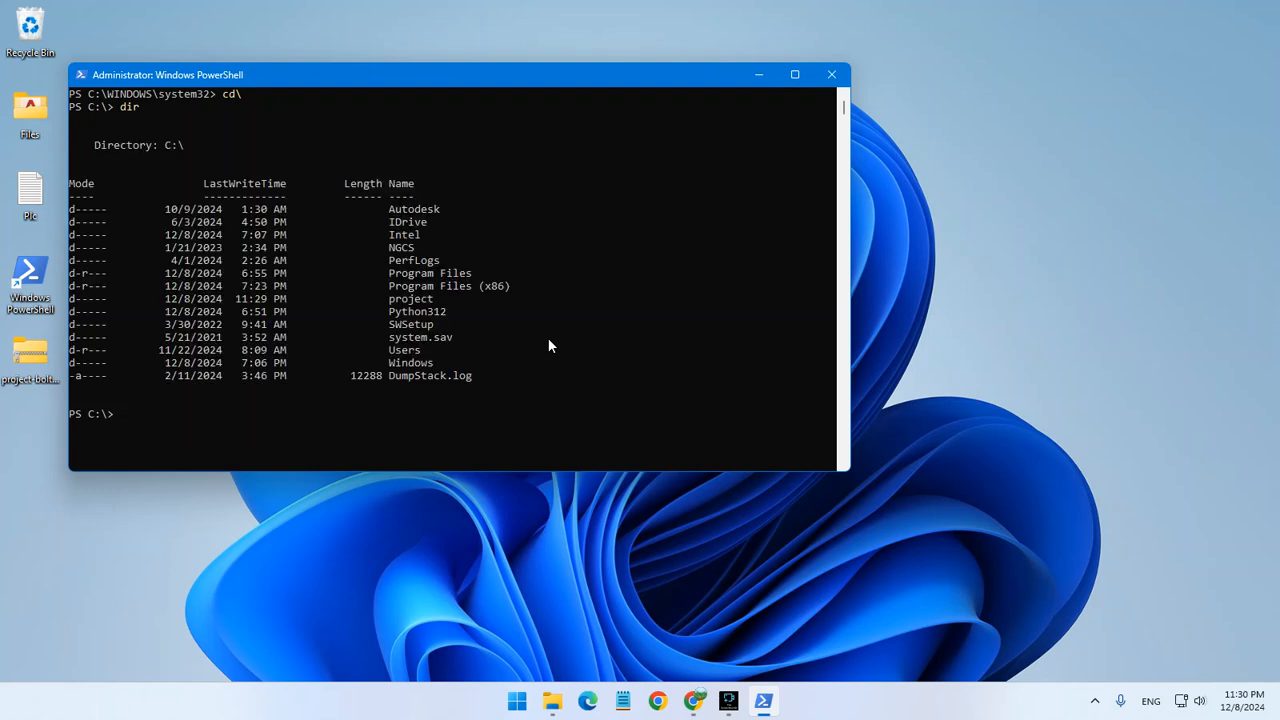
mouse_move(390, 298)
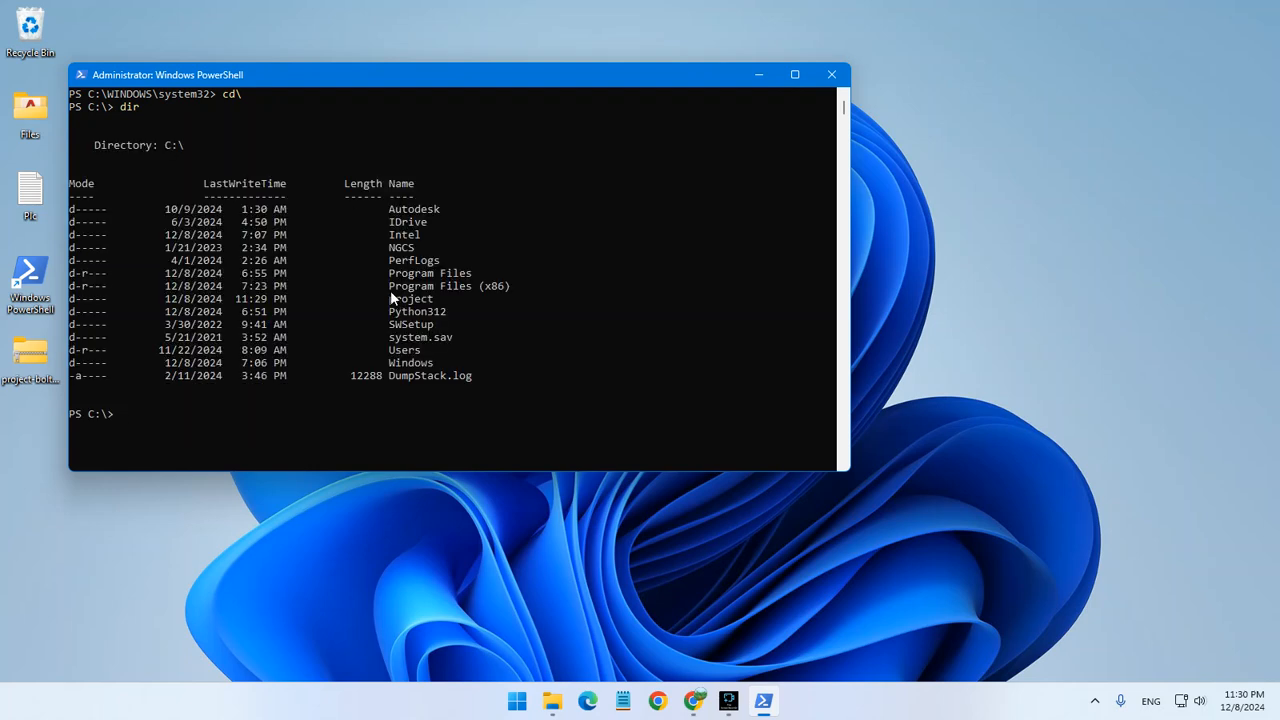
- Change into the project folder and enter npm install
type("c")
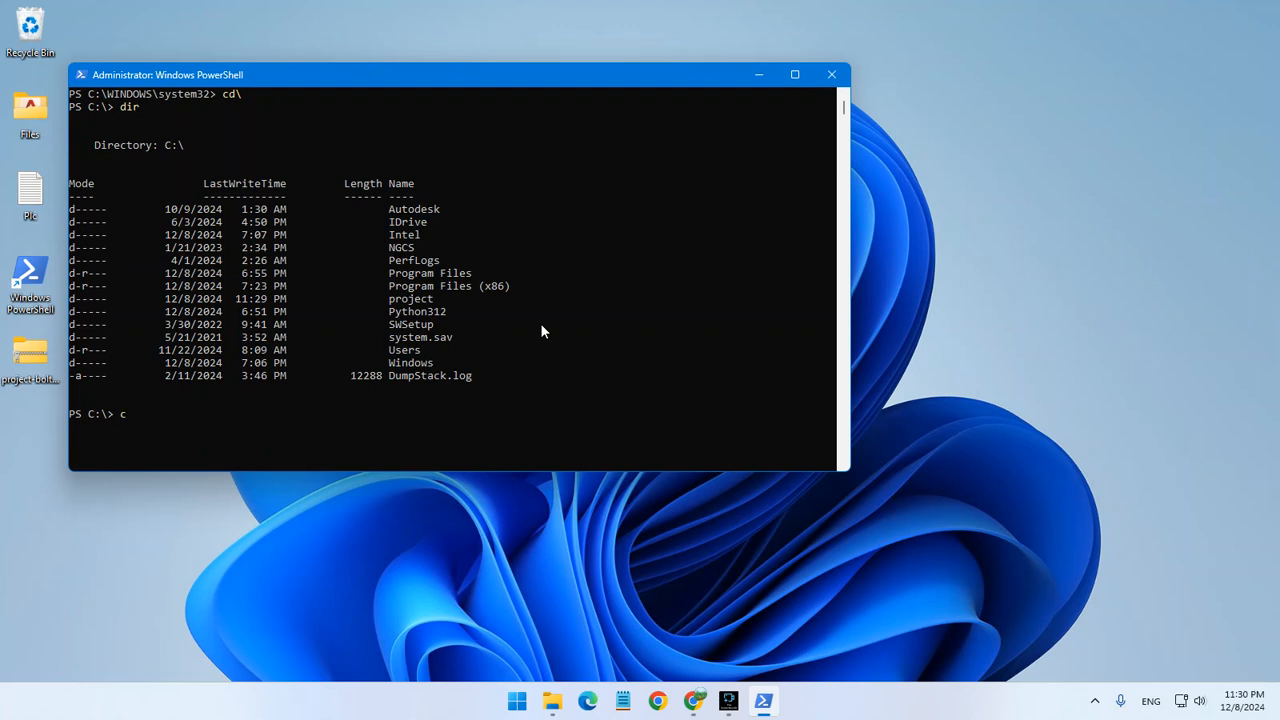
type("d project")
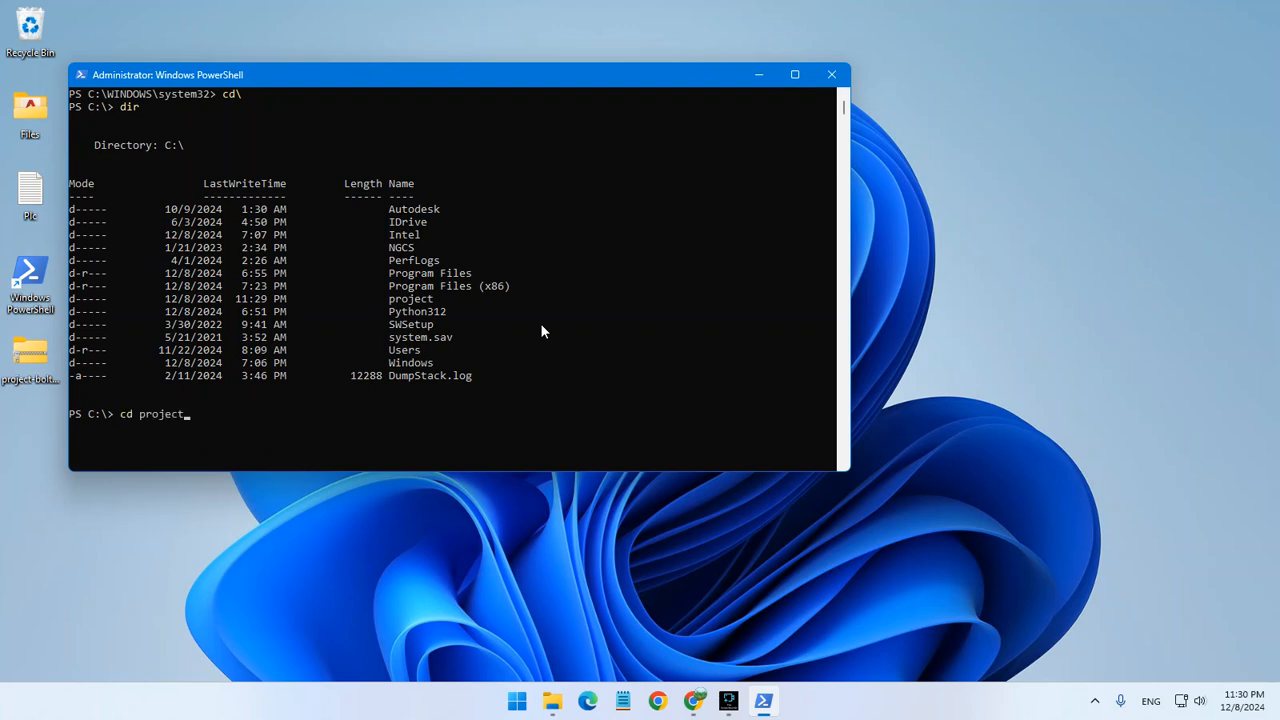
type("npm")
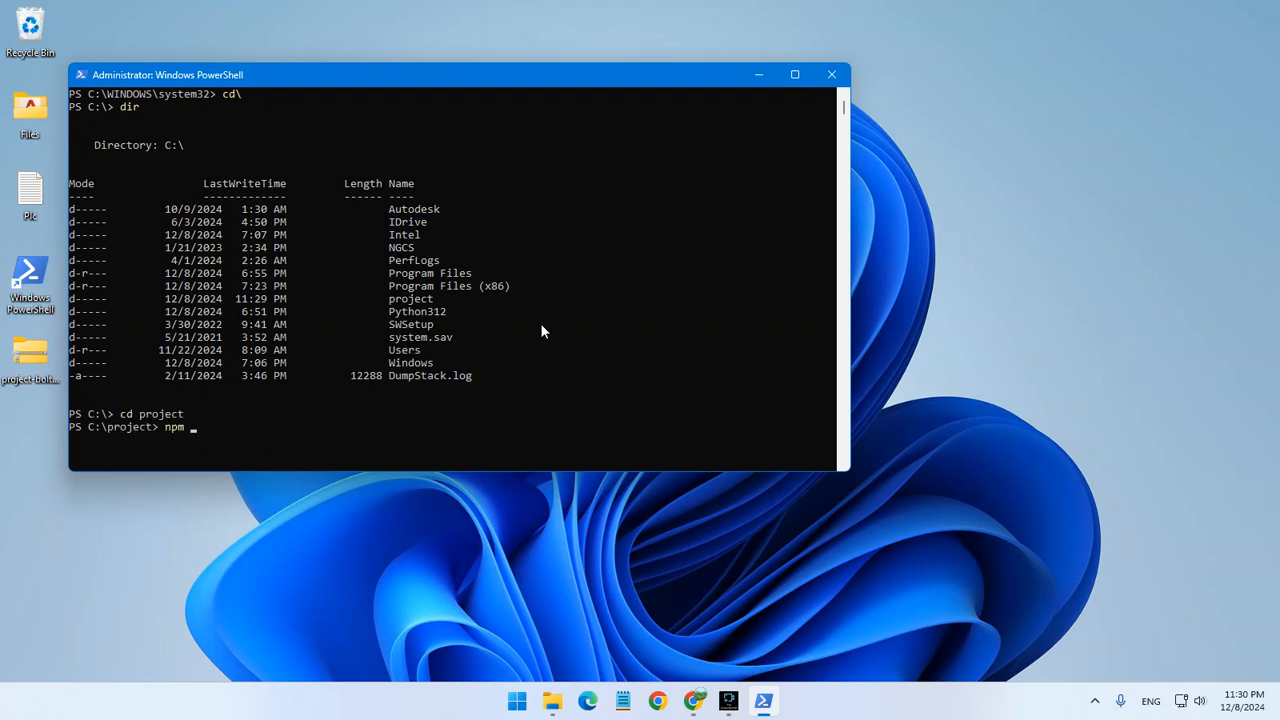
type("install")
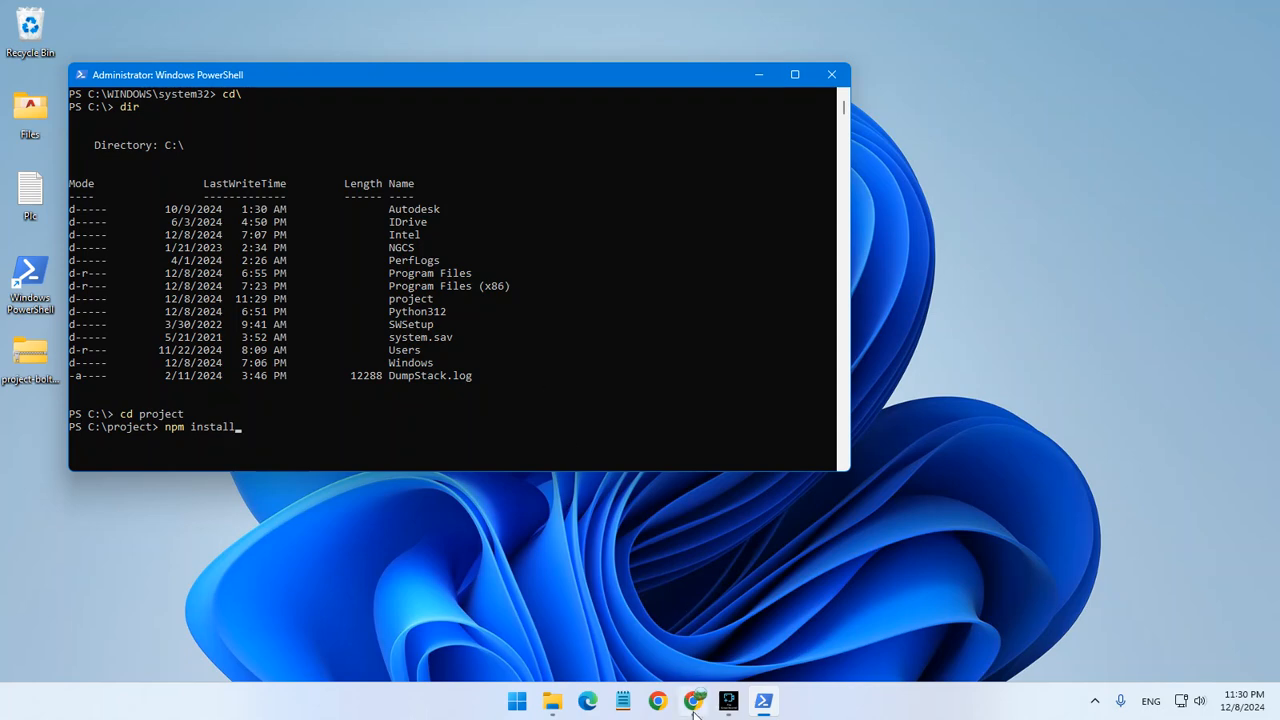
left_click(657, 700)
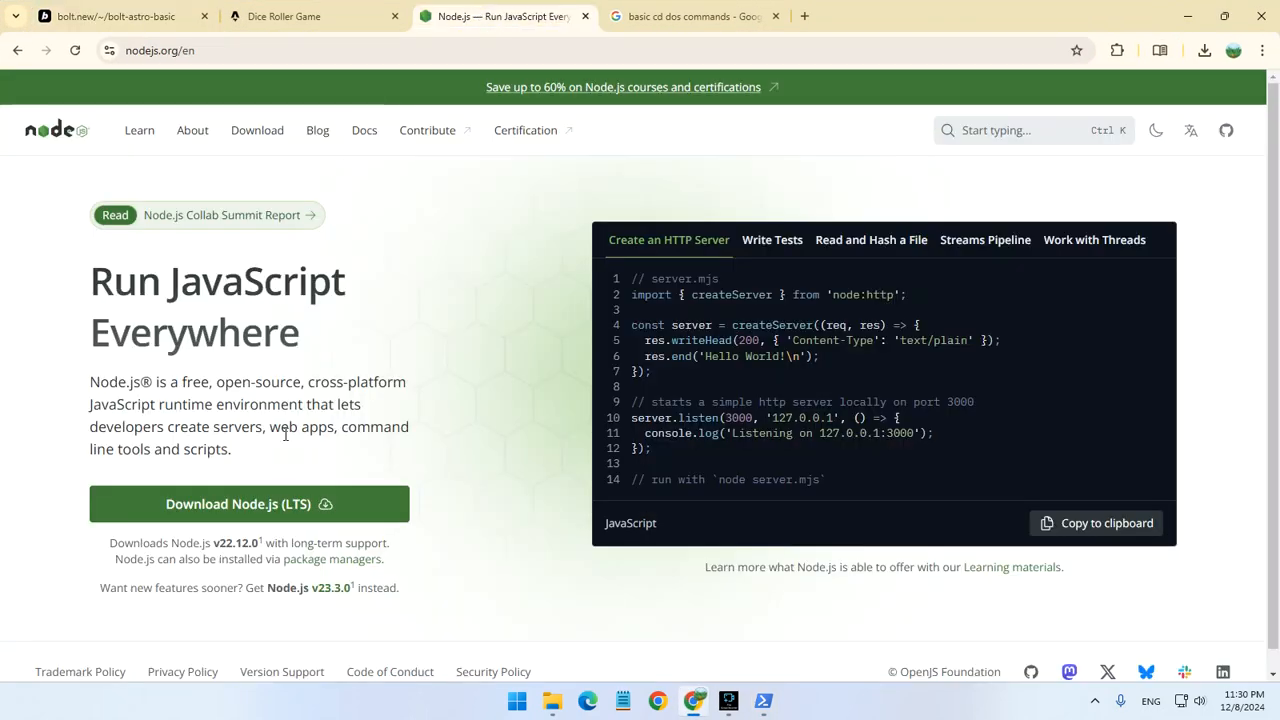
- Run npm install in C:\project, adding 334 packages and reporting 2 vulnerabilities
left_click(110, 16)
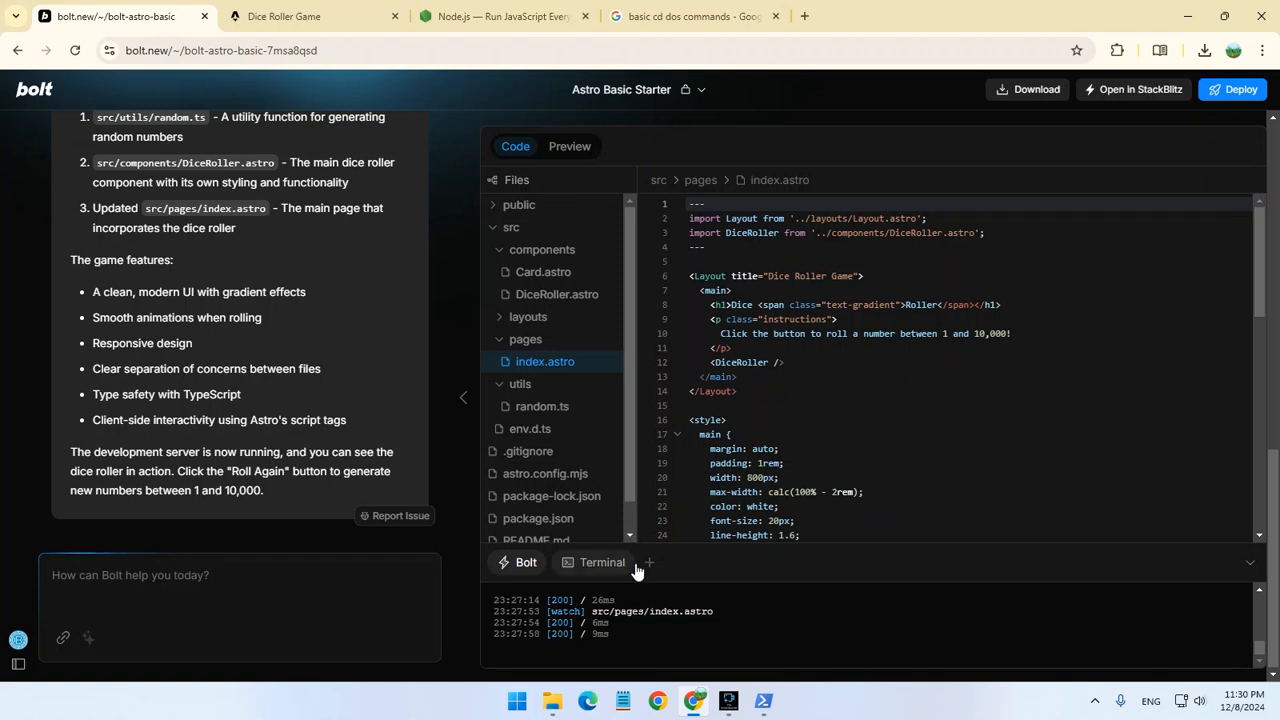
left_click(728, 700)
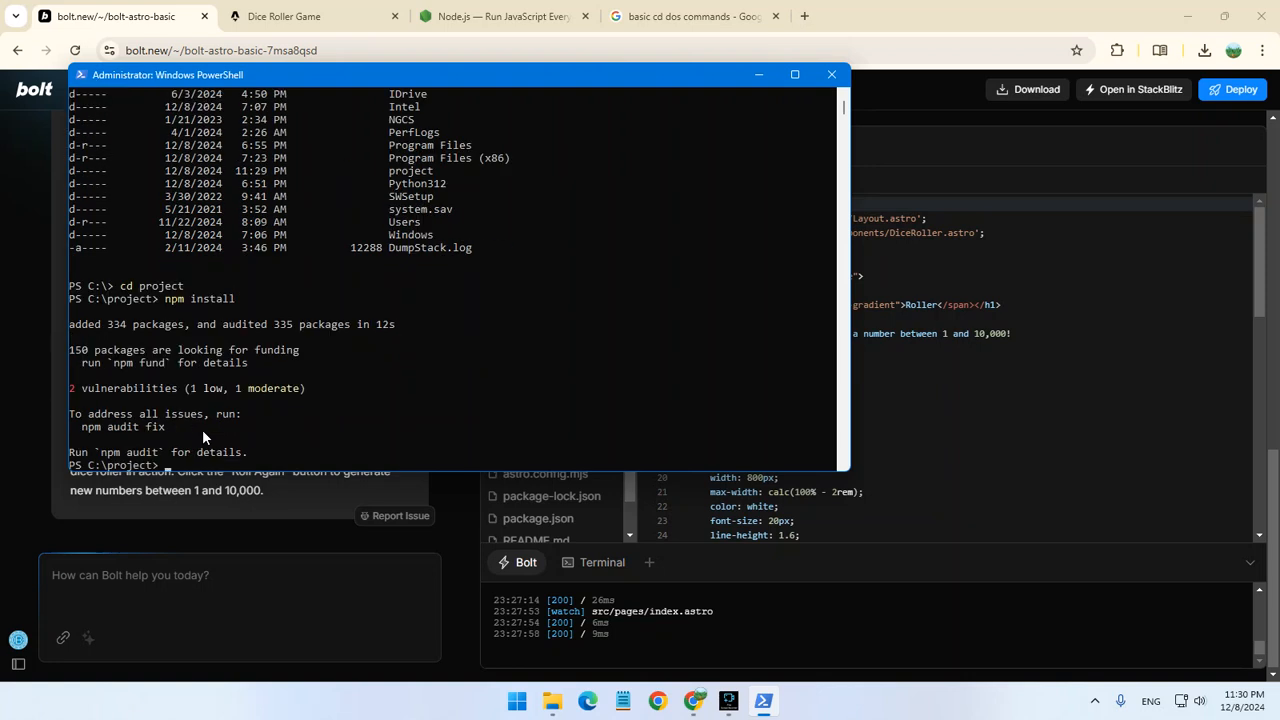
mouse_move(371, 382)
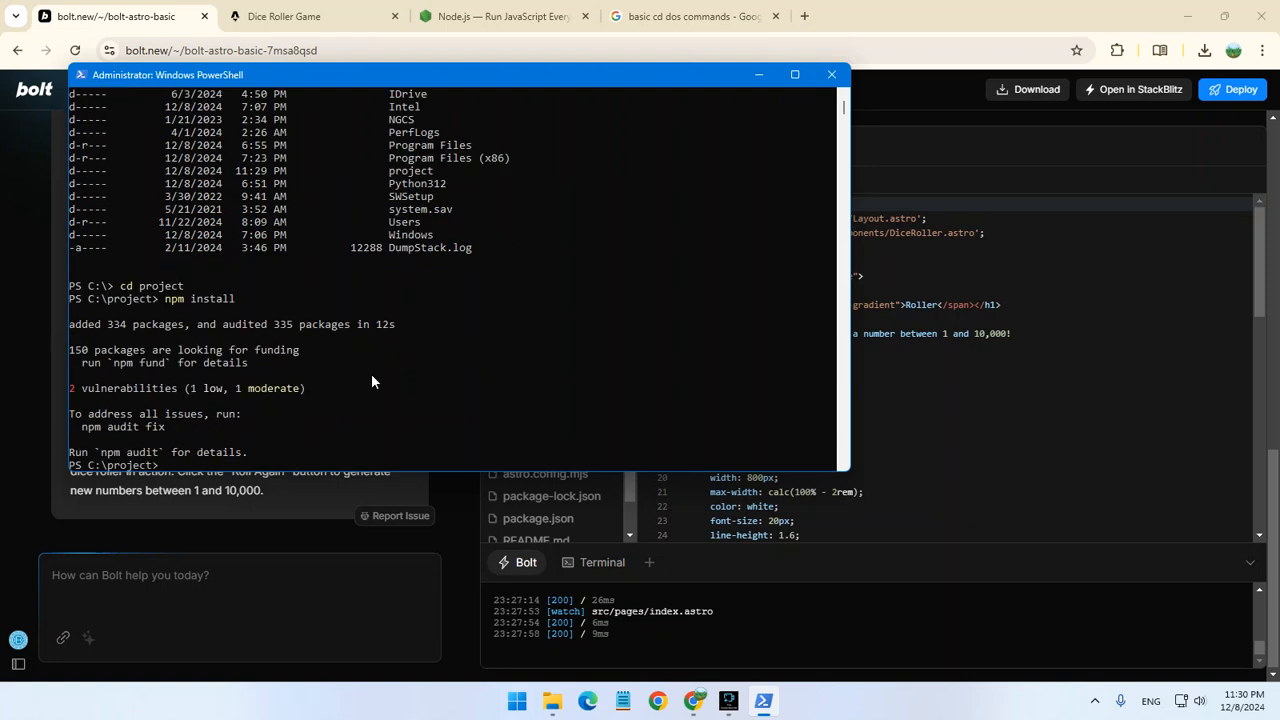
- Run npm run build so Astro outputs one static page into C:\project\dist
type("npm run build")
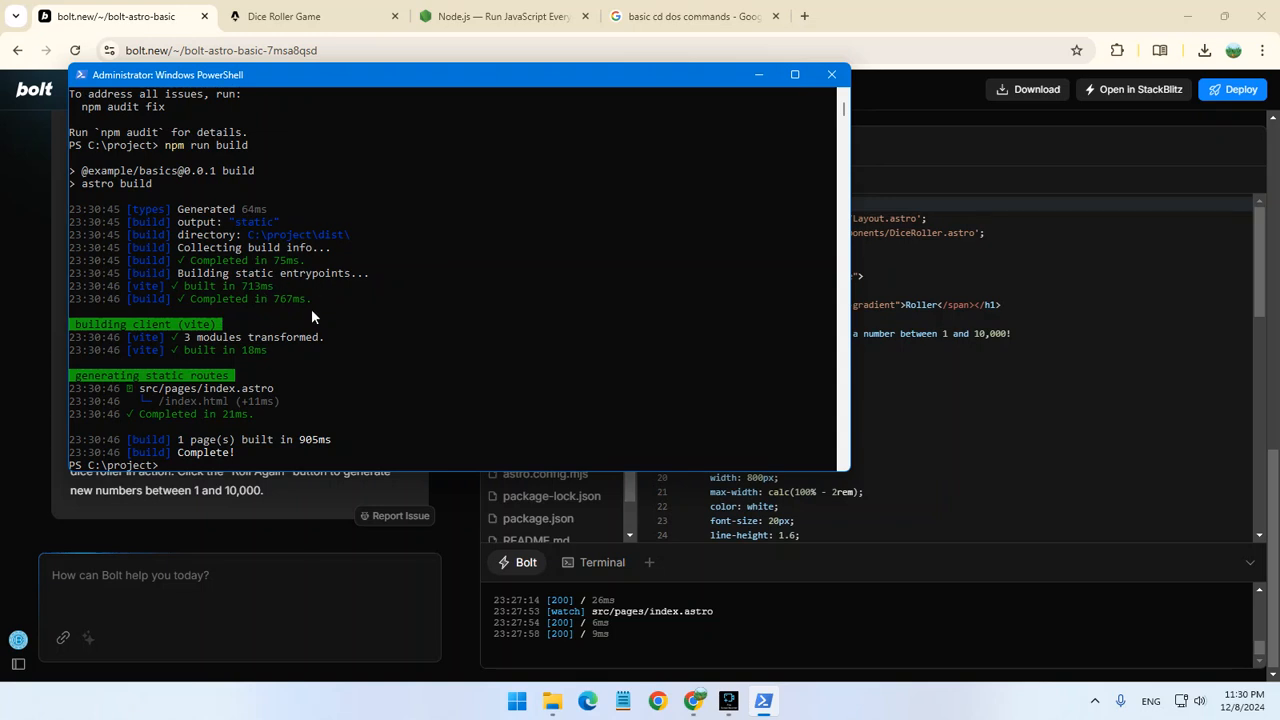
mouse_move(280, 247)
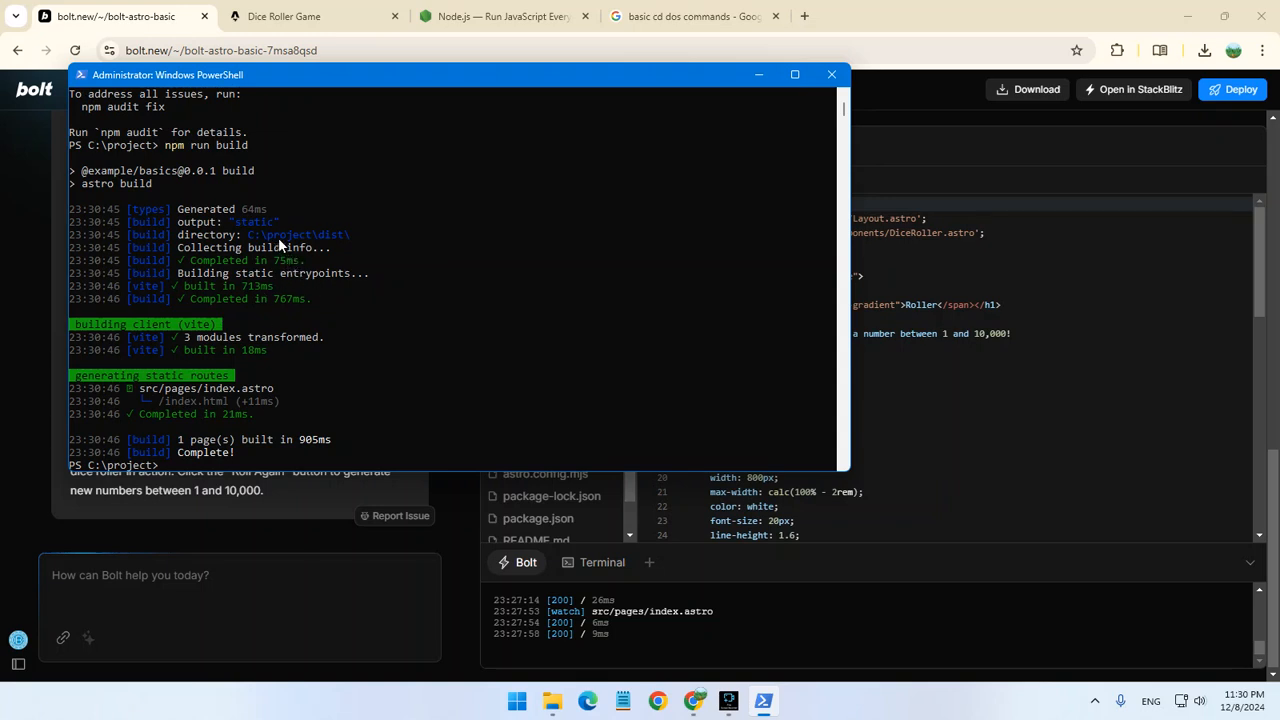
mouse_move(347, 243)
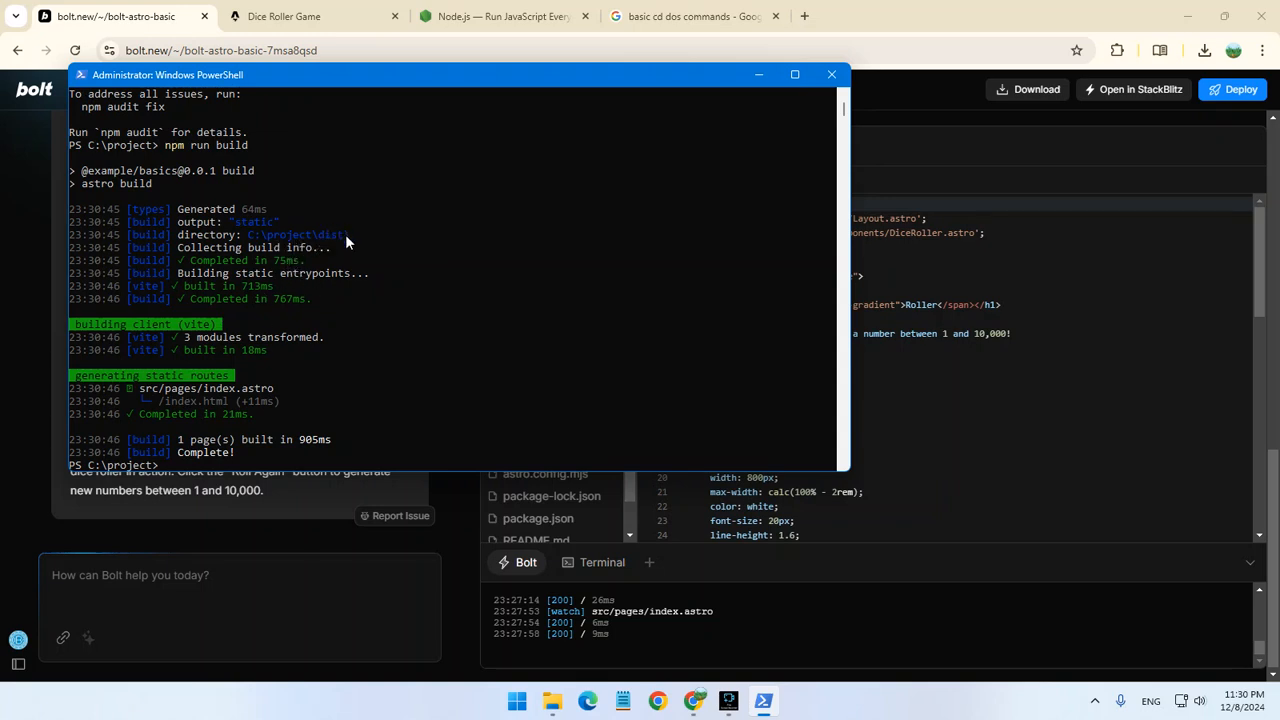
mouse_move(520, 683)
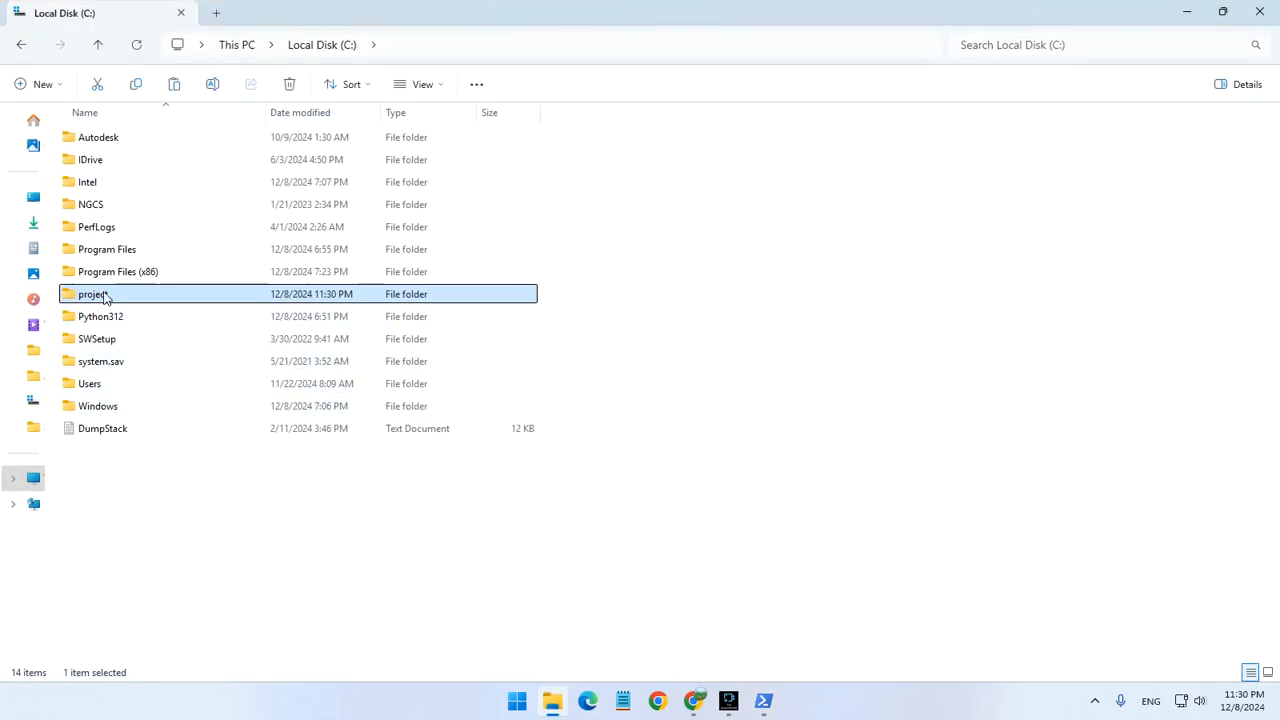
- Browse into C:\project\dist and select the built index file beside the favicon
double_click(92, 293)
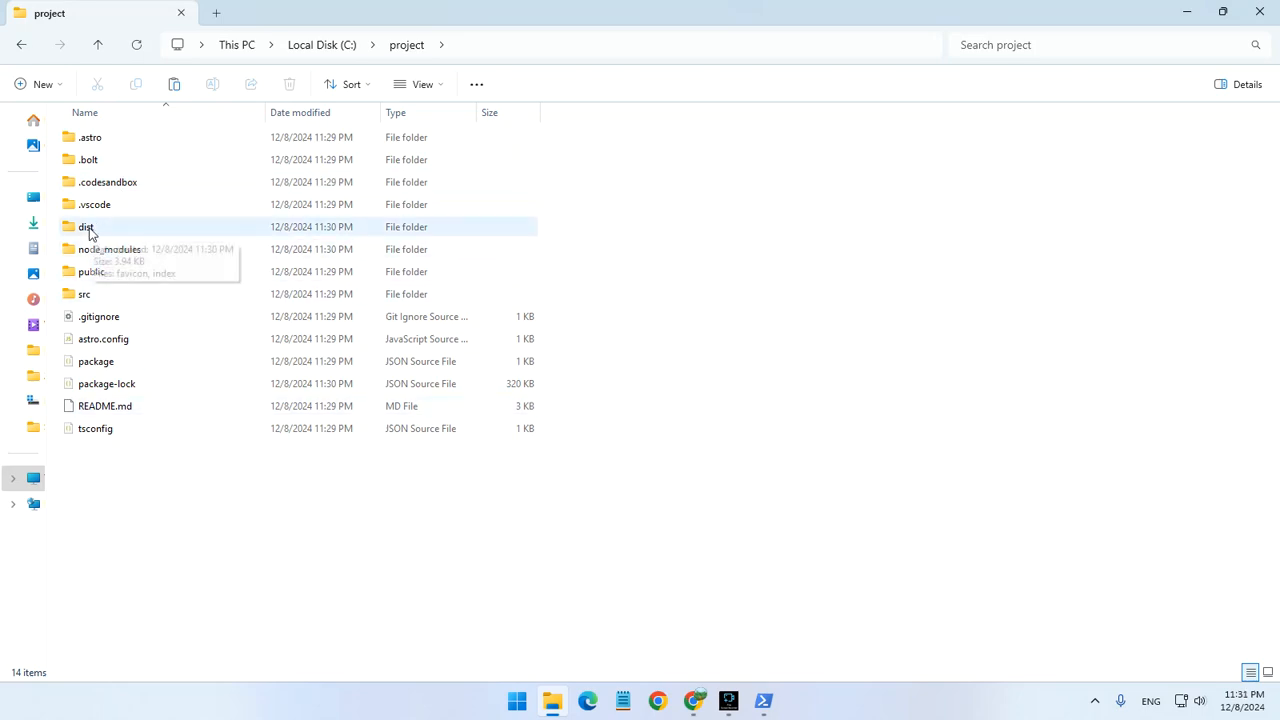
double_click(85, 226)
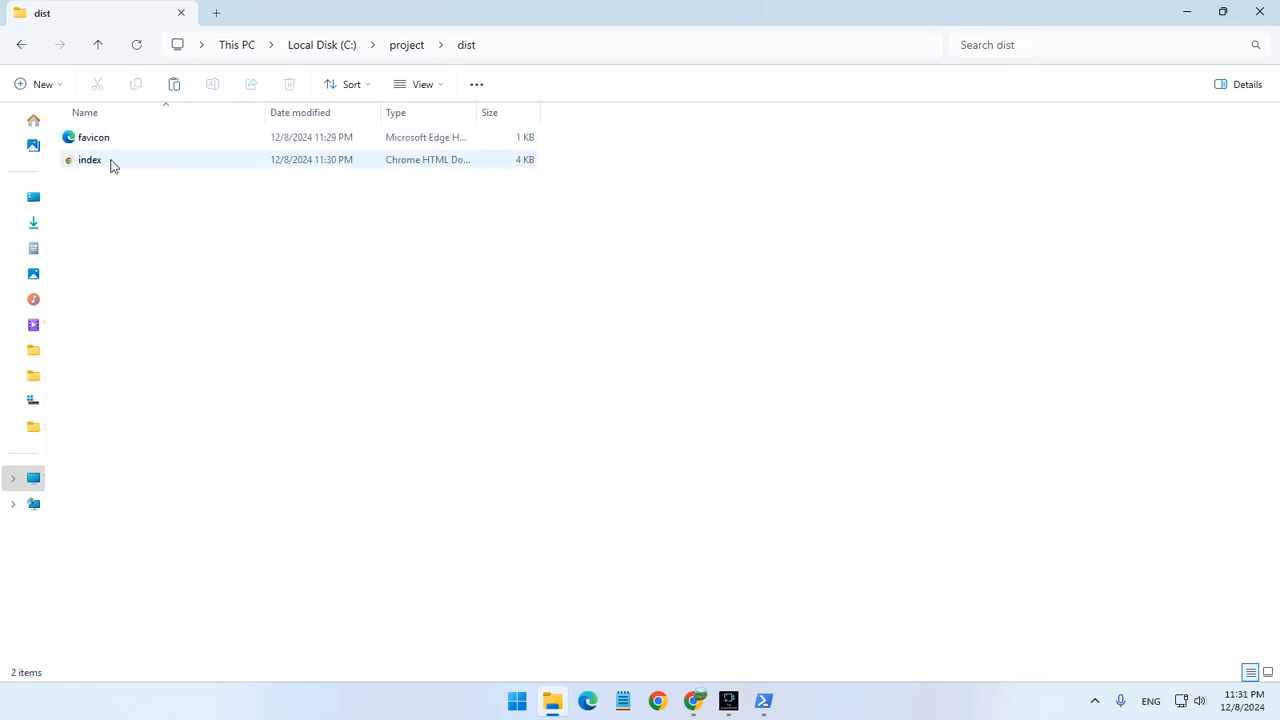
left_click(93, 137)
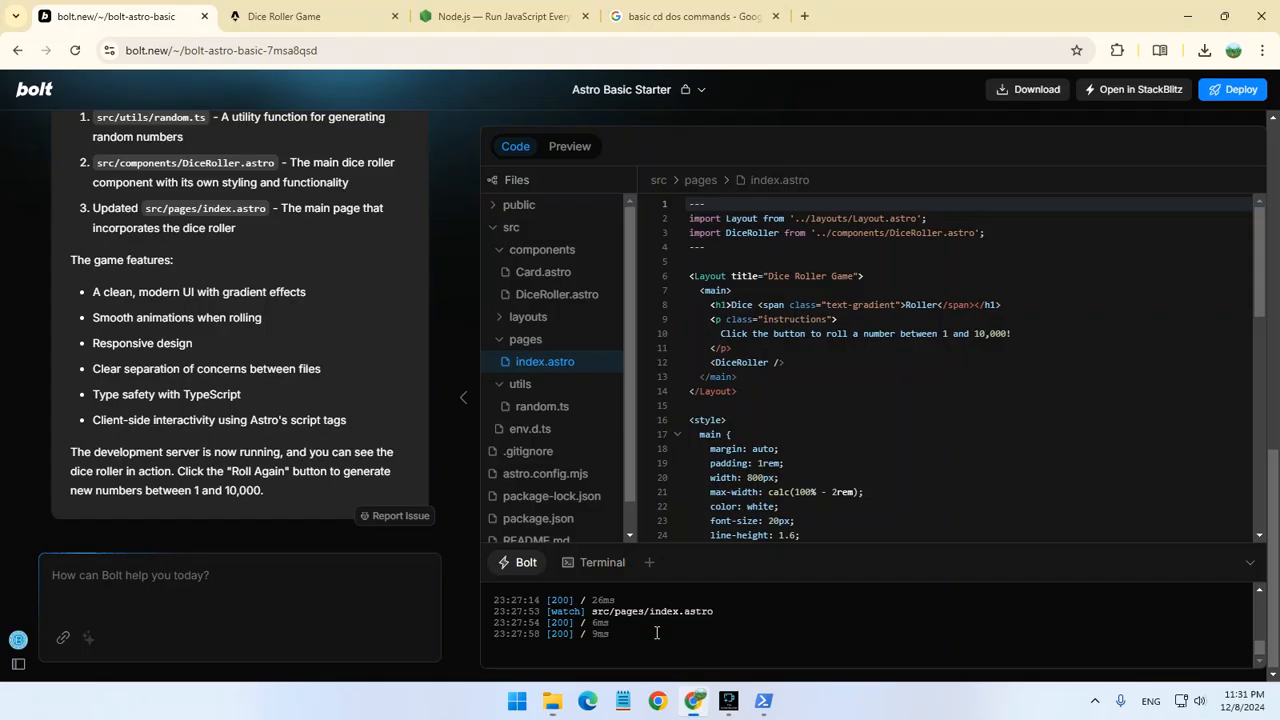
- Roll the live Dice Roller Game four times, ending on 4,621, then return to Bolt.new
left_click(314, 16)
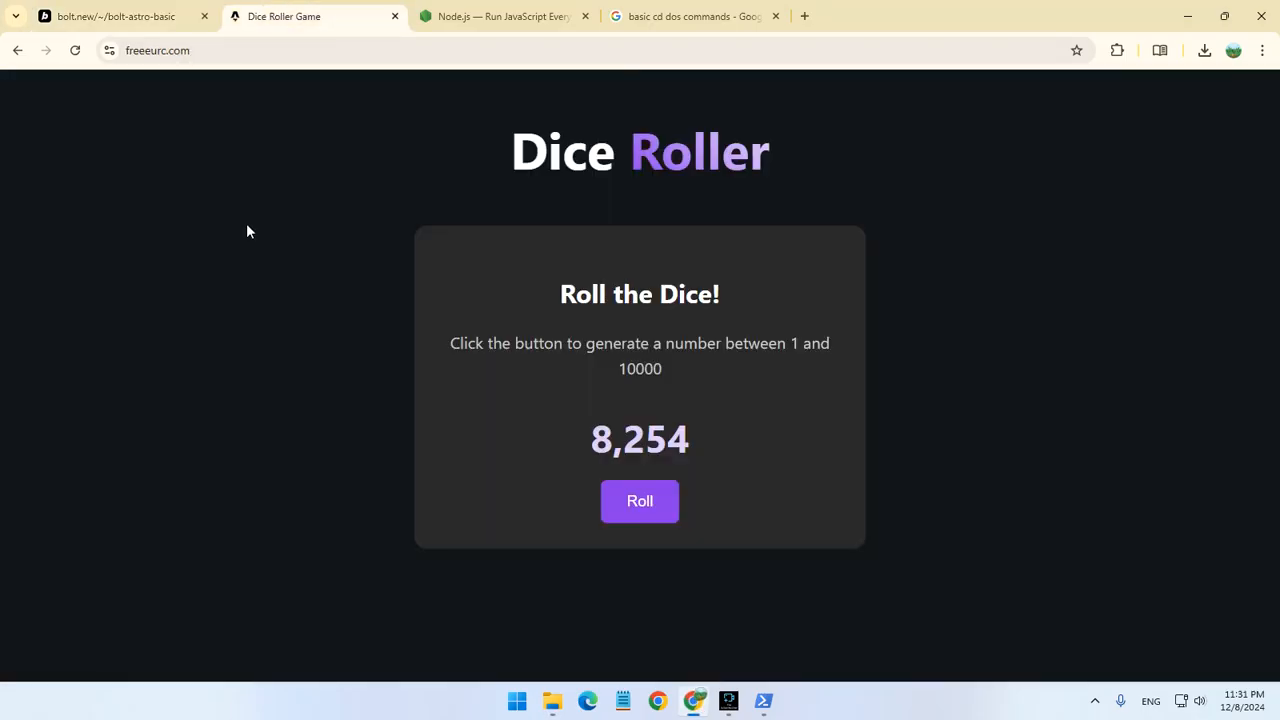
mouse_move(189, 107)
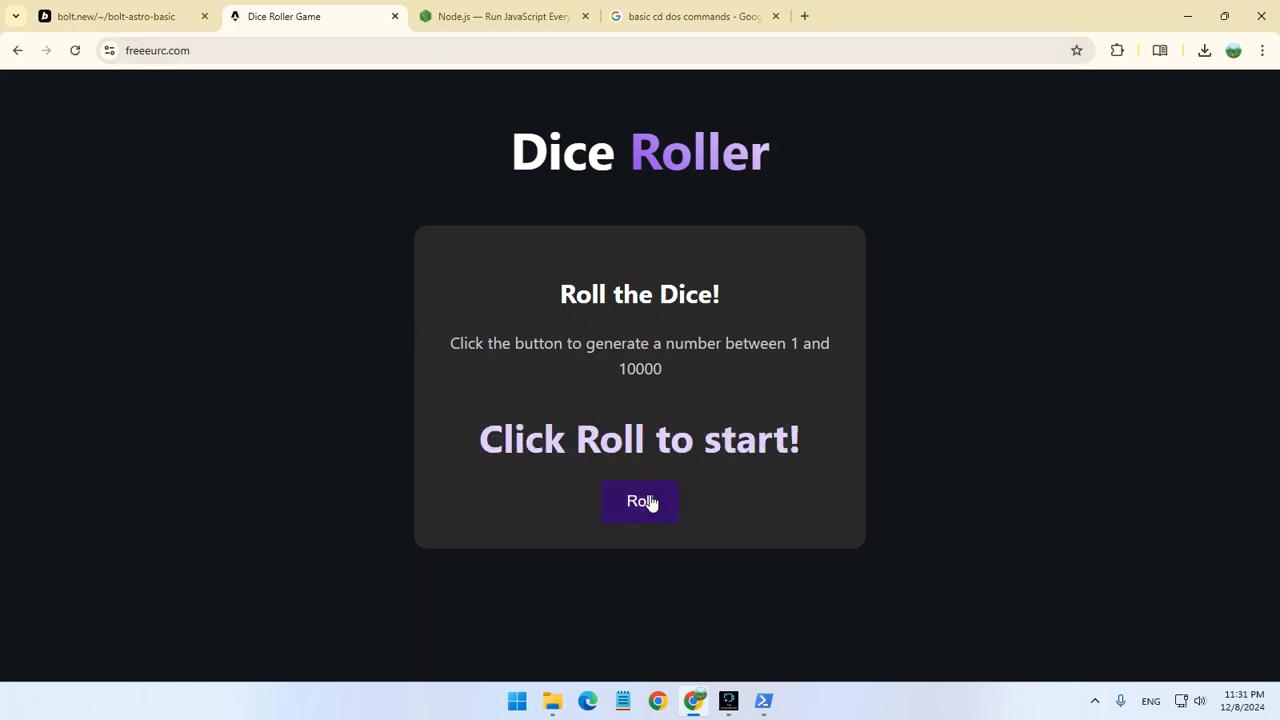
left_click(639, 501)
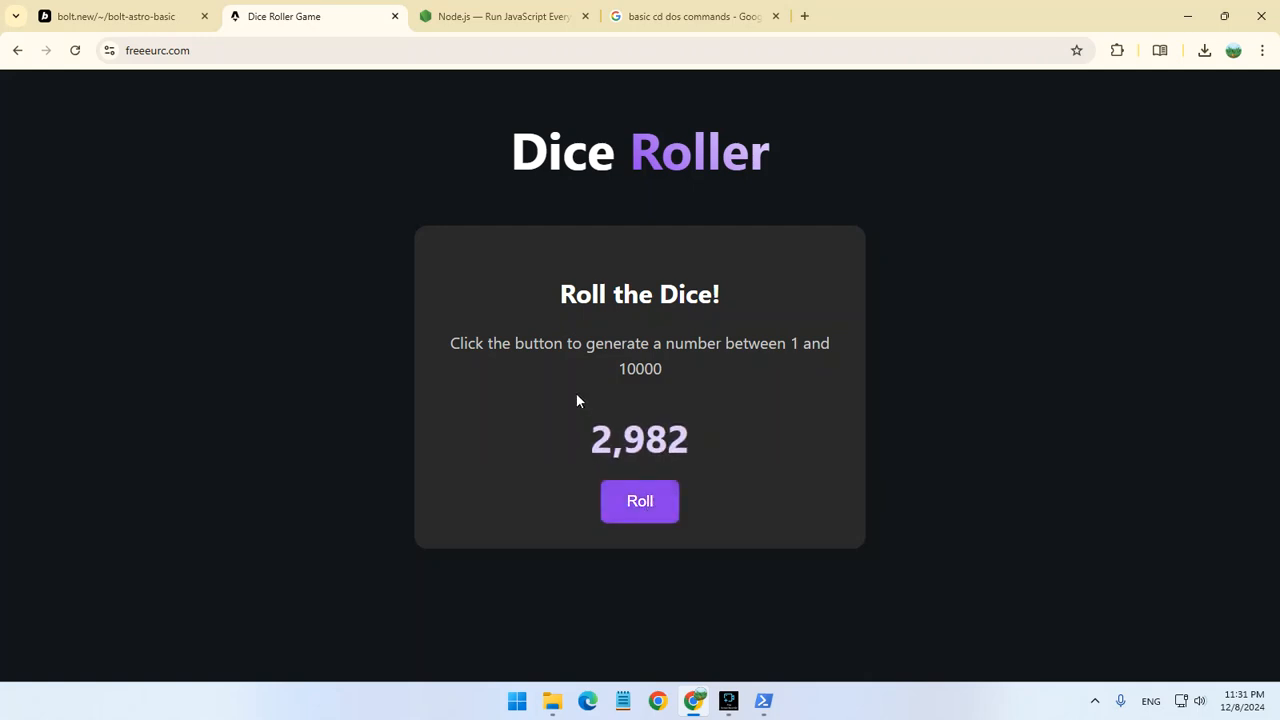
left_click(639, 501)
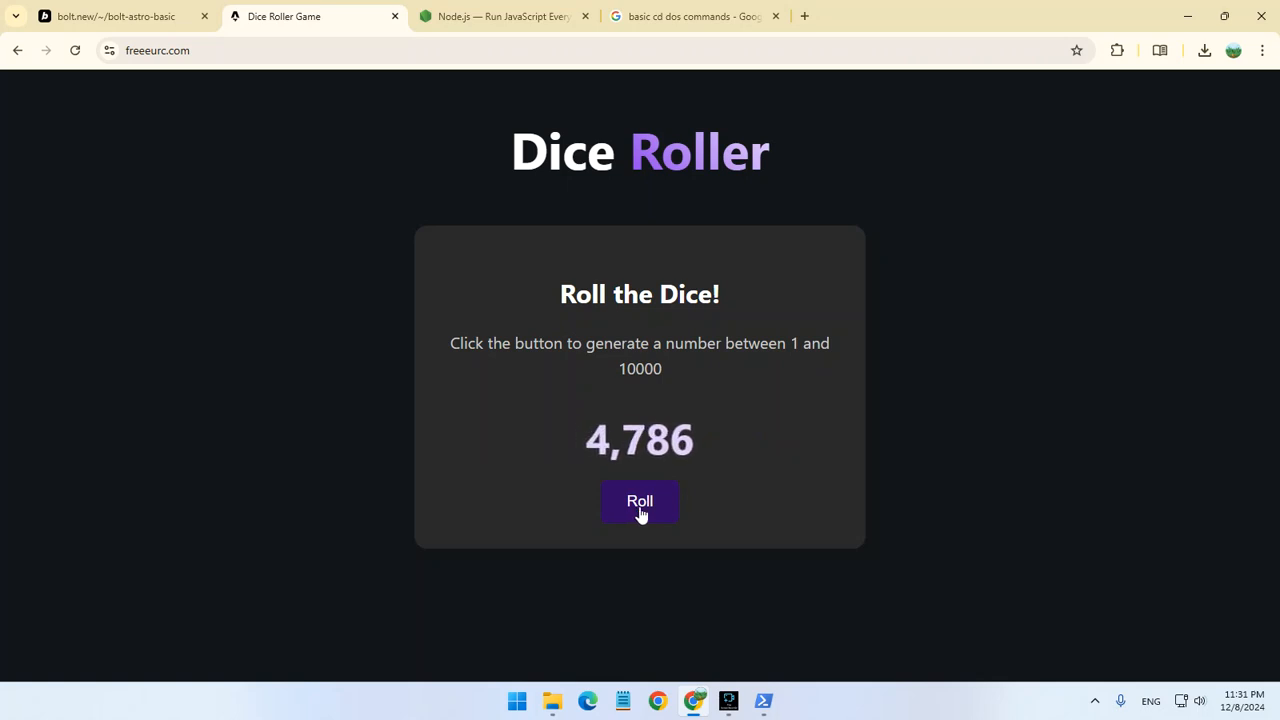
left_click(639, 500)
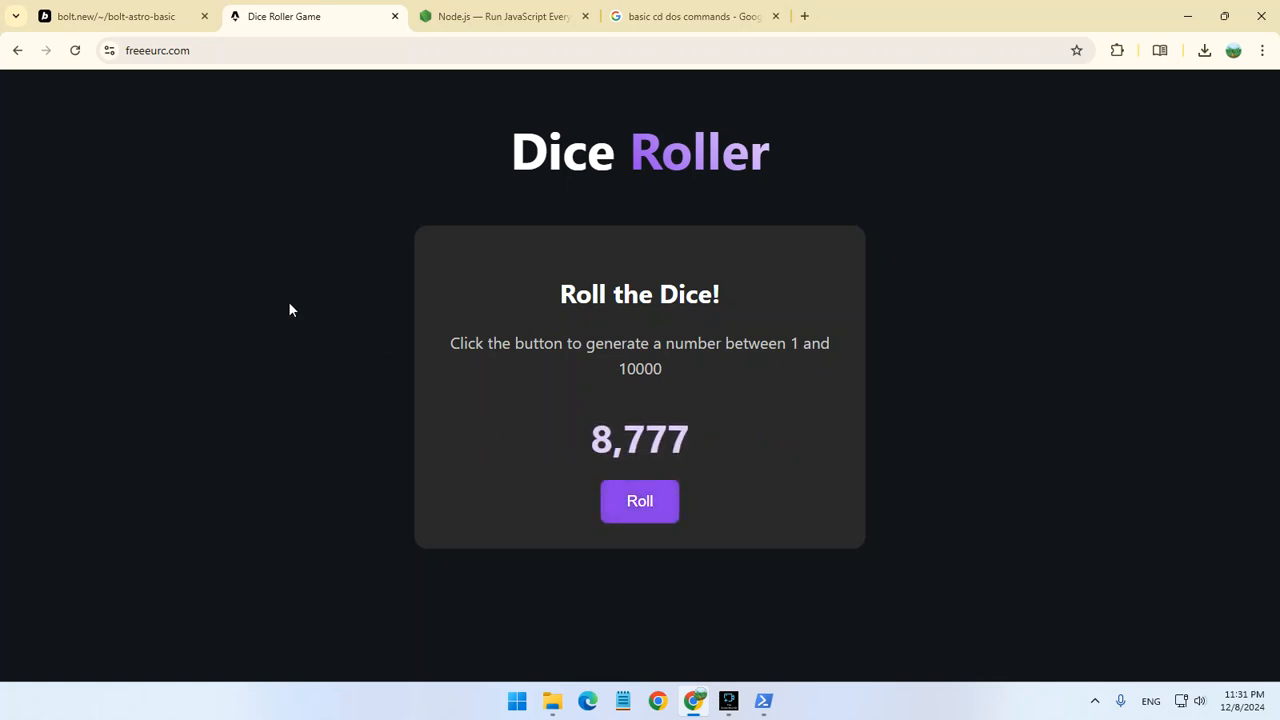
left_click(639, 501)
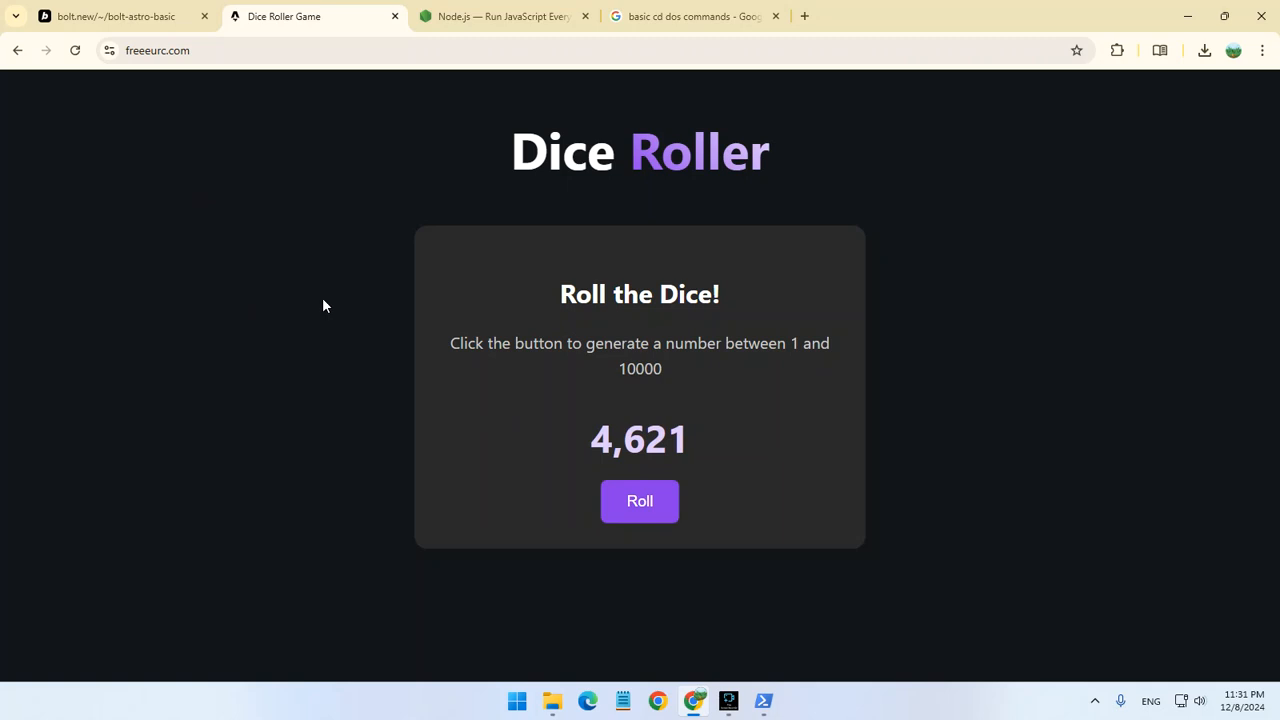
mouse_move(294, 247)
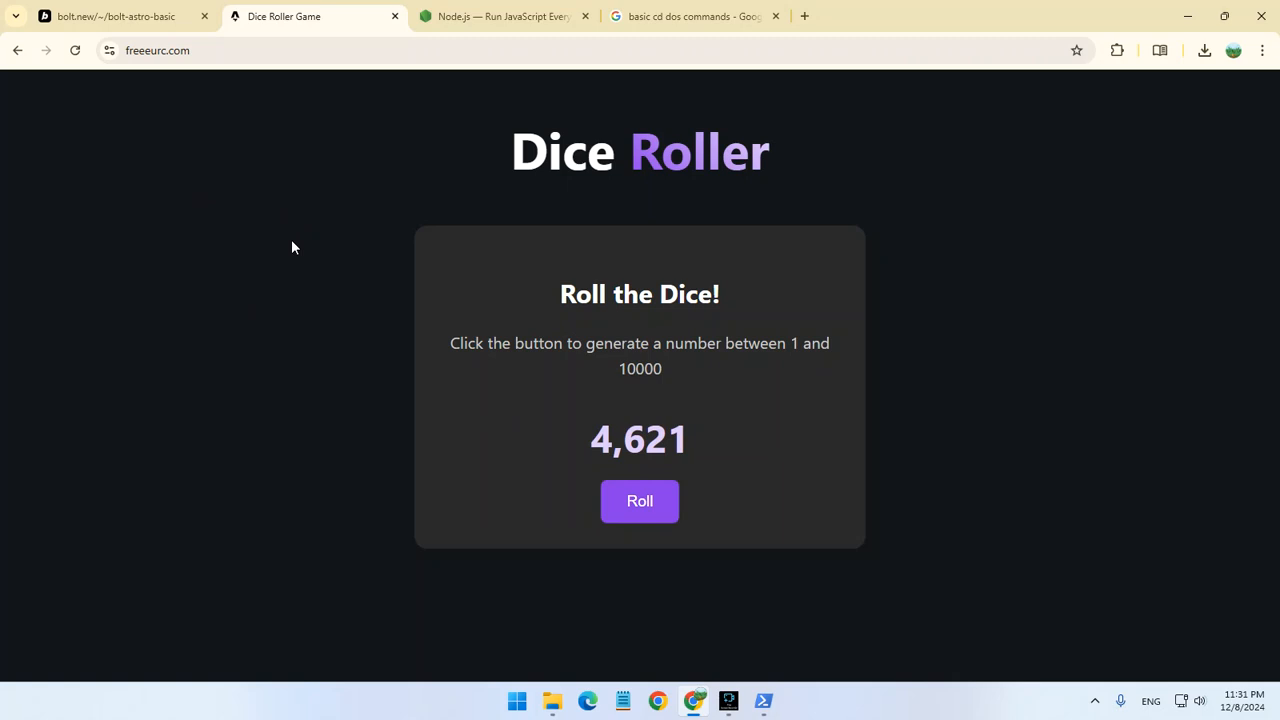
mouse_move(518, 302)
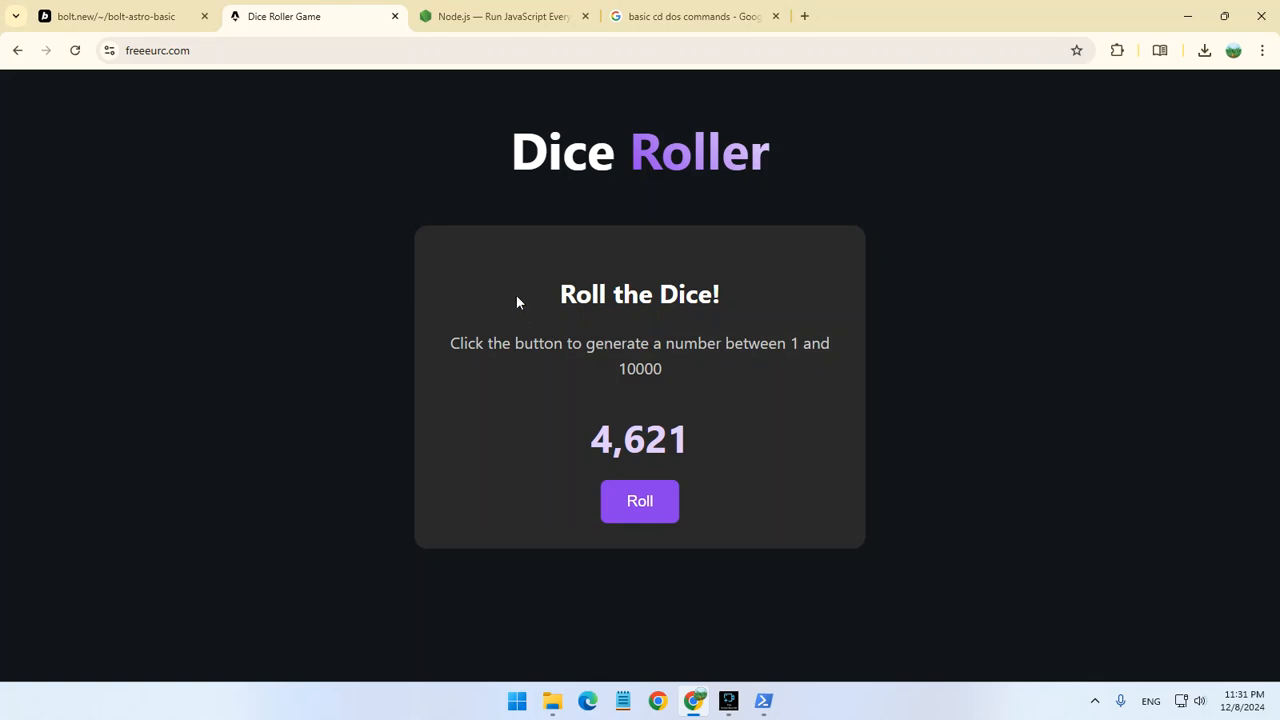
left_click(115, 16)
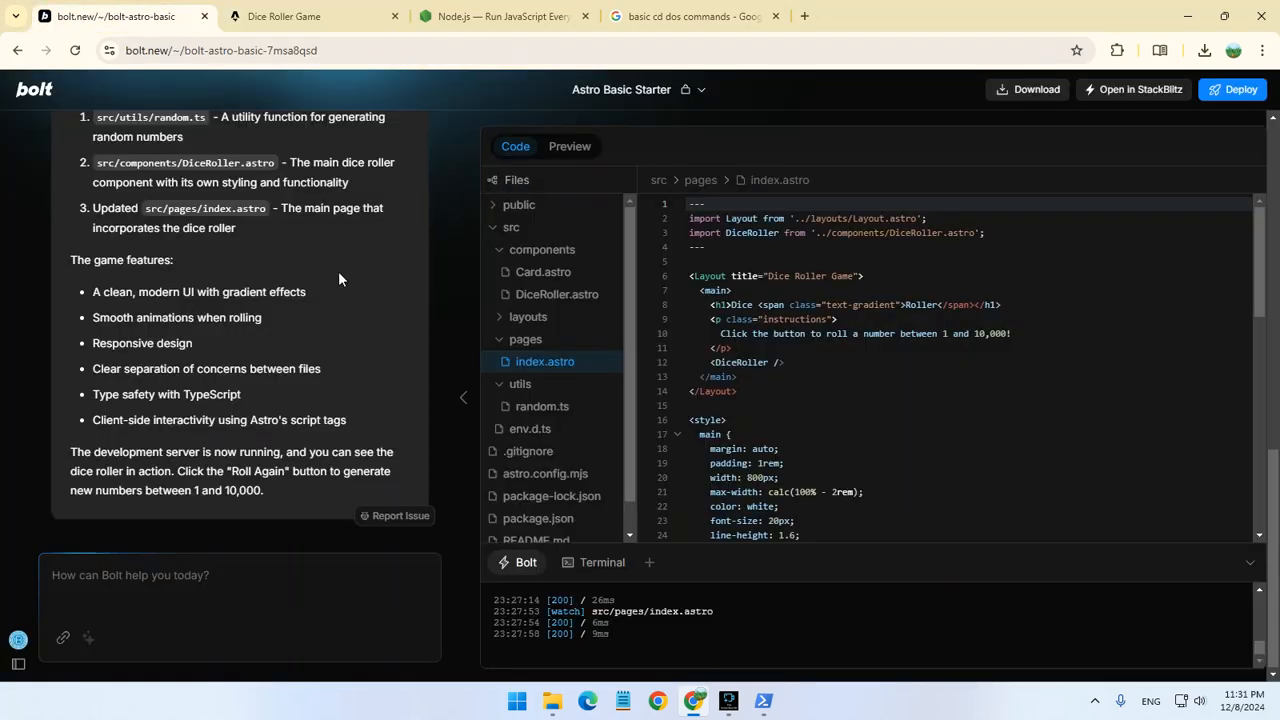
mouse_move(338, 278)
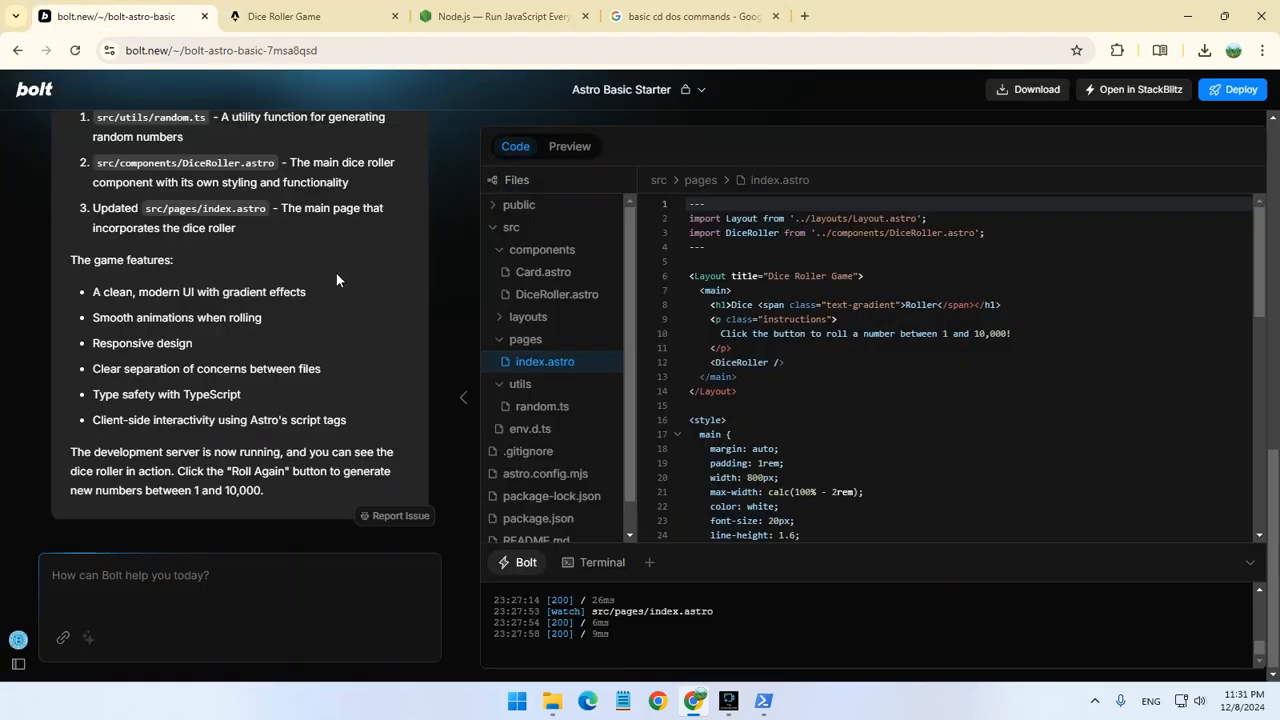
- Recheck the index and favicon in C:\project\dist, then bring back the Dice Roller site
left_click(310, 16)
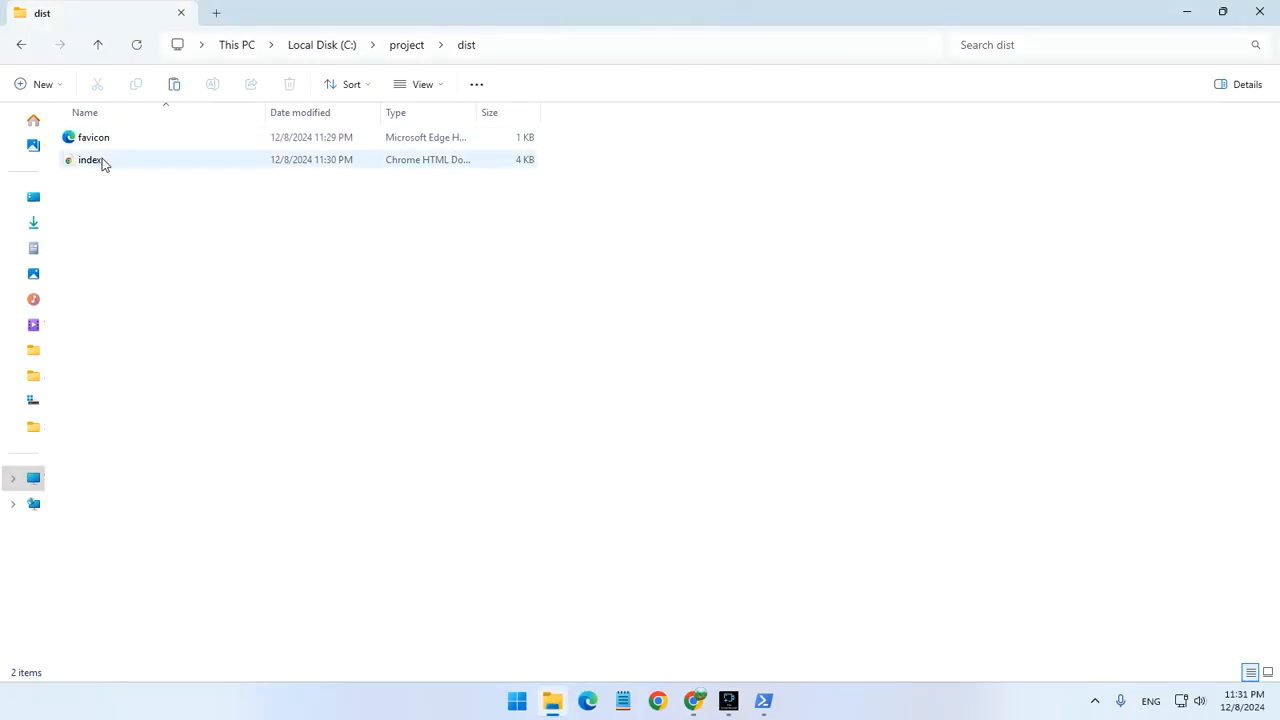
left_click(305, 225)
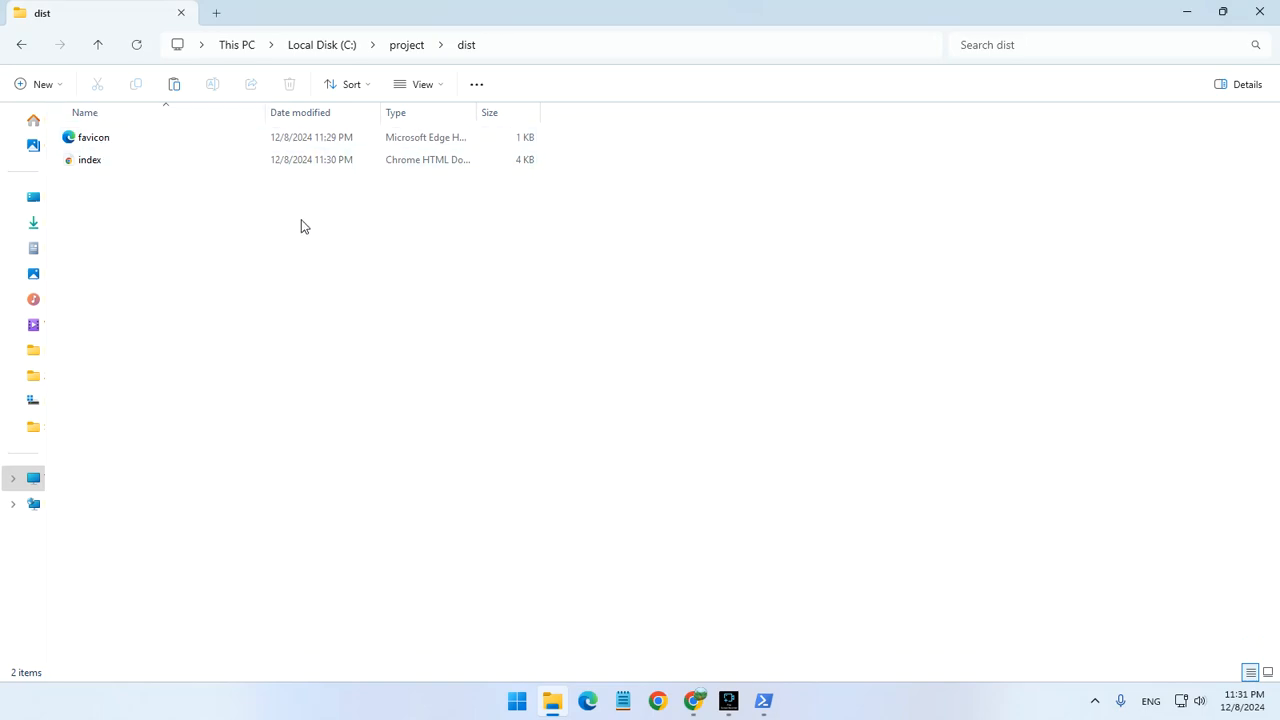
mouse_move(530, 557)
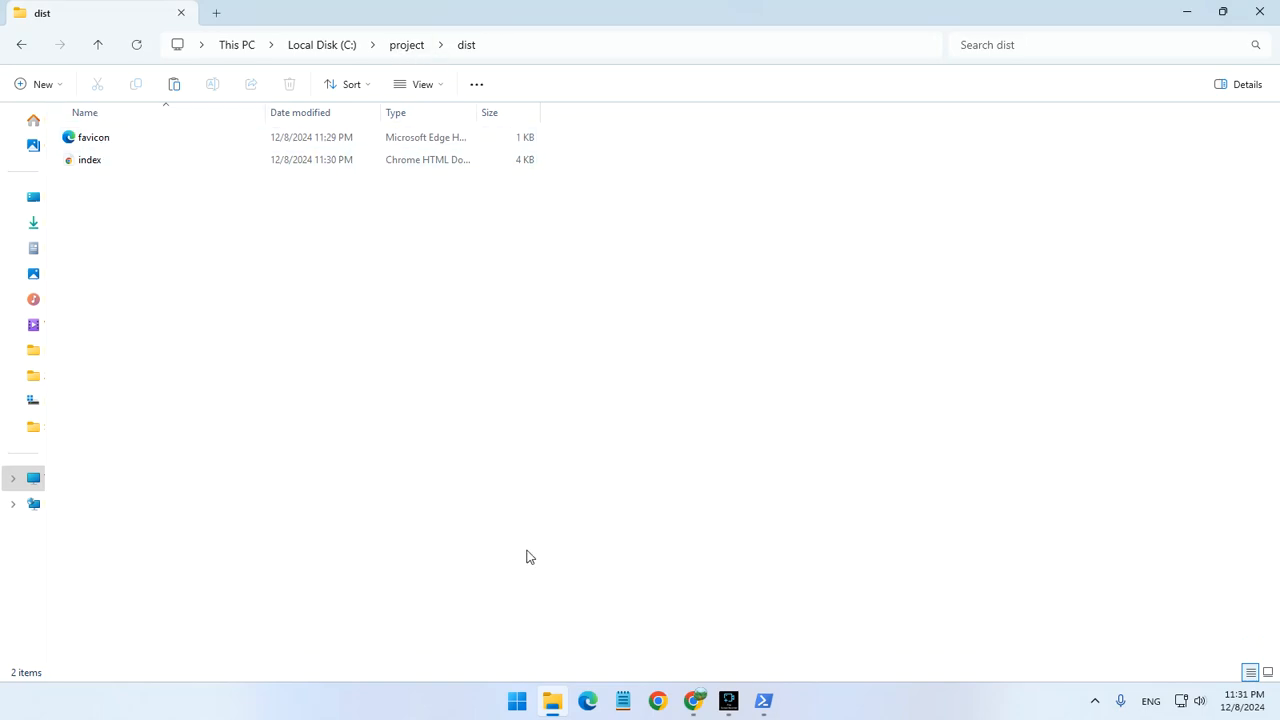
left_click(587, 700)
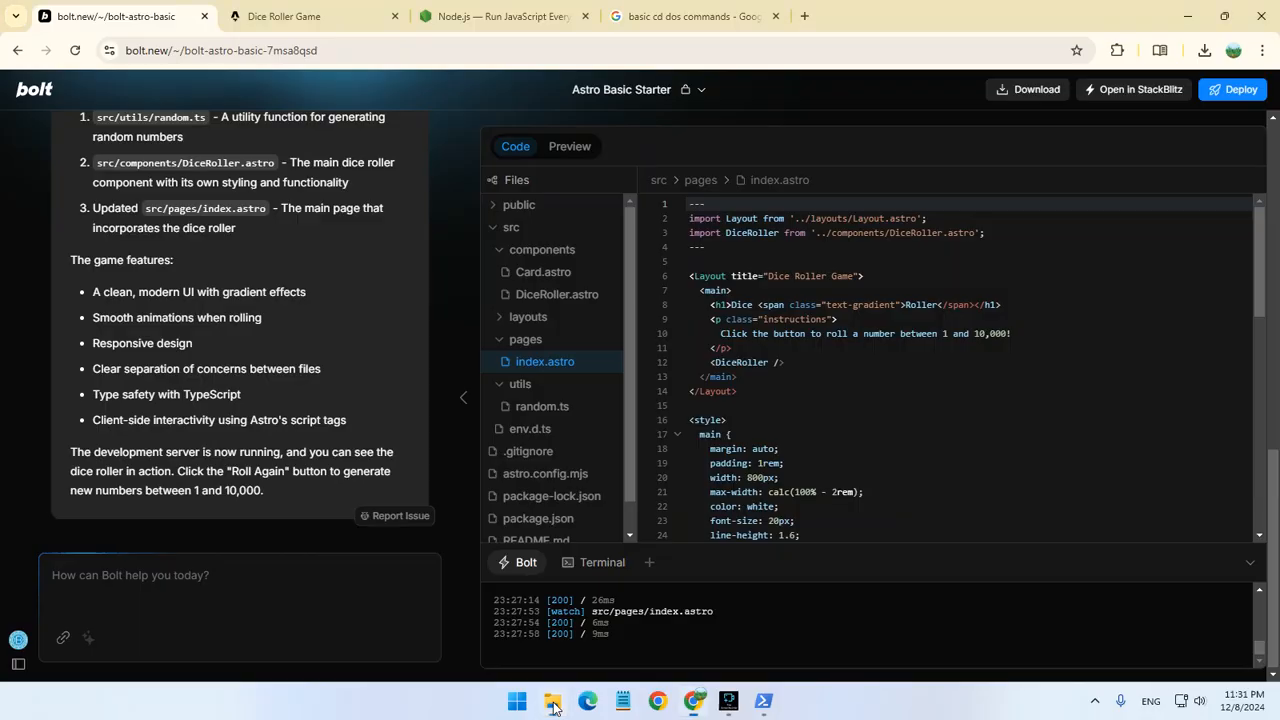
mouse_move(337, 264)
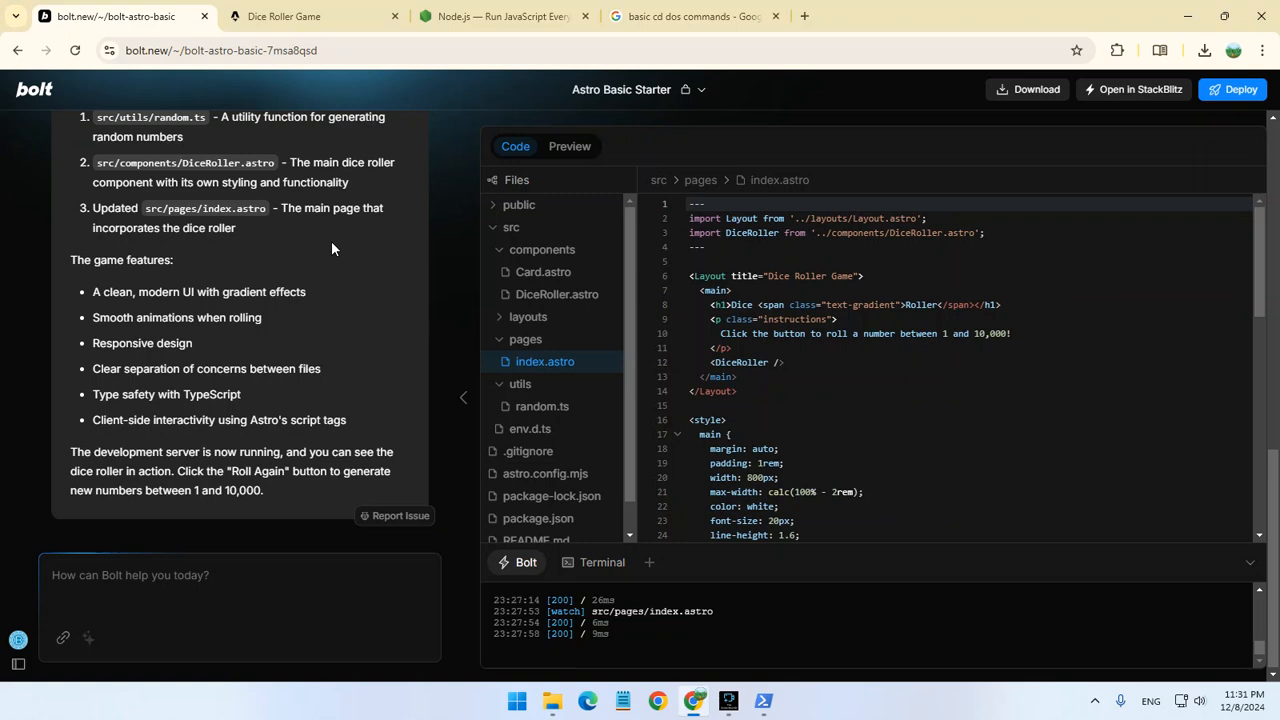
mouse_move(322, 191)
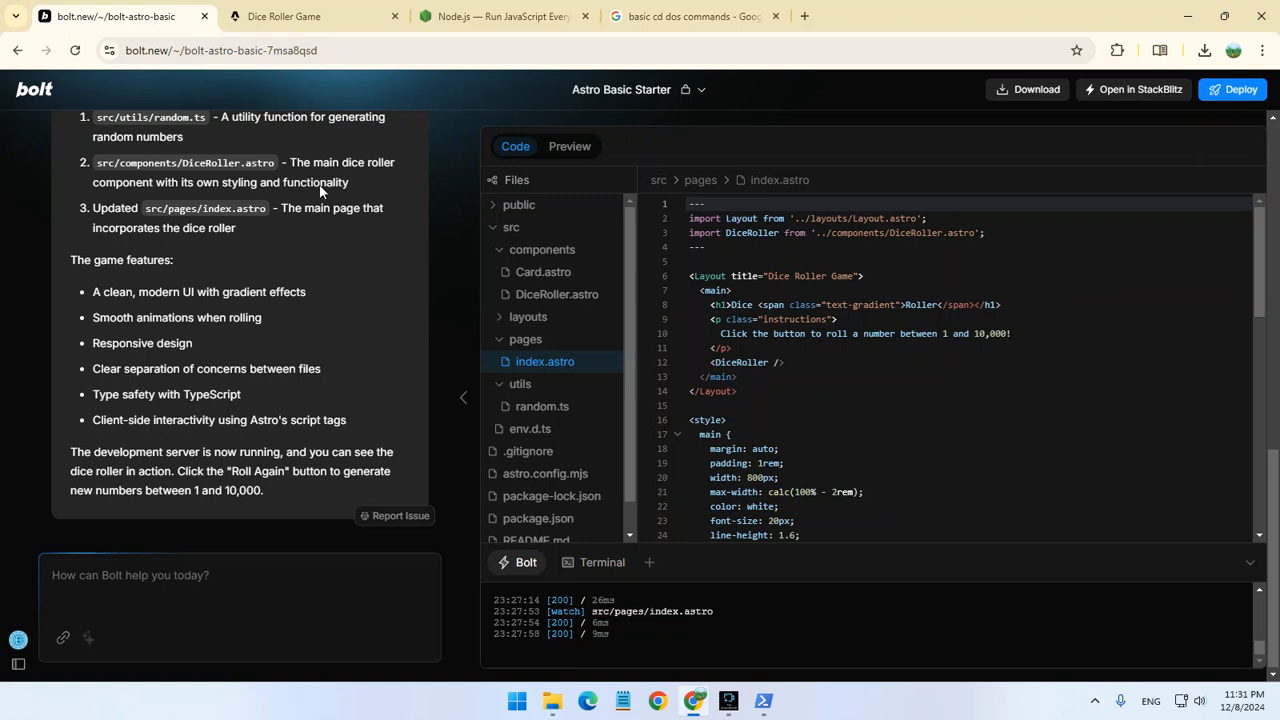
mouse_move(348, 143)
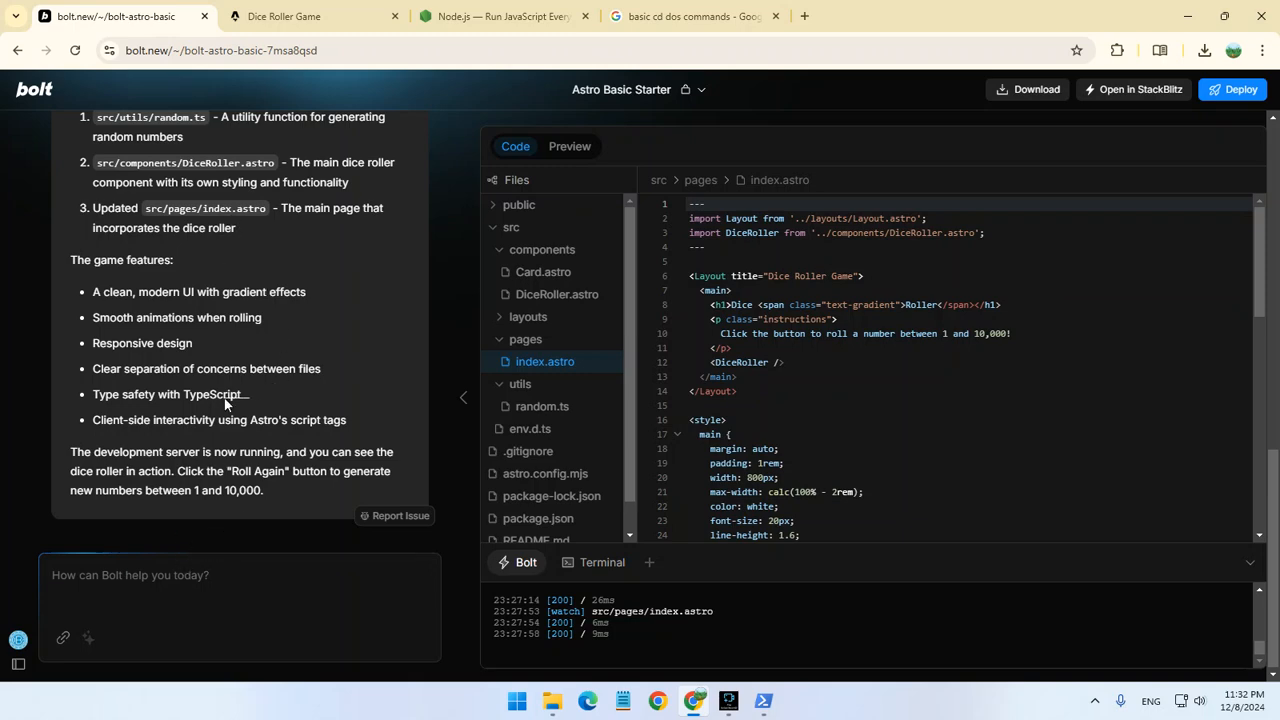
left_click(283, 16)
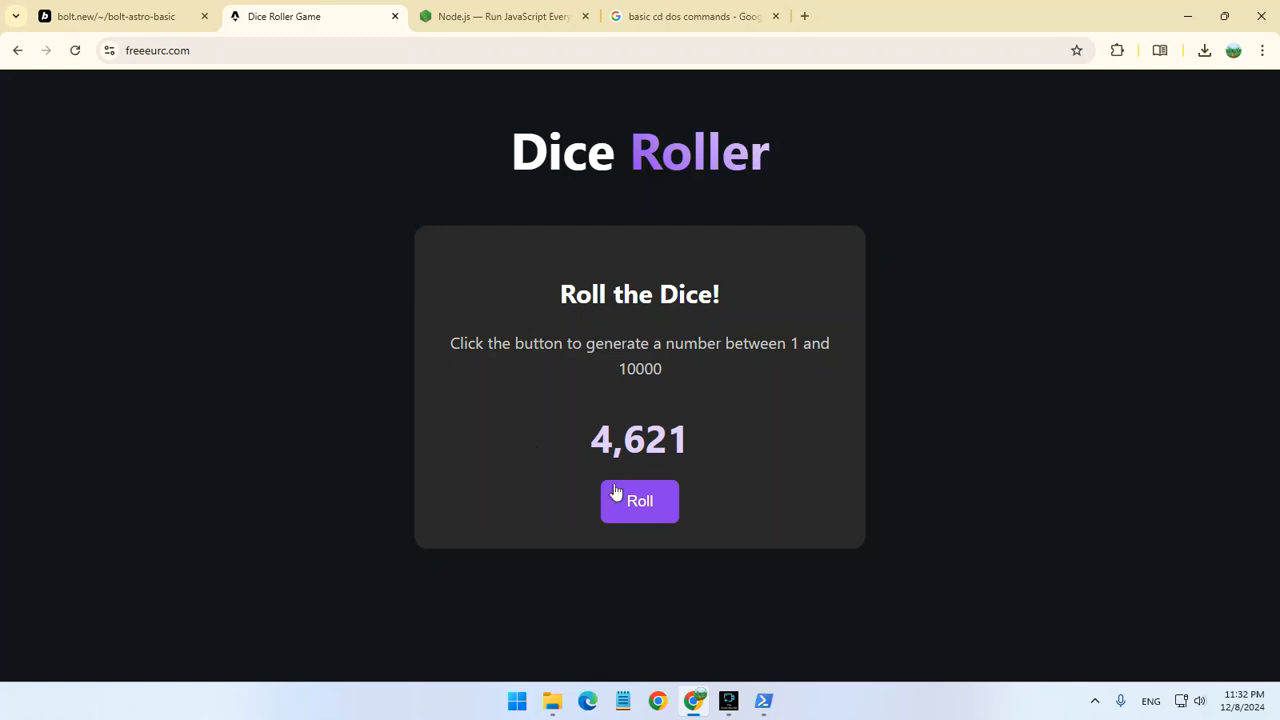
- Roll a new number (8,756) and revisit then close the PowerShell build log
left_click(639, 501)
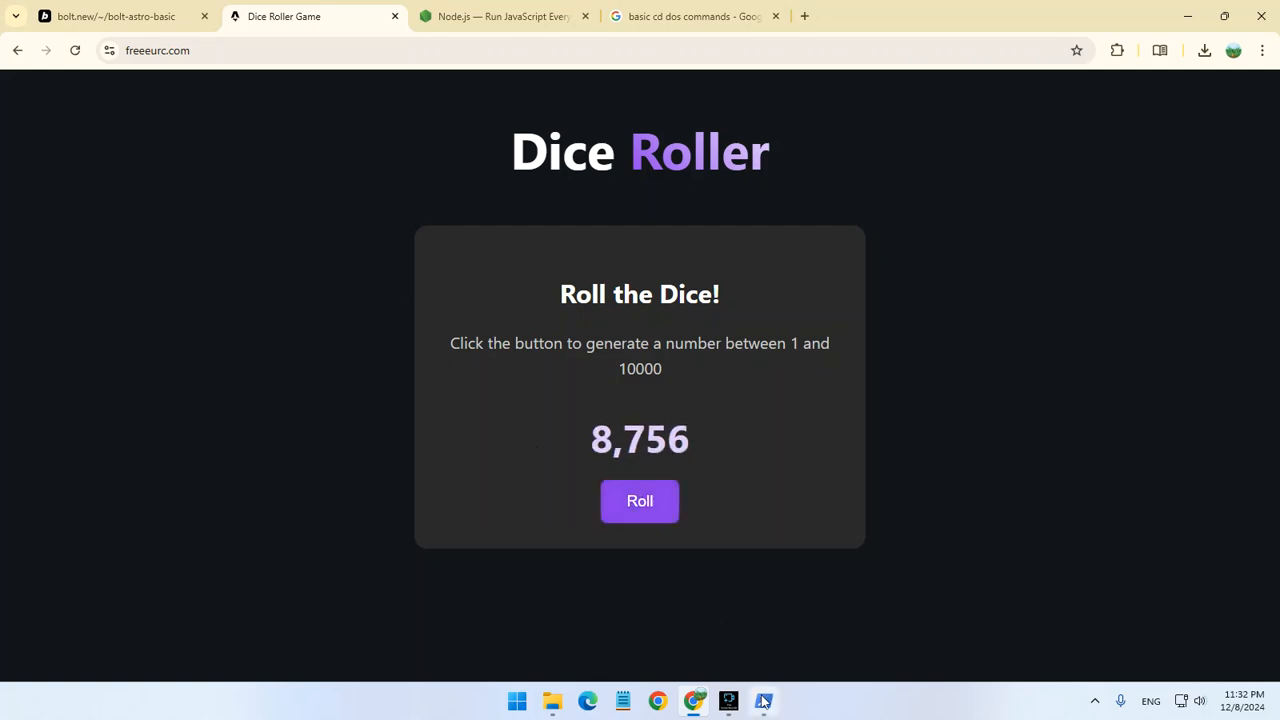
left_click(763, 700)
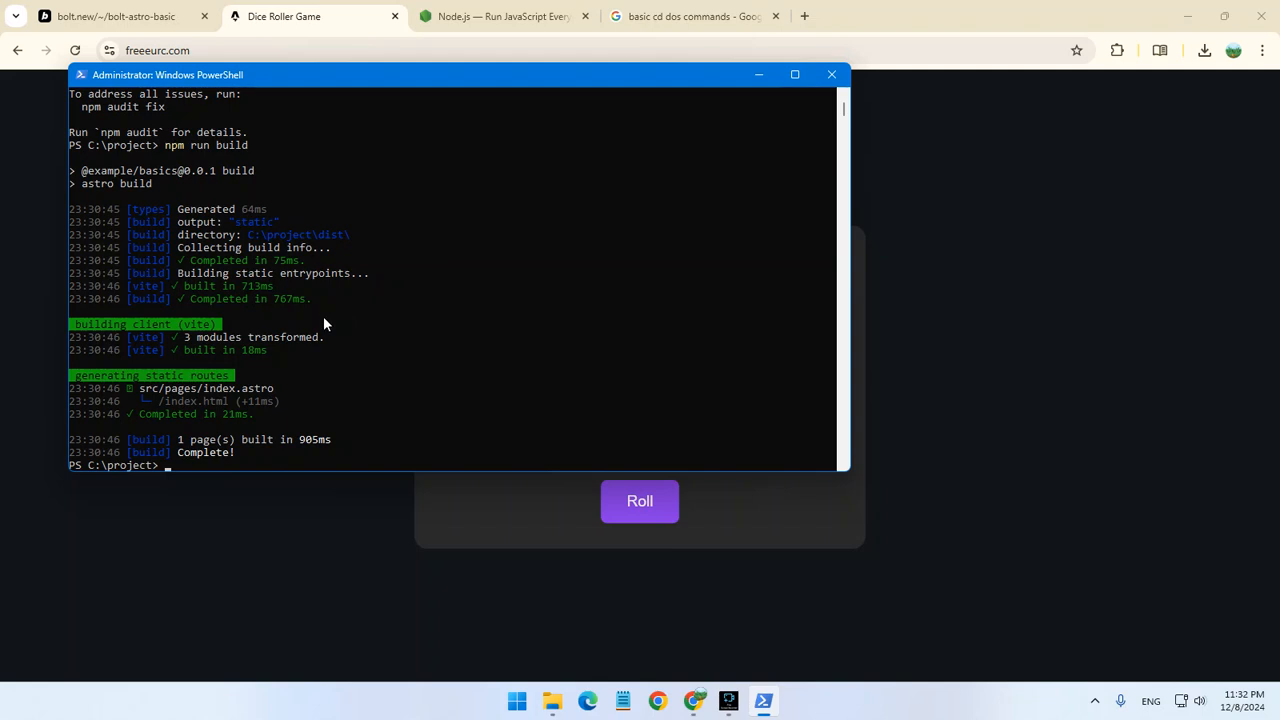
mouse_move(783, 80)
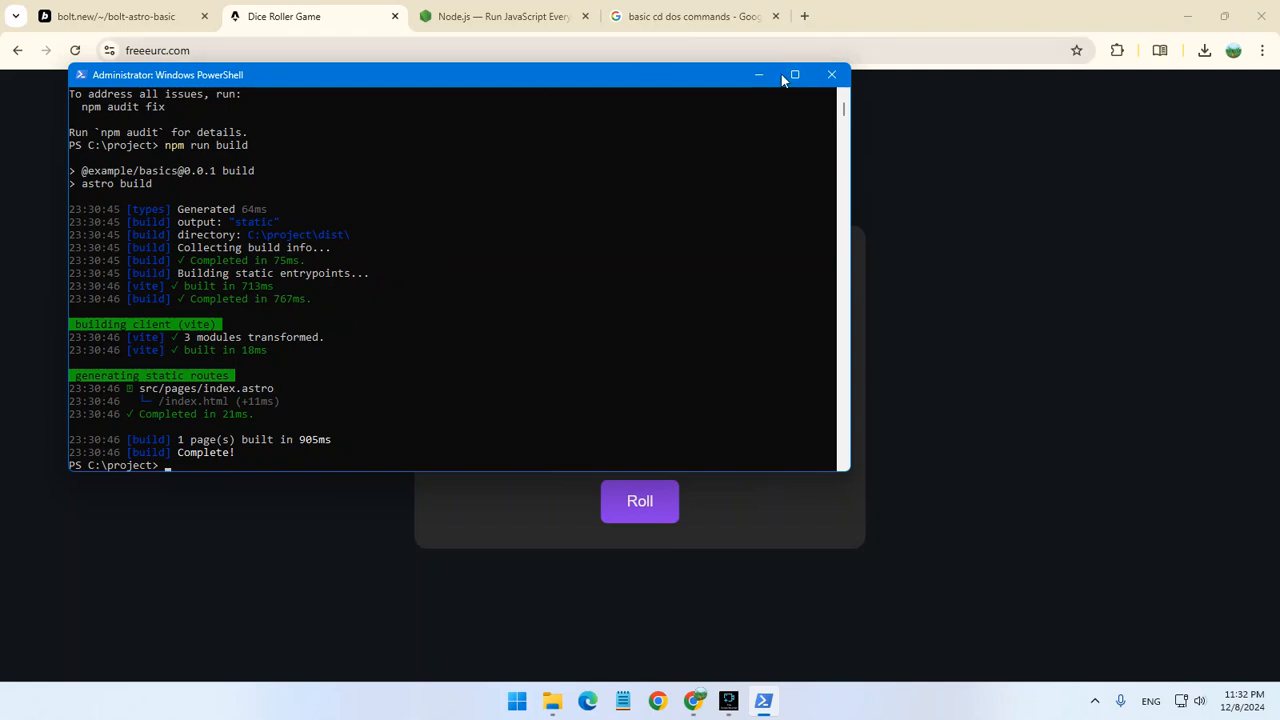
type("e")
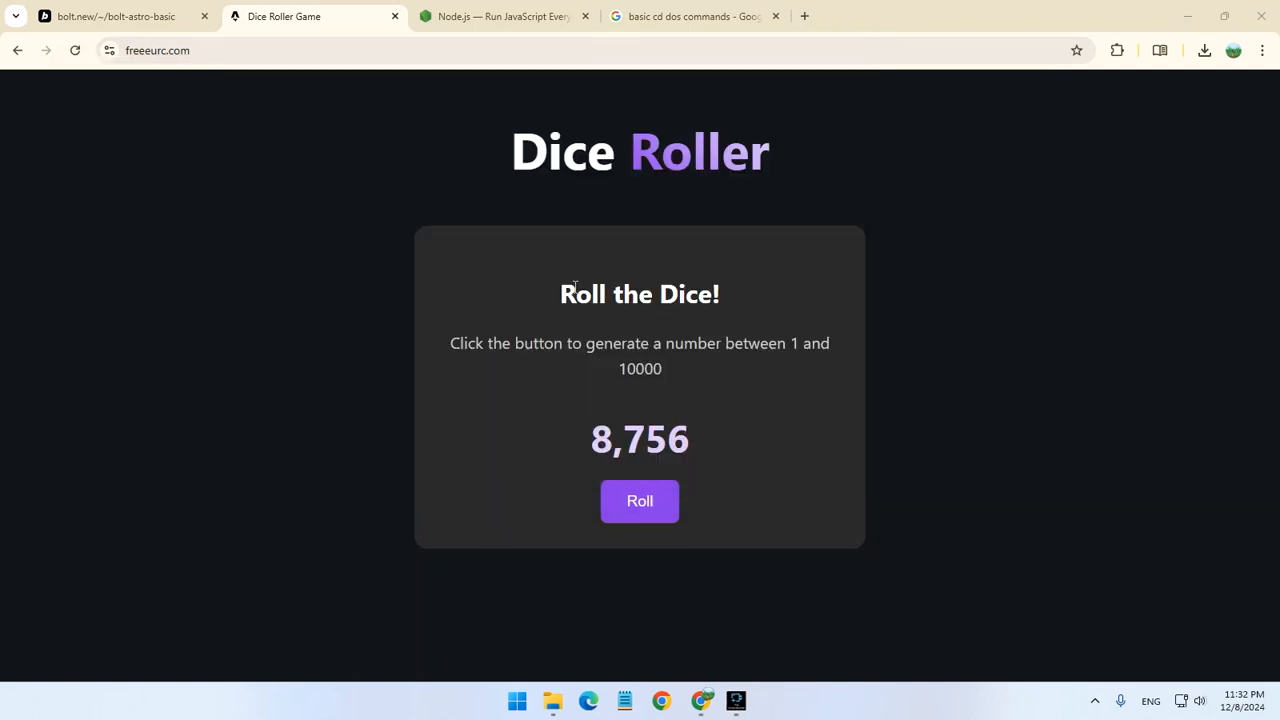
mouse_move(470, 240)
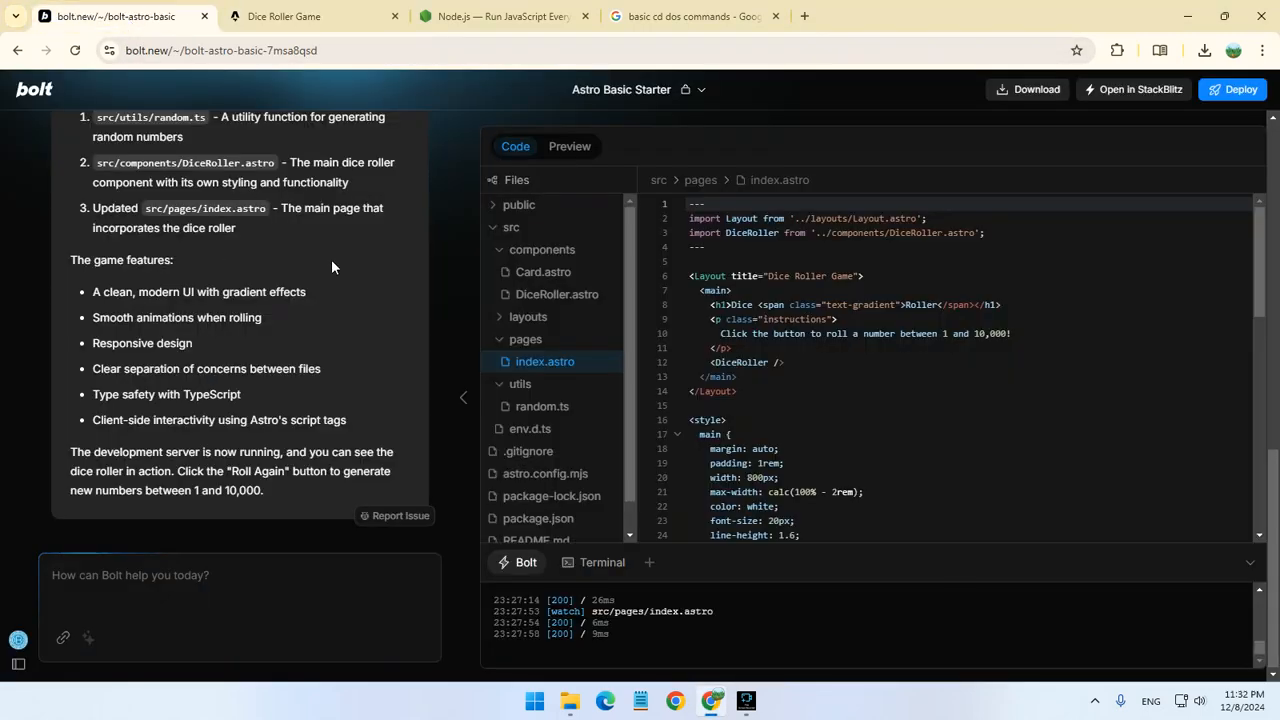
- Bring the Dice Roller Game tab to the front, now showing a roll of 2,070
left_click(284, 16)
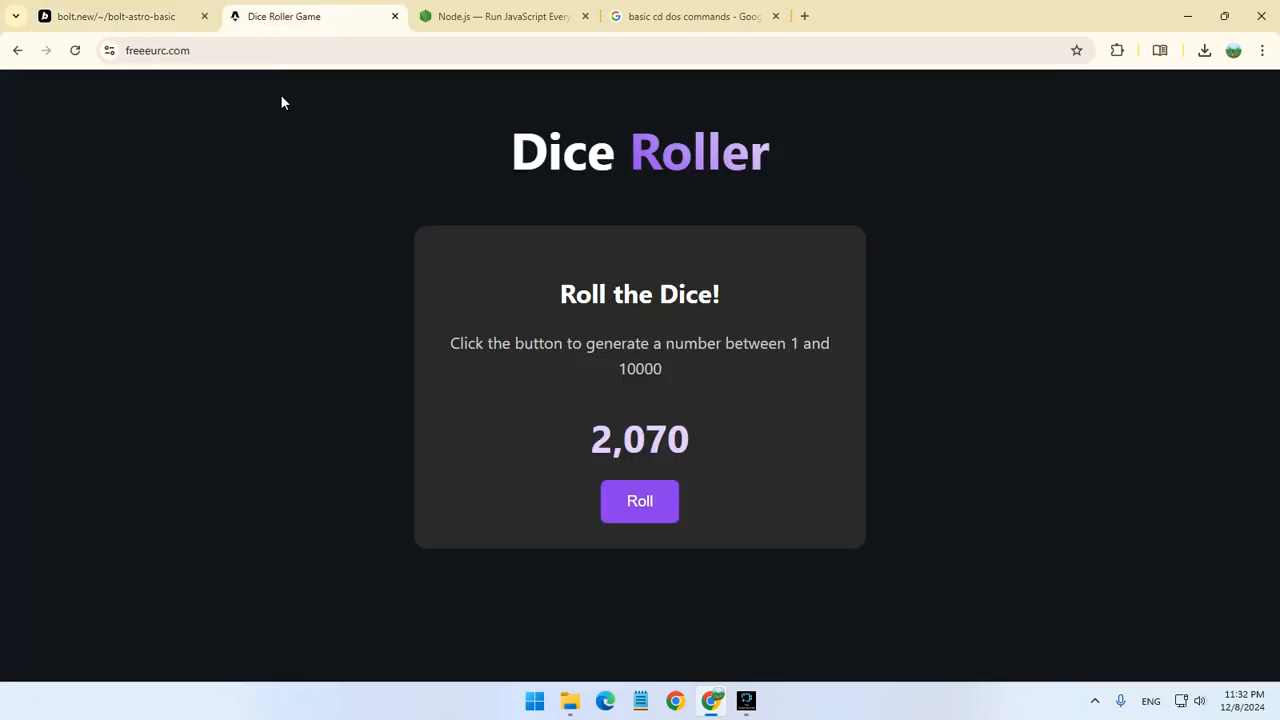
mouse_move(318, 212)
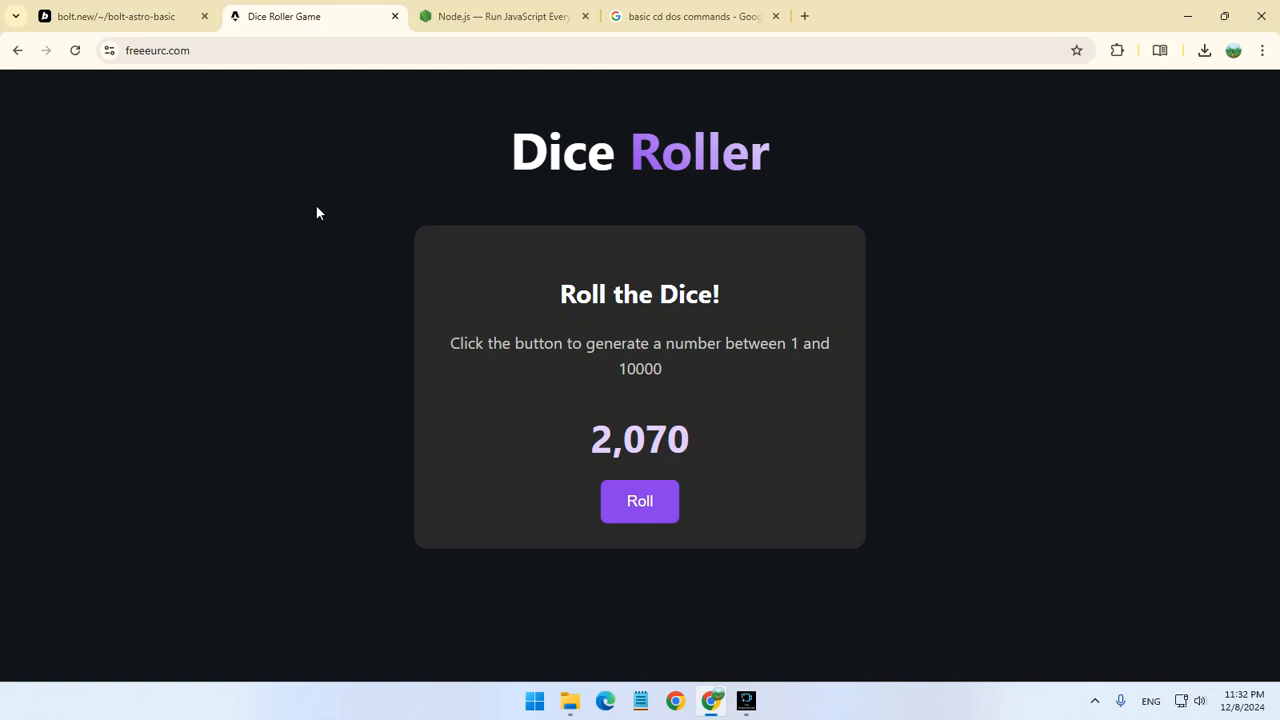
mouse_move(475, 437)
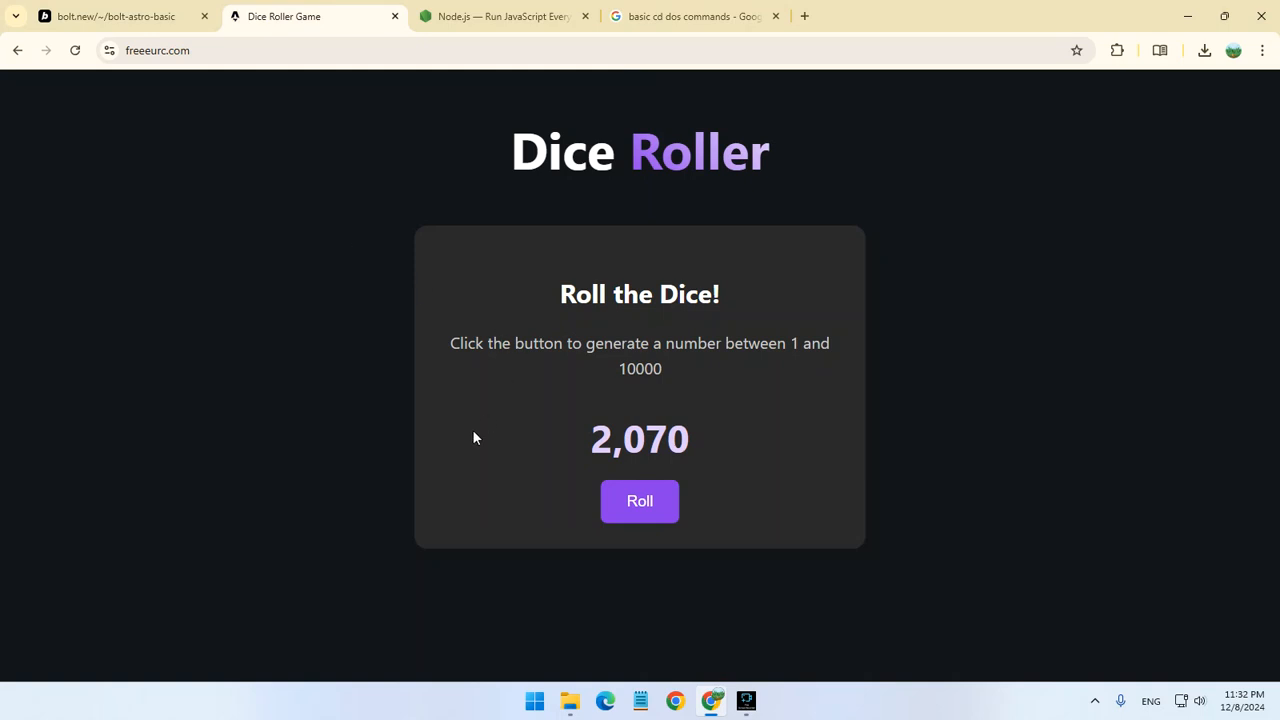